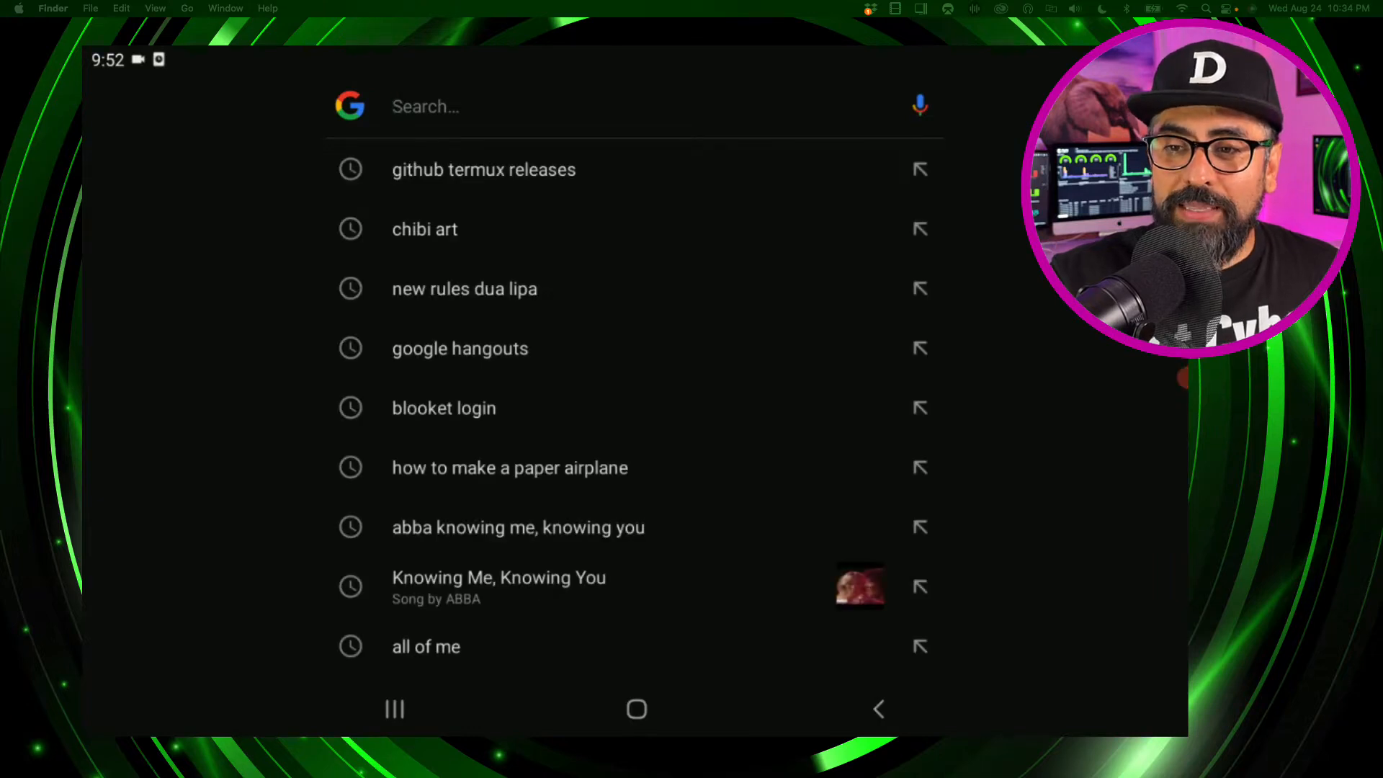
Load github.com/termux/termux-app/releases in Chrome from the address bar suggestion.
{"action": "type", "text": "github.com/"}
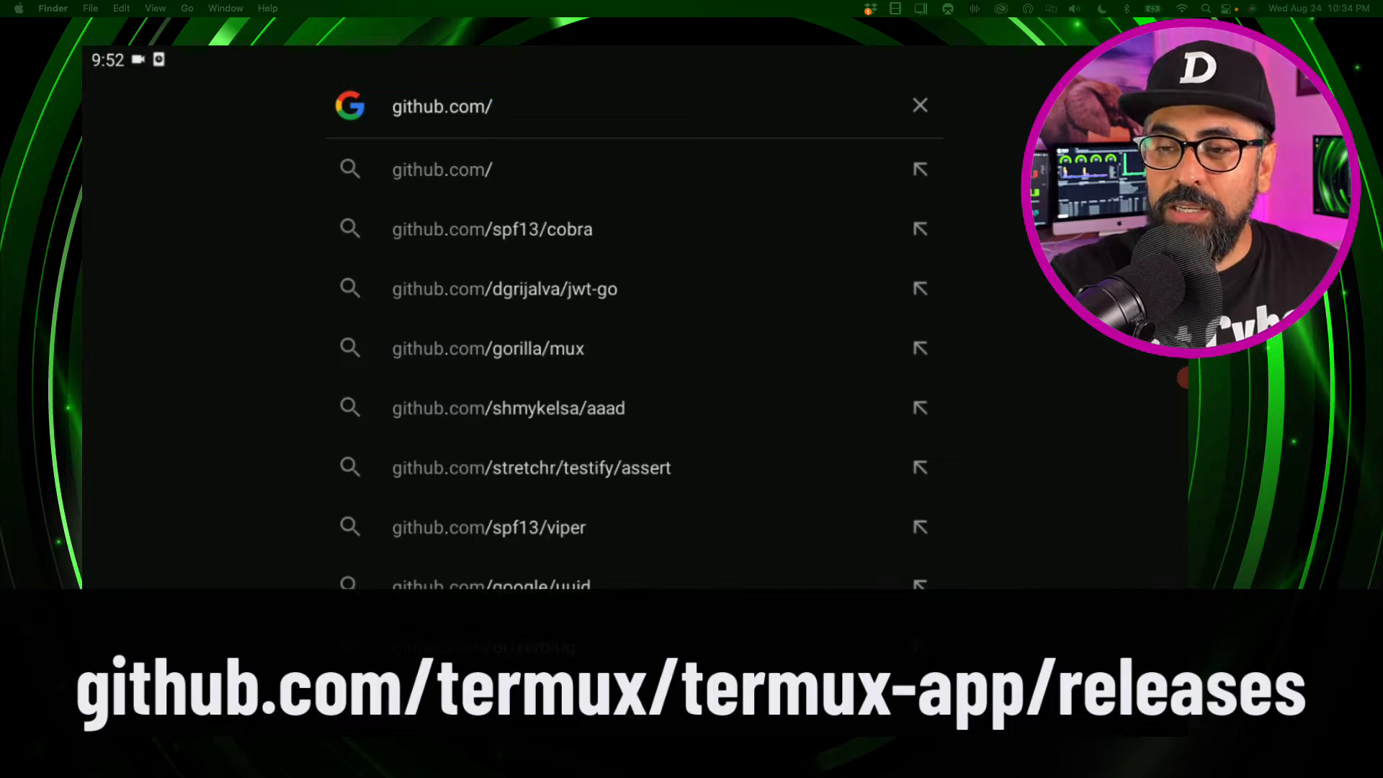
{"action": "type", "text": "termux/termux"}
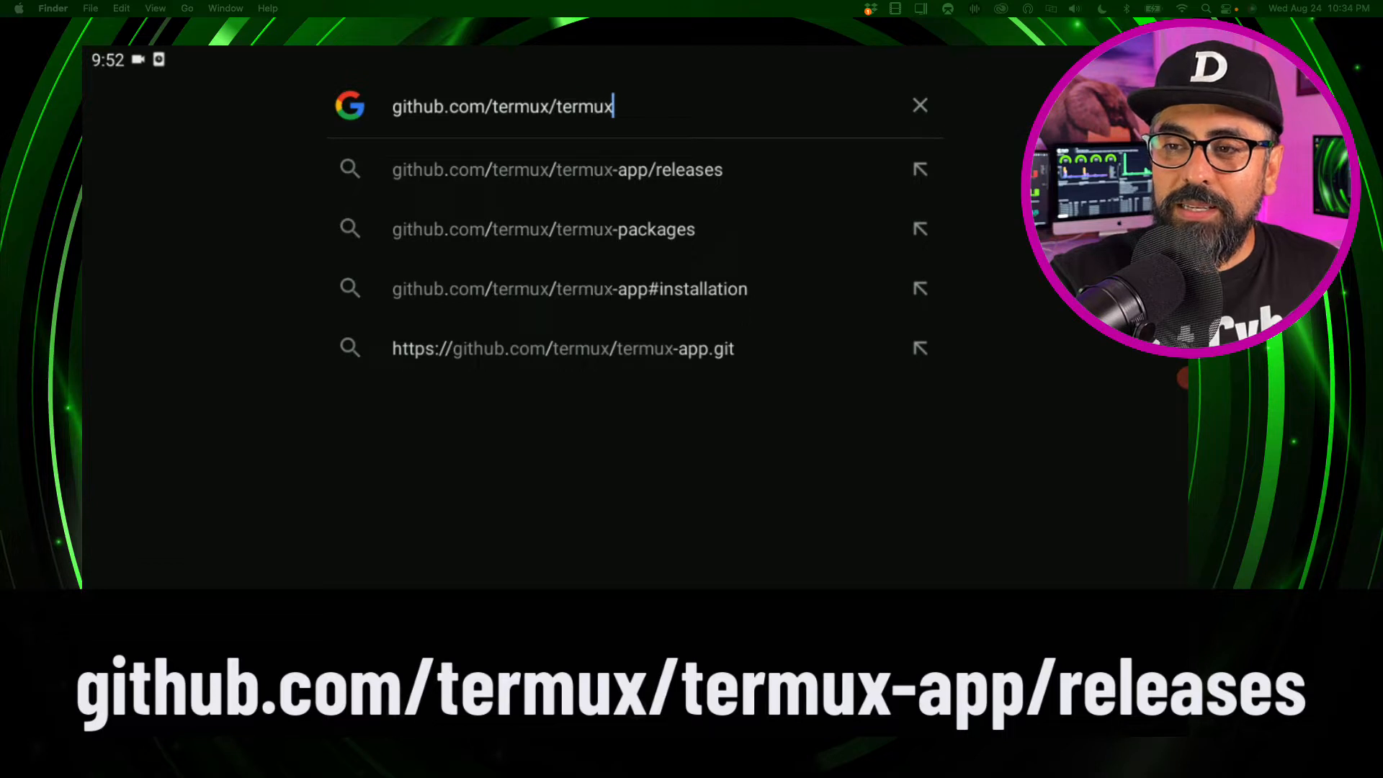
{"action": "type", "text": "-app/releas"}
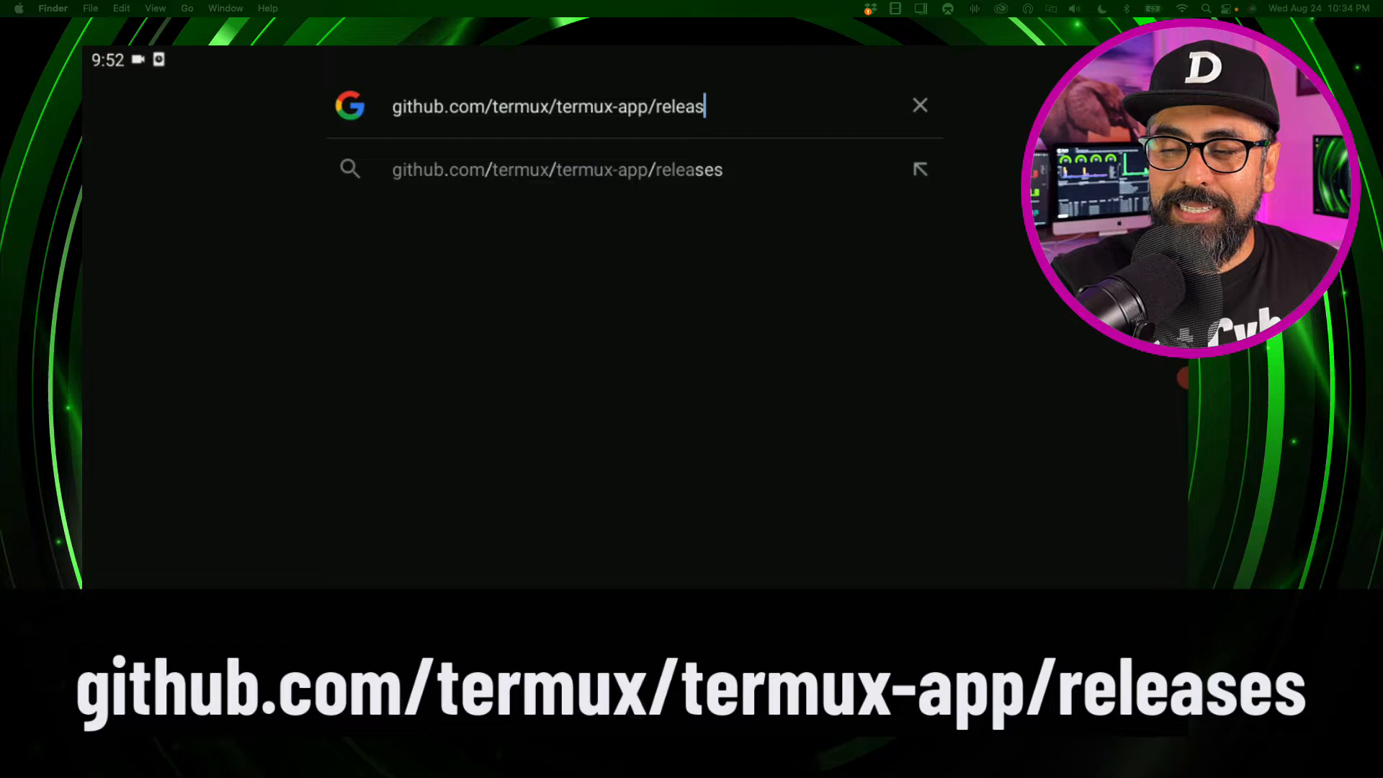
{"action": "type", "text": "es"}
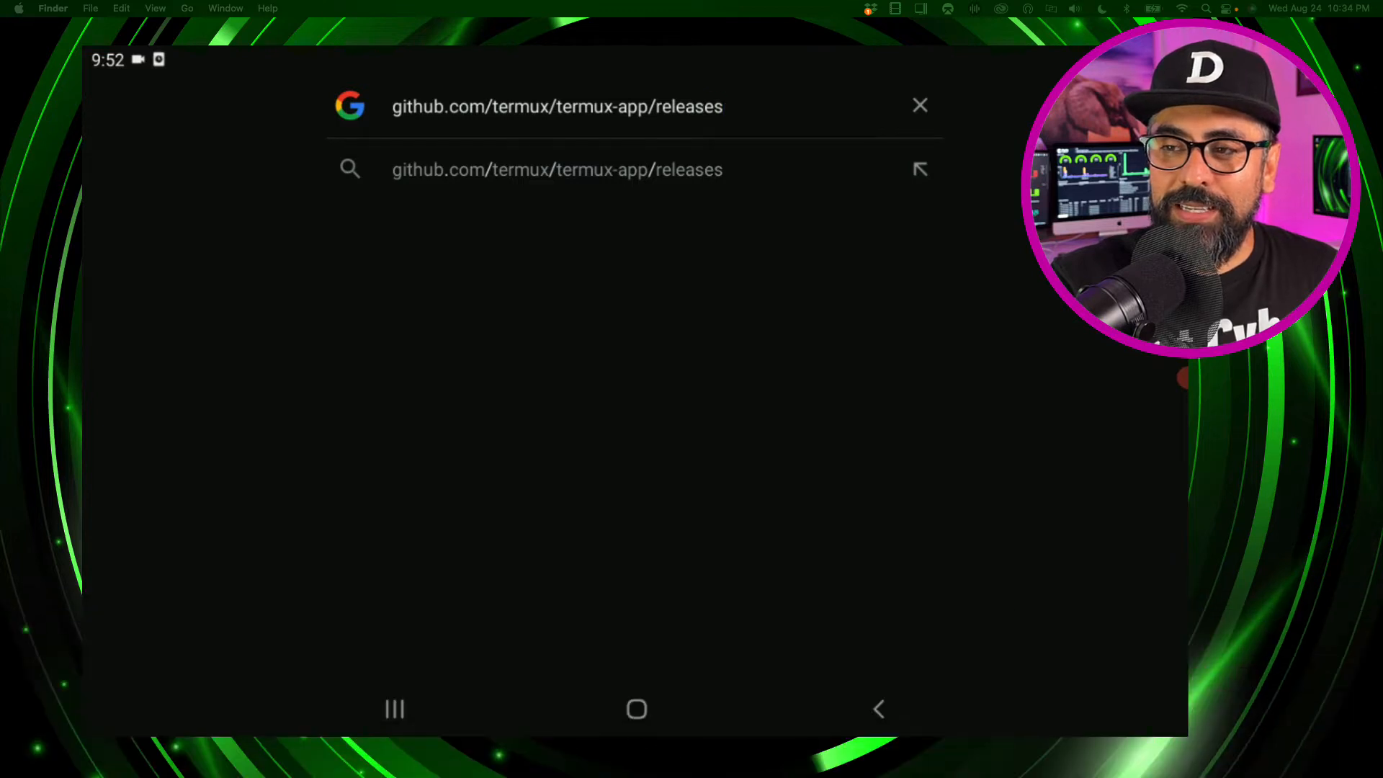
{"action": "left_click", "coordinate": [556, 170]}
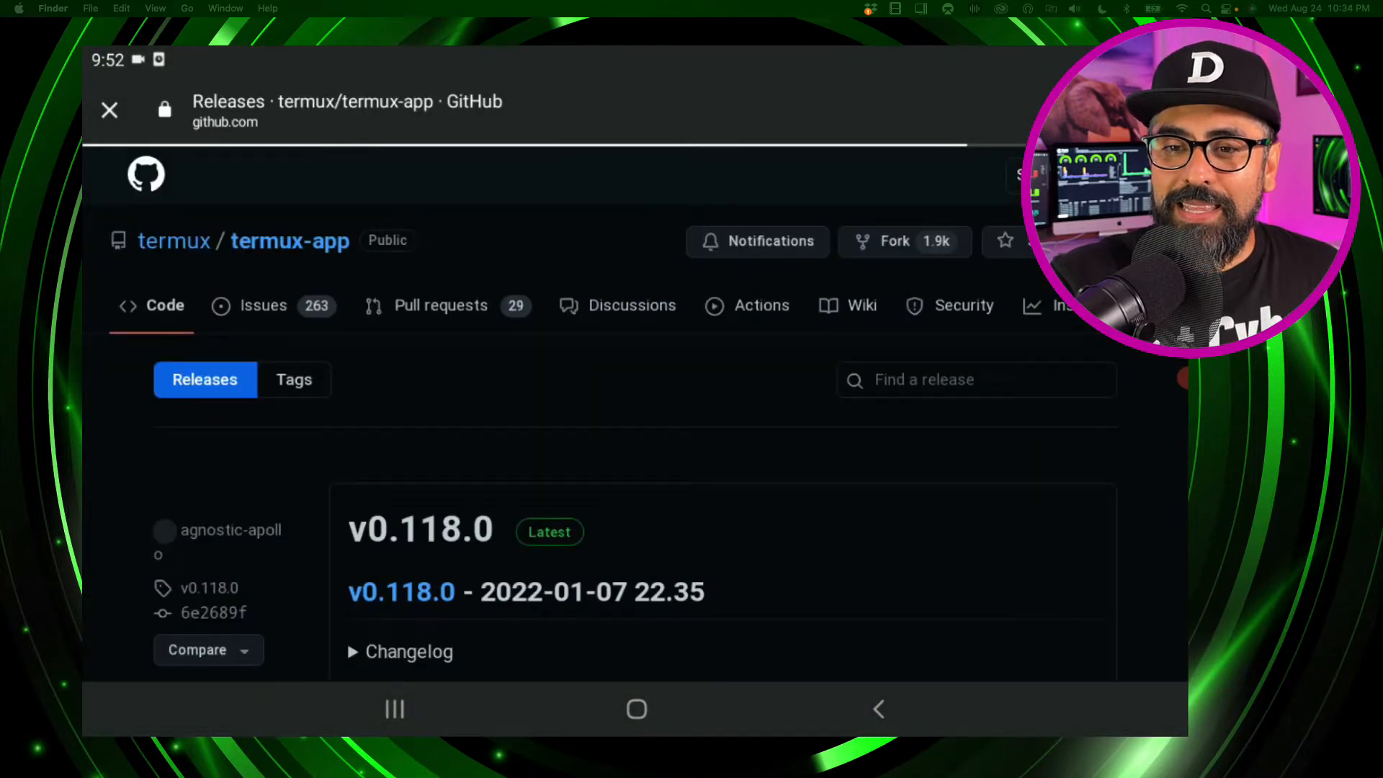
Download termux-app_v0.118.0 arm64-v8a APK from Assets, confirming past the harmful-file warning.
{"action": "scroll", "scroll_direction": "down", "scroll_amount": 3}
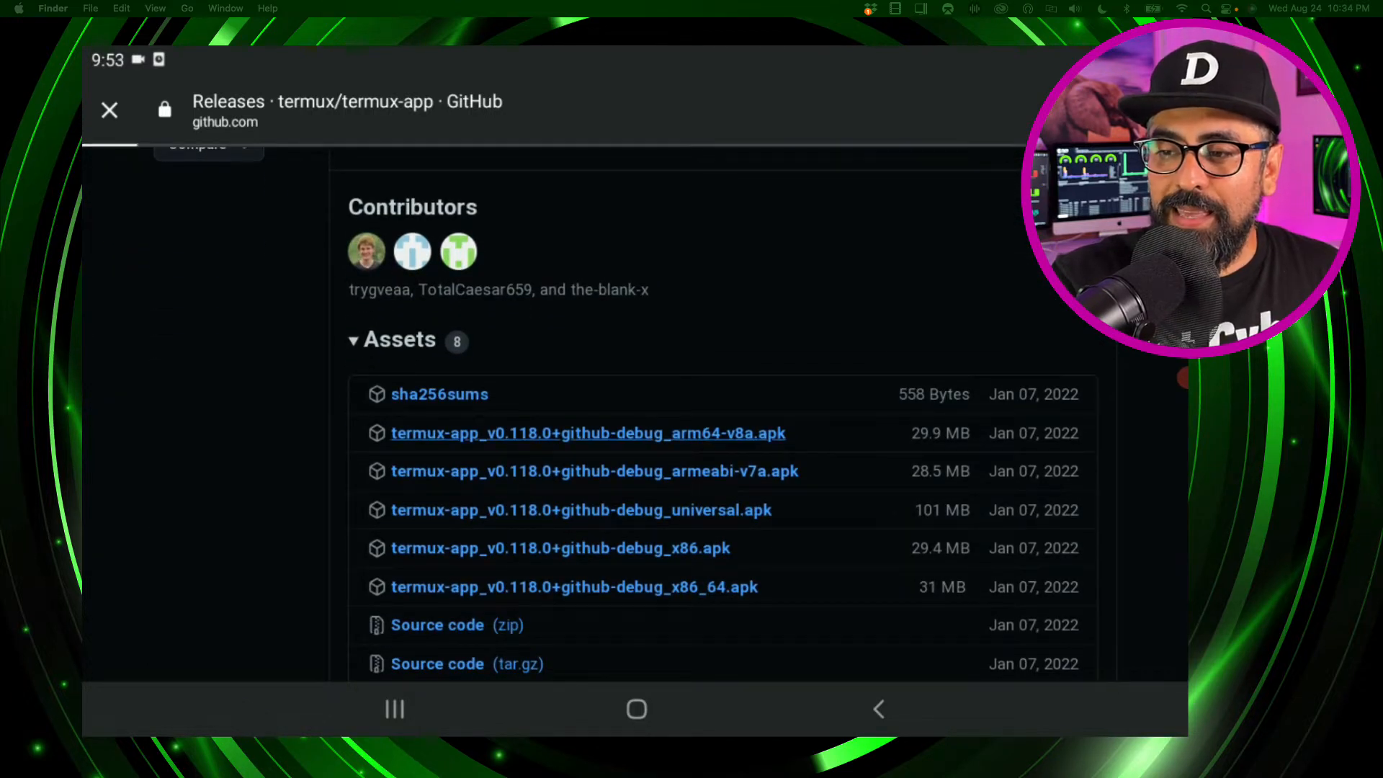
{"action": "left_click", "coordinate": [588, 434]}
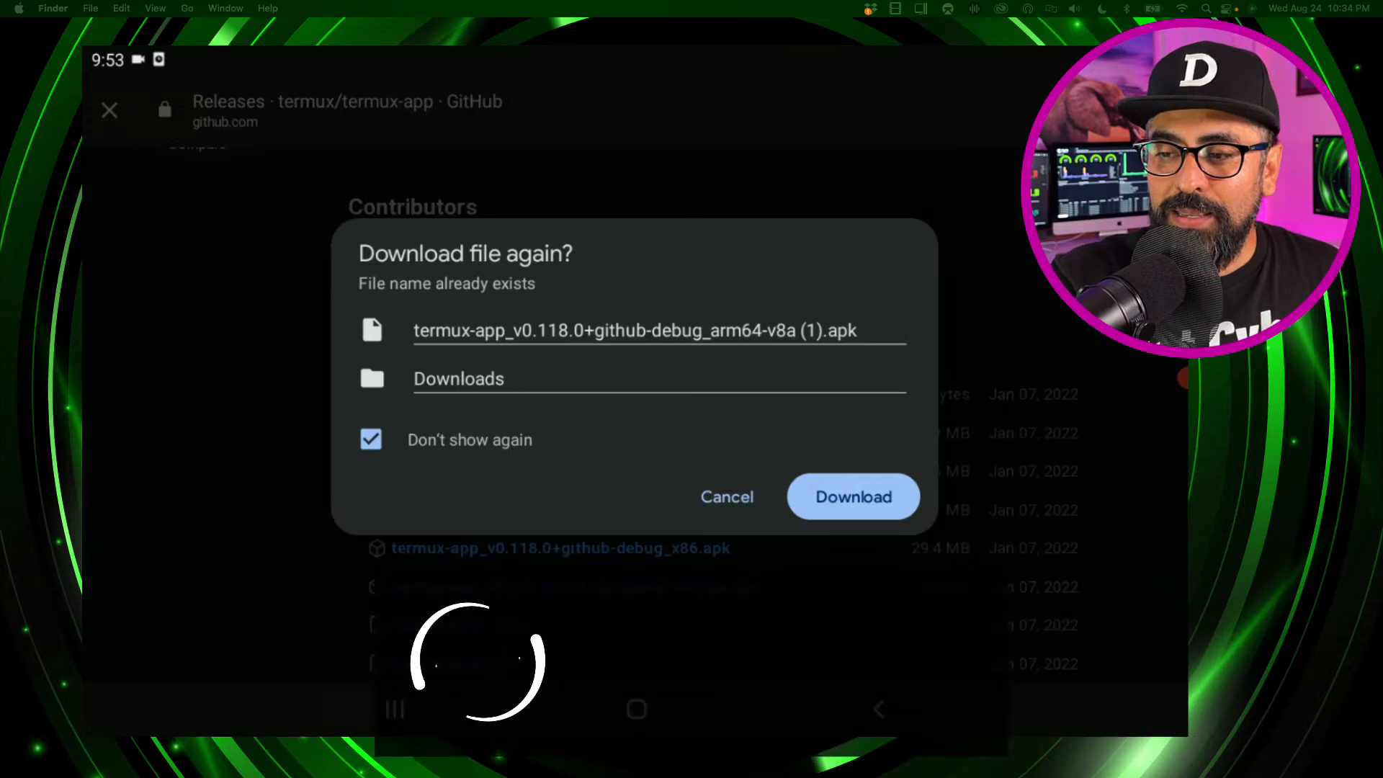
{"action": "left_click", "coordinate": [851, 497]}
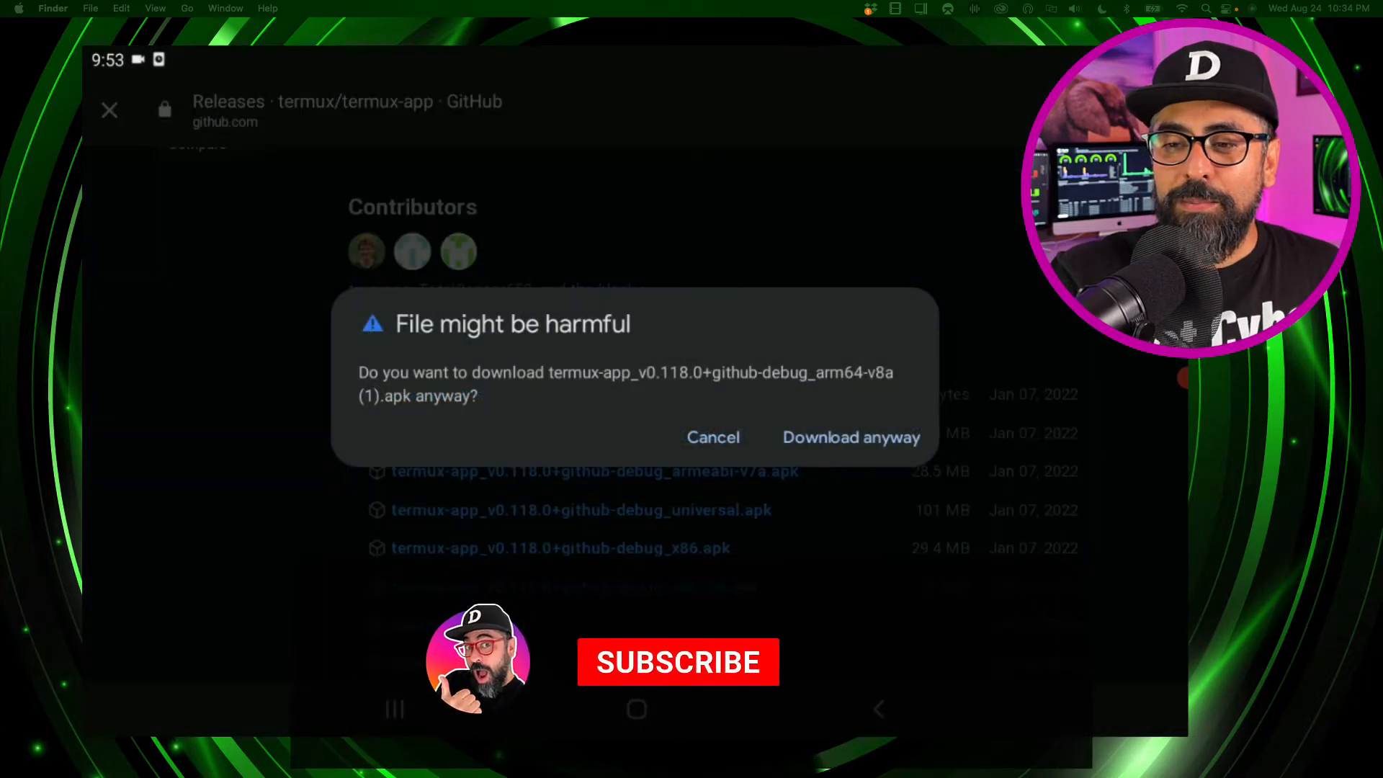
{"action": "left_click", "coordinate": [850, 438]}
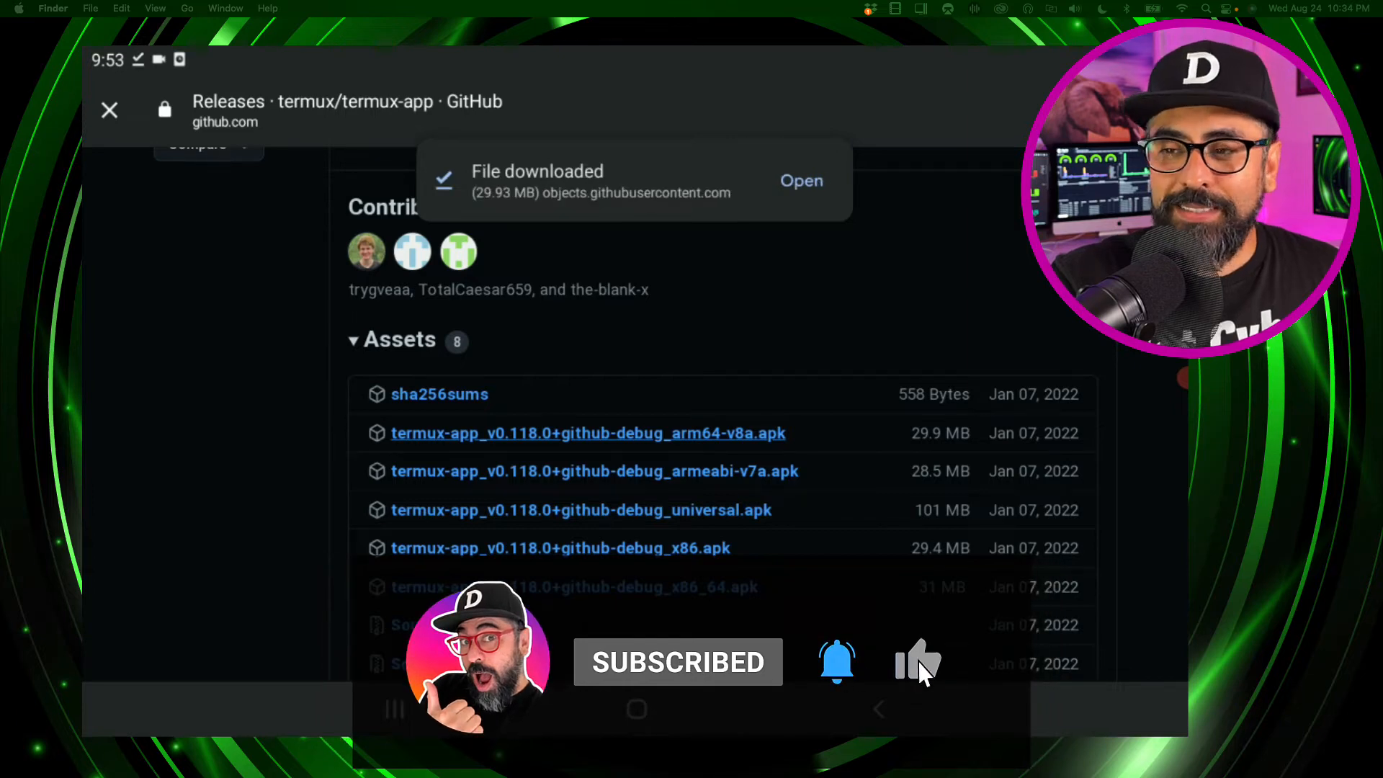
Allow Chrome to install unknown apps and install the downloaded Termux APK.
{"action": "left_click", "coordinate": [799, 181]}
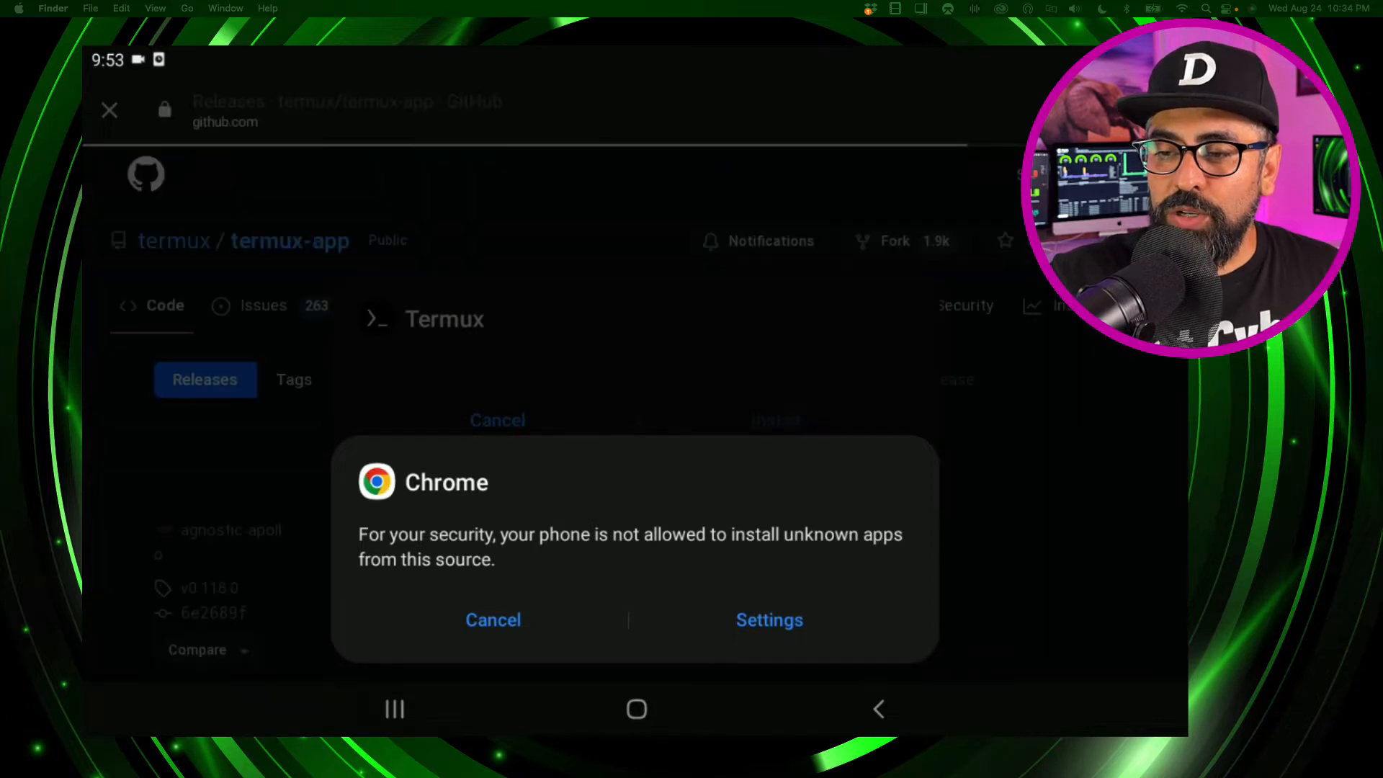
{"action": "left_click", "coordinate": [768, 619]}
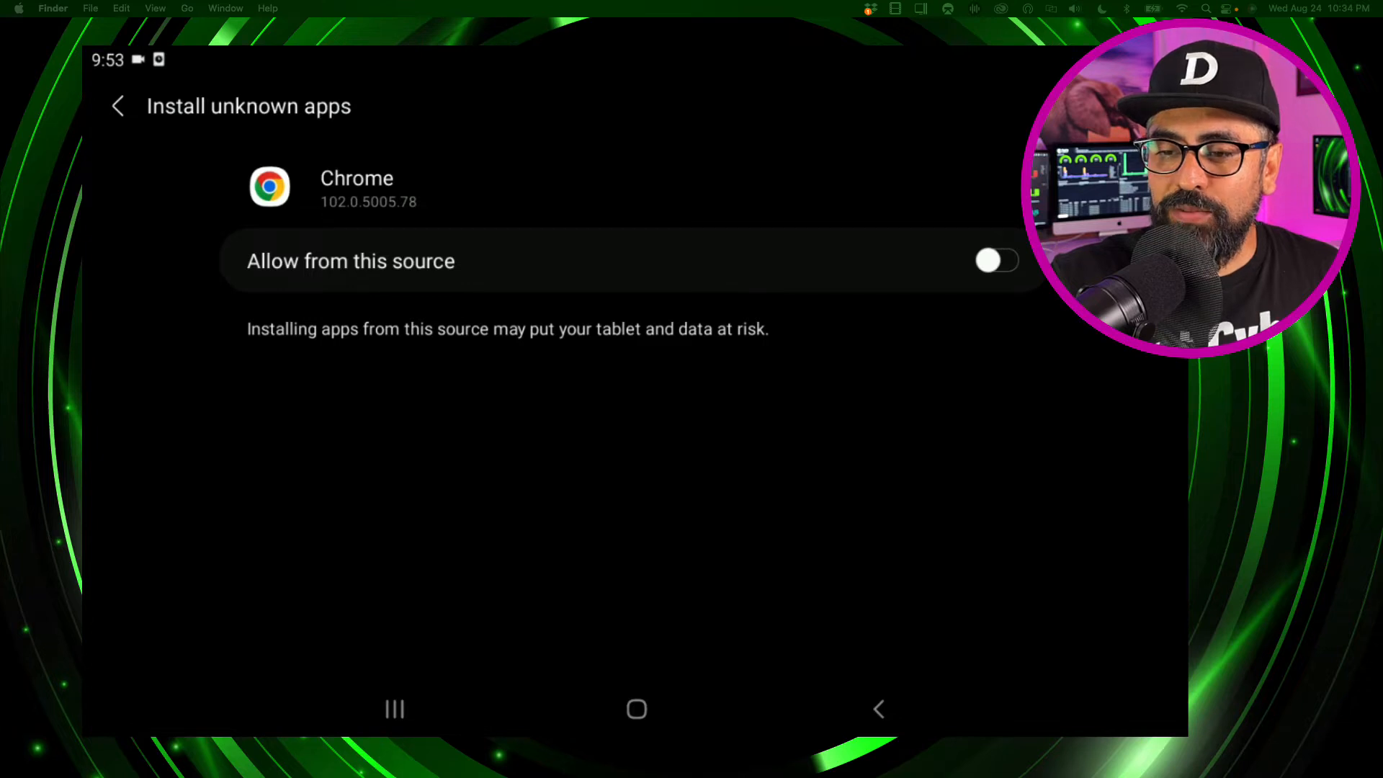
{"action": "left_click", "coordinate": [995, 261]}
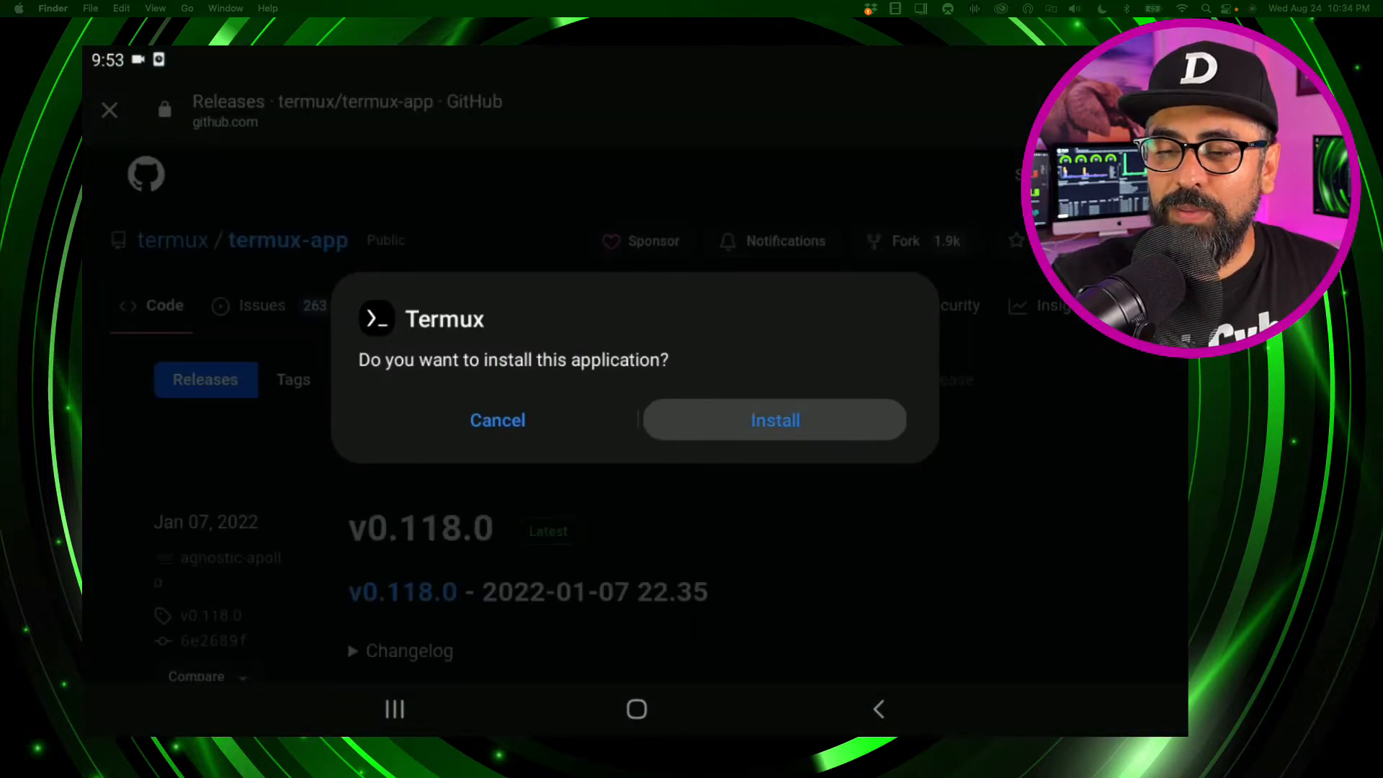
{"action": "left_click", "coordinate": [773, 419]}
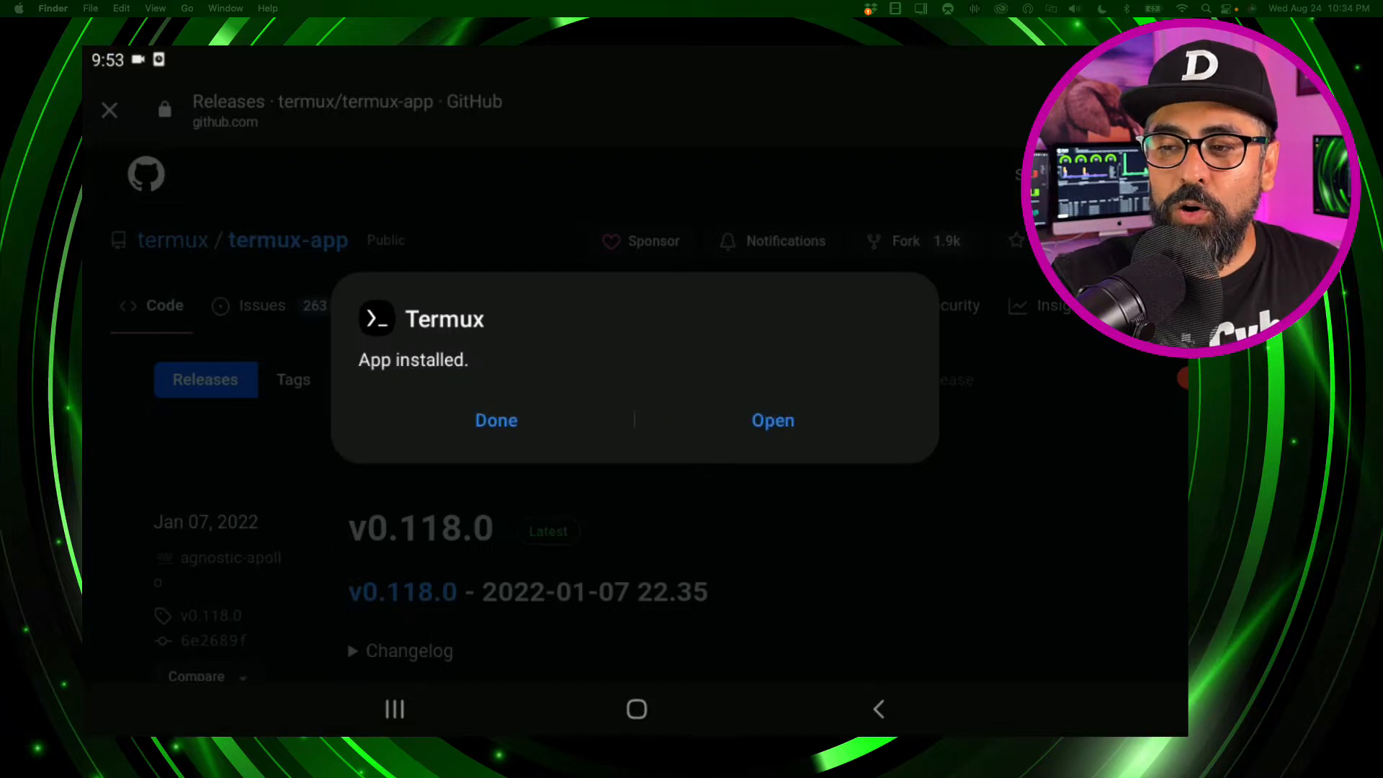
{"action": "left_click", "coordinate": [772, 419]}
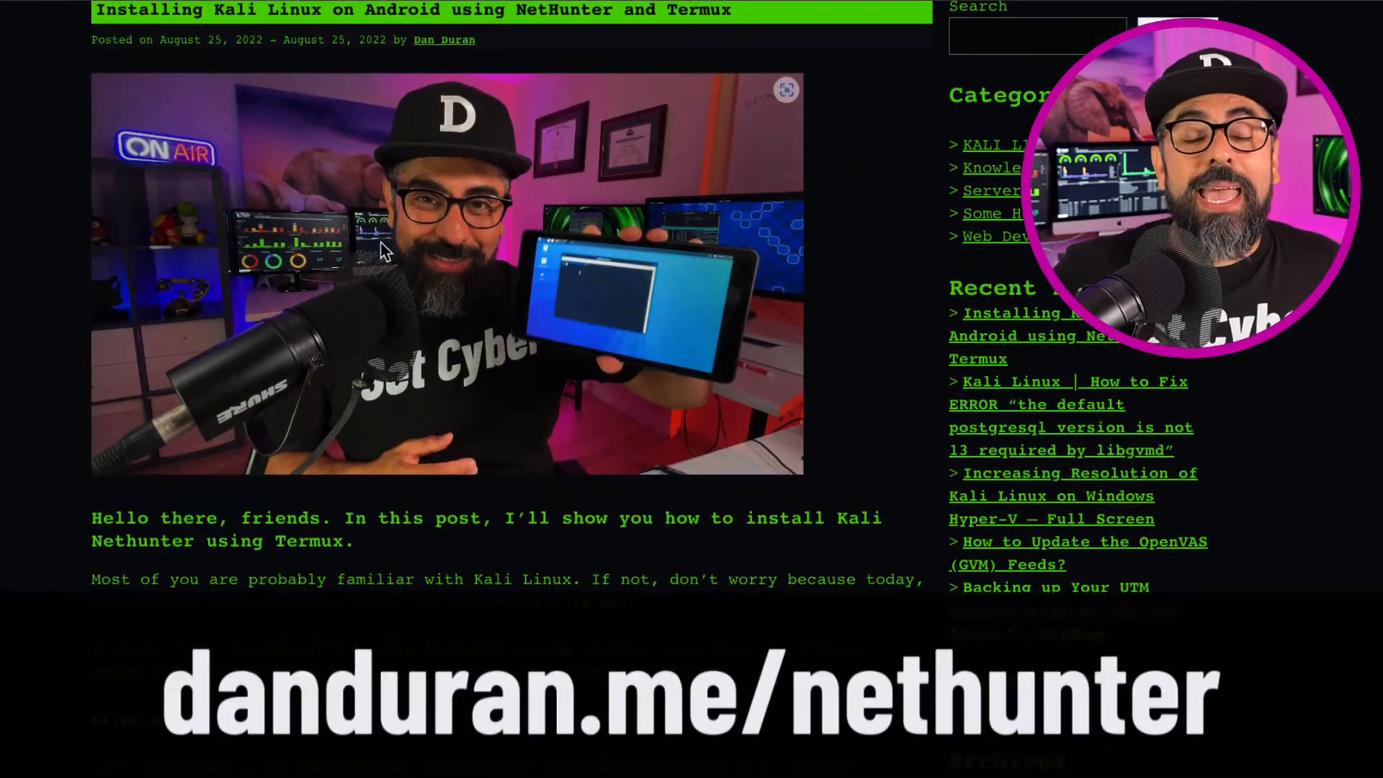
{"action": "scroll", "scroll_direction": "down", "scroll_amount": 3}
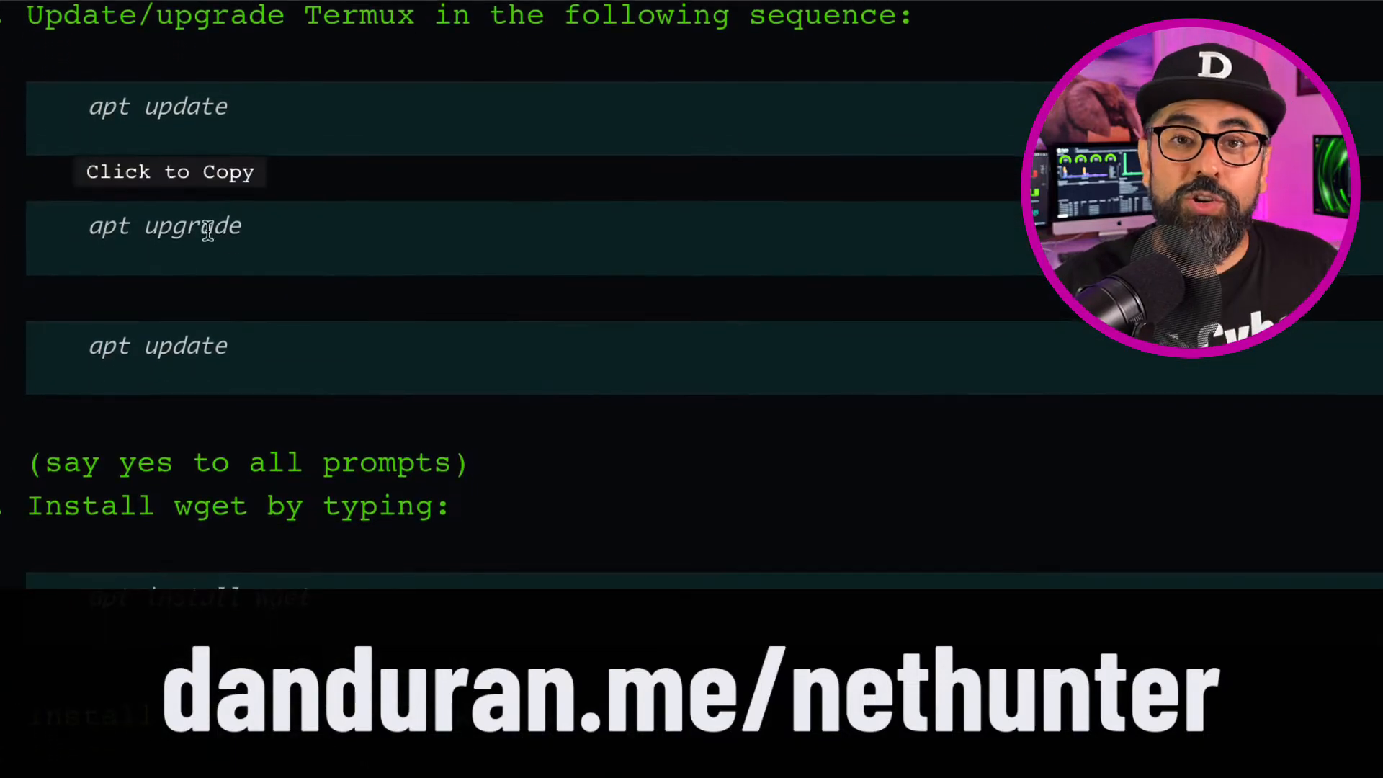
{"action": "scroll", "scroll_direction": "down", "scroll_amount": 3}
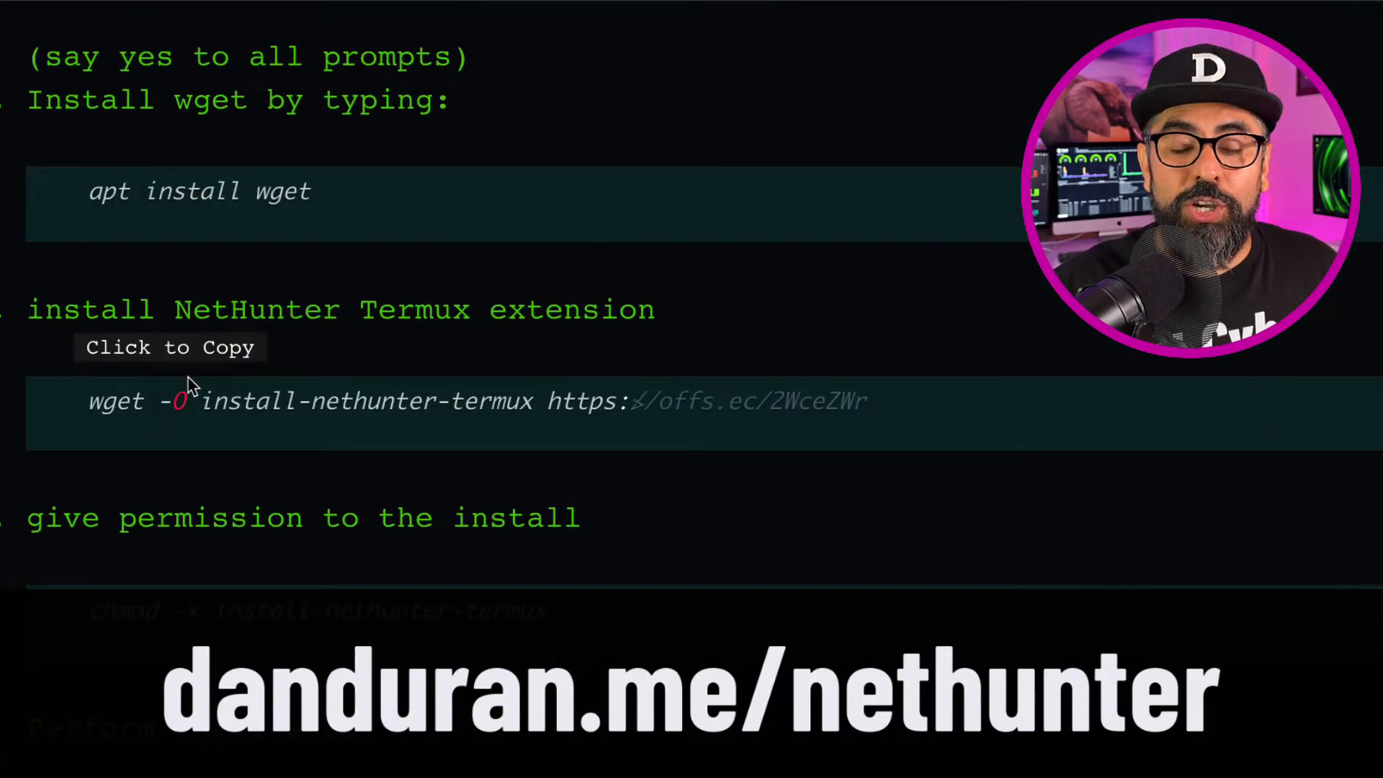
{"action": "scroll", "scroll_direction": "down", "scroll_amount": 3}
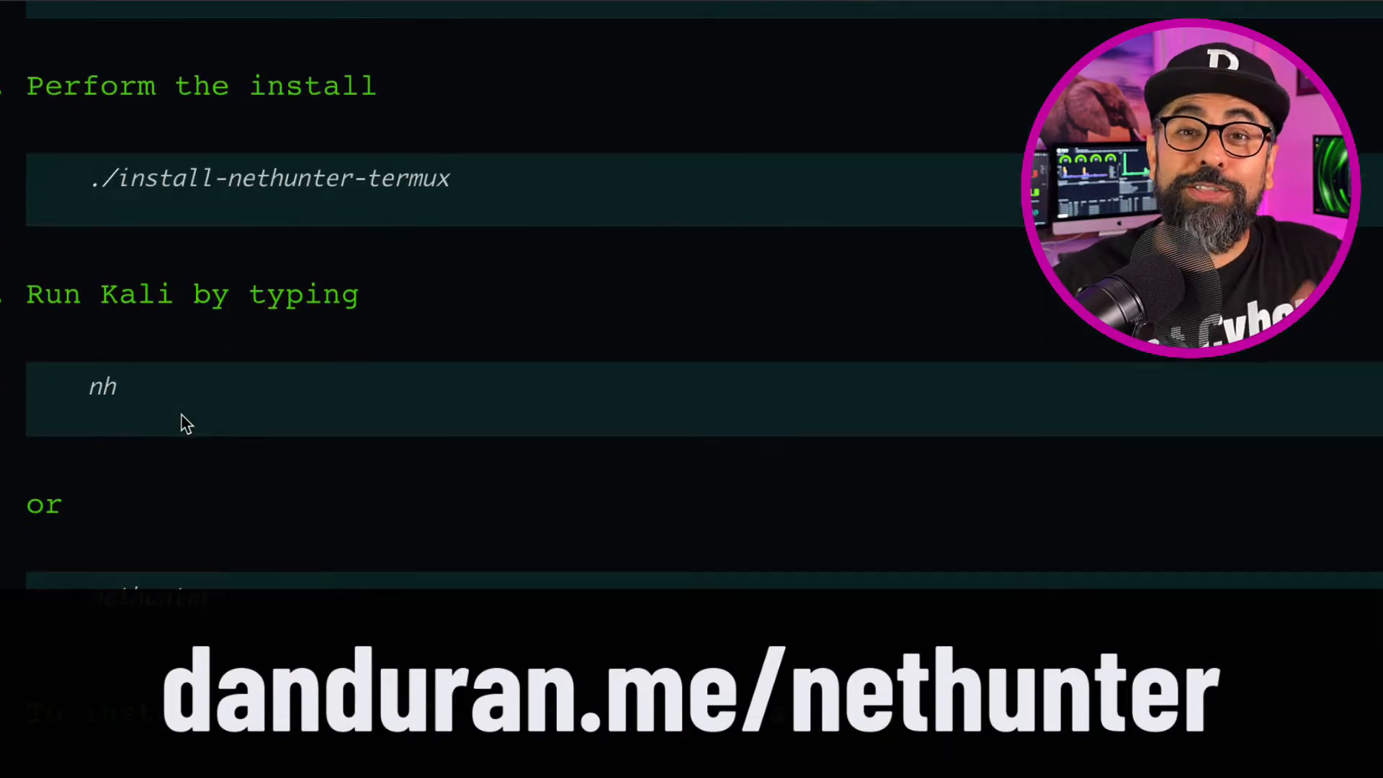
{"action": "scroll", "scroll_direction": "down", "scroll_amount": 3}
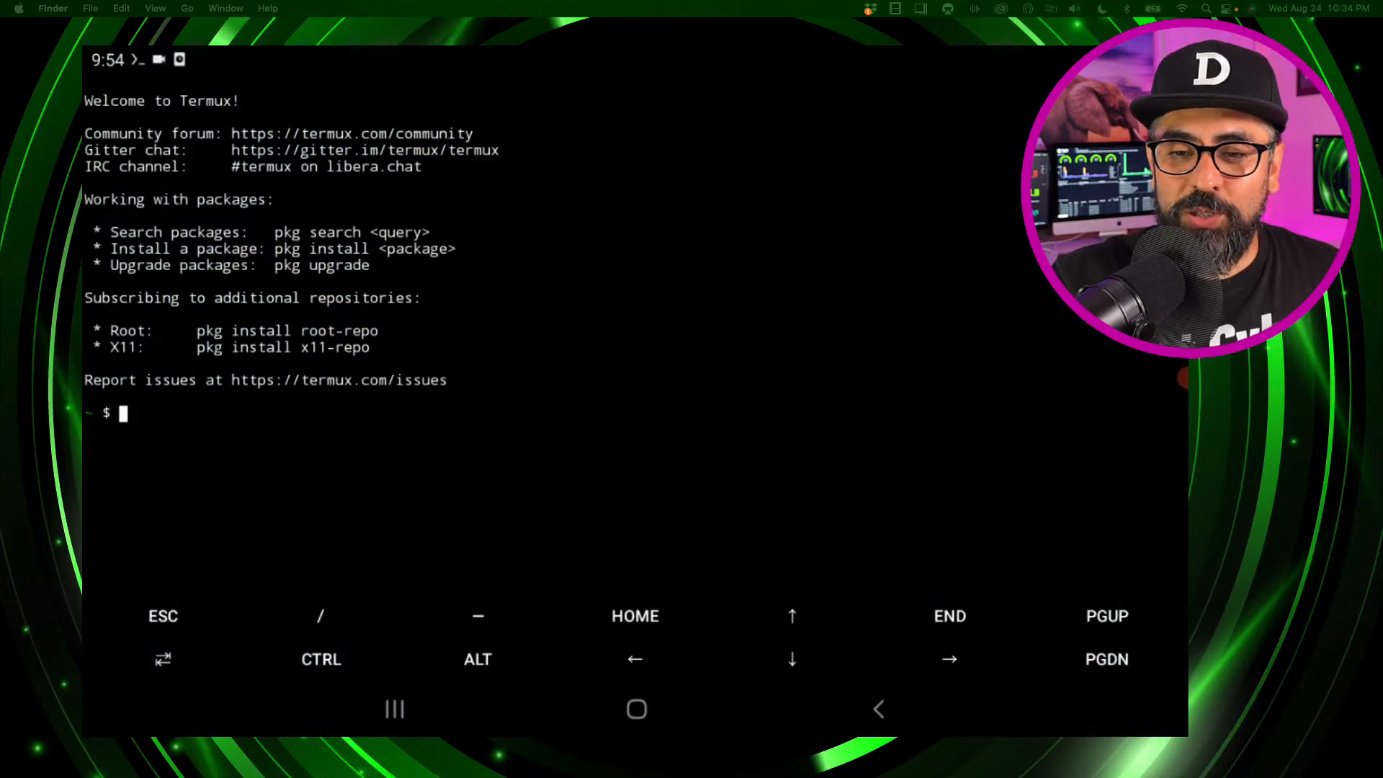
Run apt update then apt upgrade, answering y and yes to the prompts.
{"action": "type", "text": "apt update"}
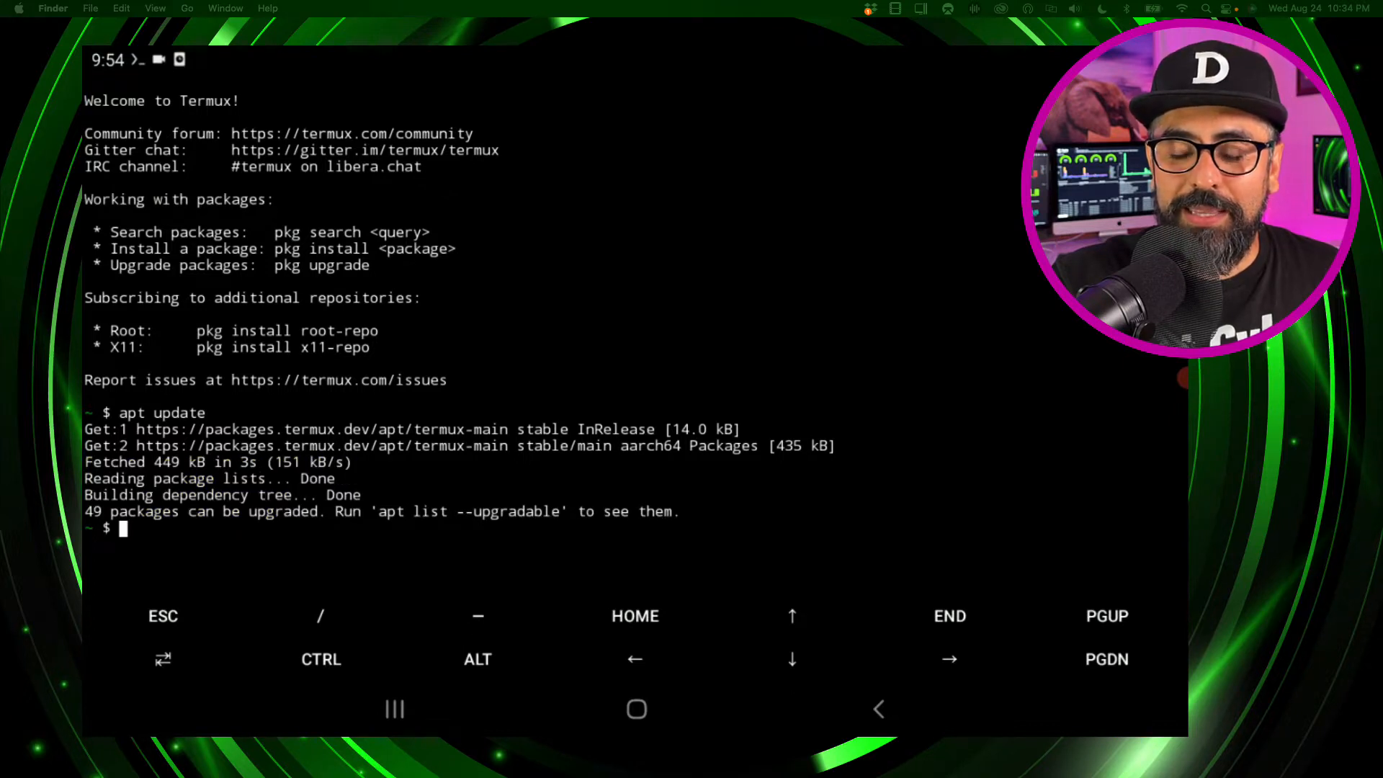
{"action": "type", "text": "apt upgrade"}
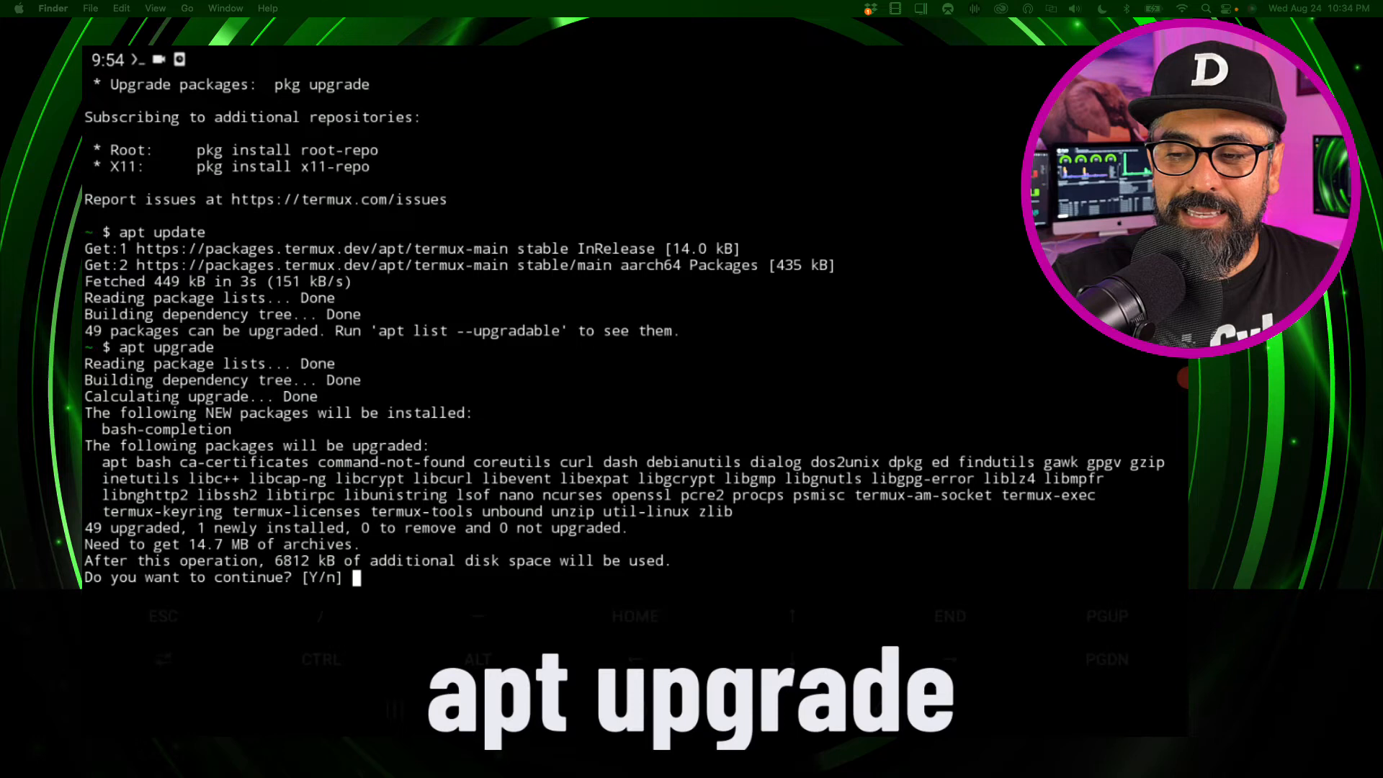
{"action": "type", "text": "y"}
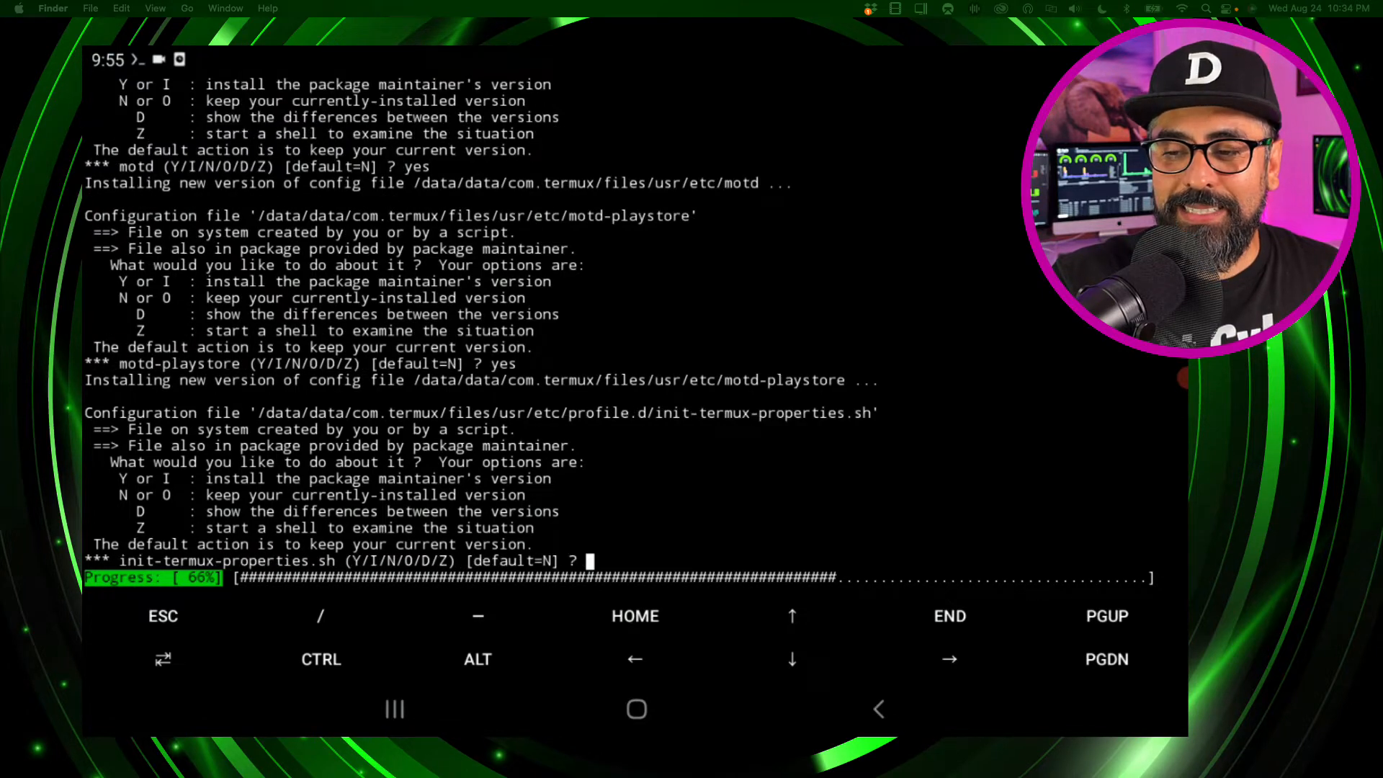
{"action": "type", "text": "yes"}
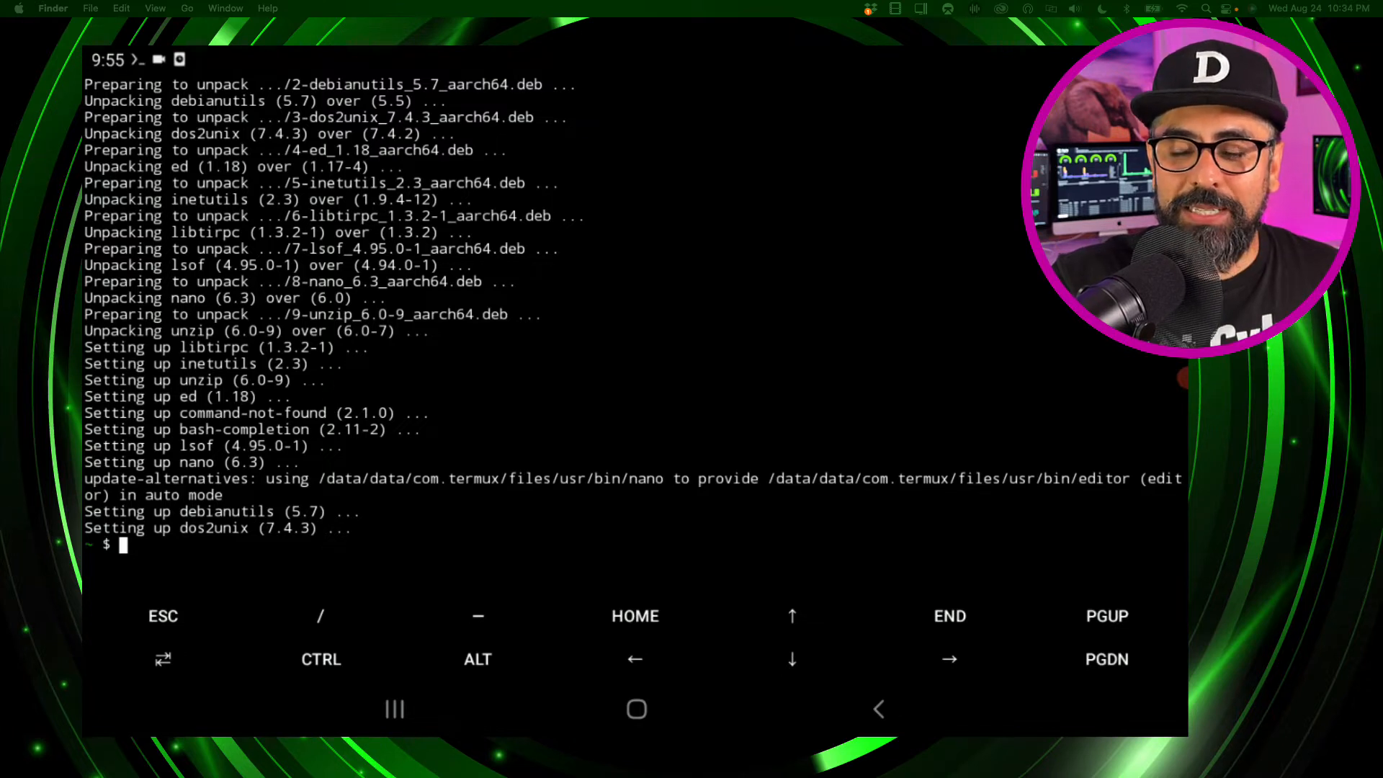
{"action": "type", "text": "apt insta"}
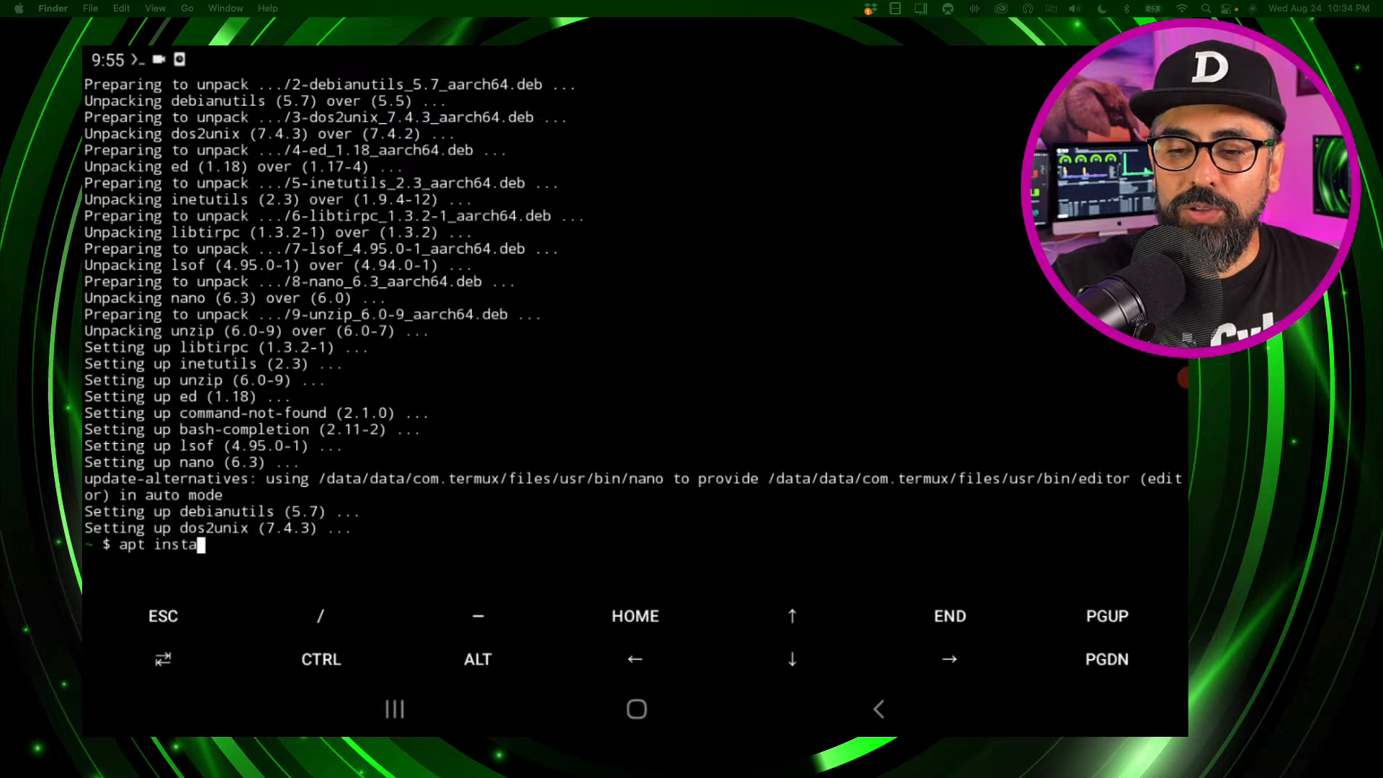
Run apt install wget, refresh with apt update after it fails, then install wget answering y.
{"action": "type", "text": "ll"}
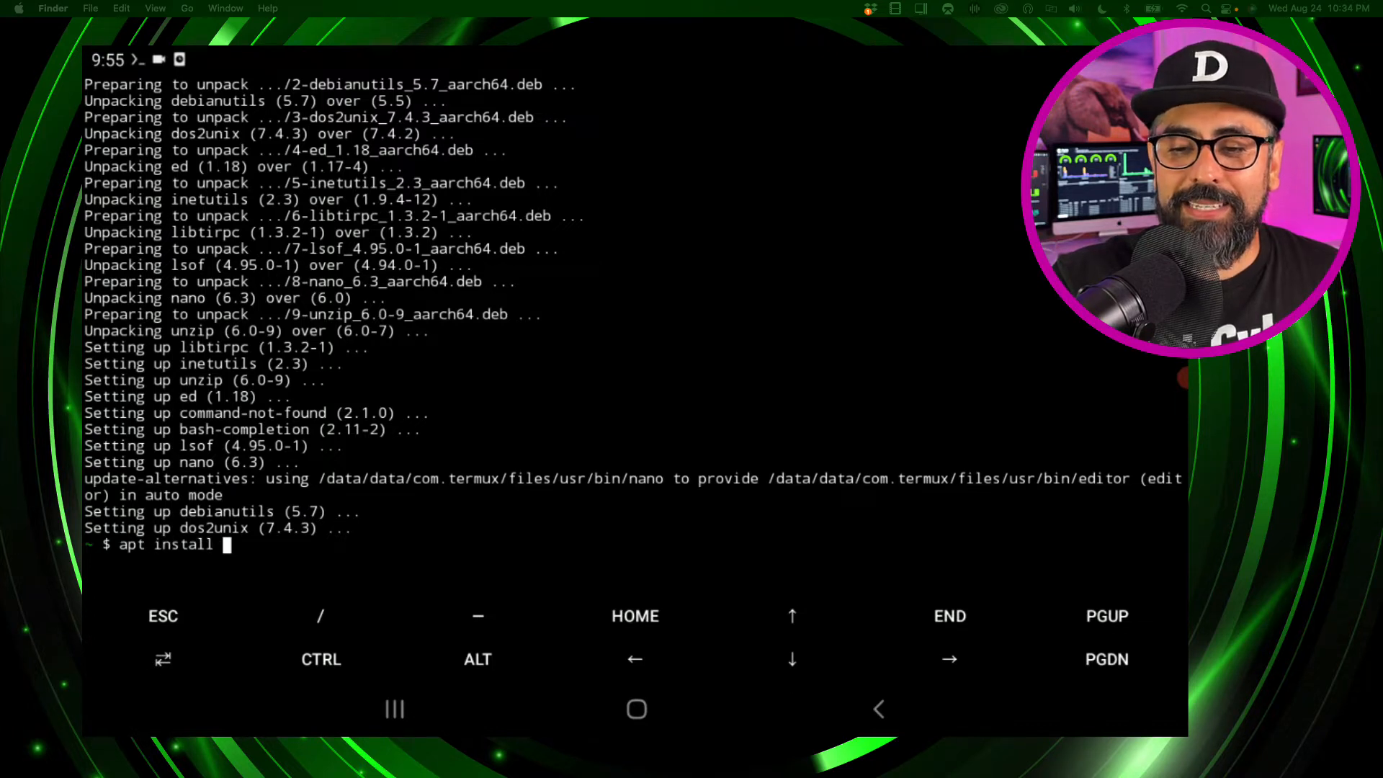
{"action": "type", "text": "wget"}
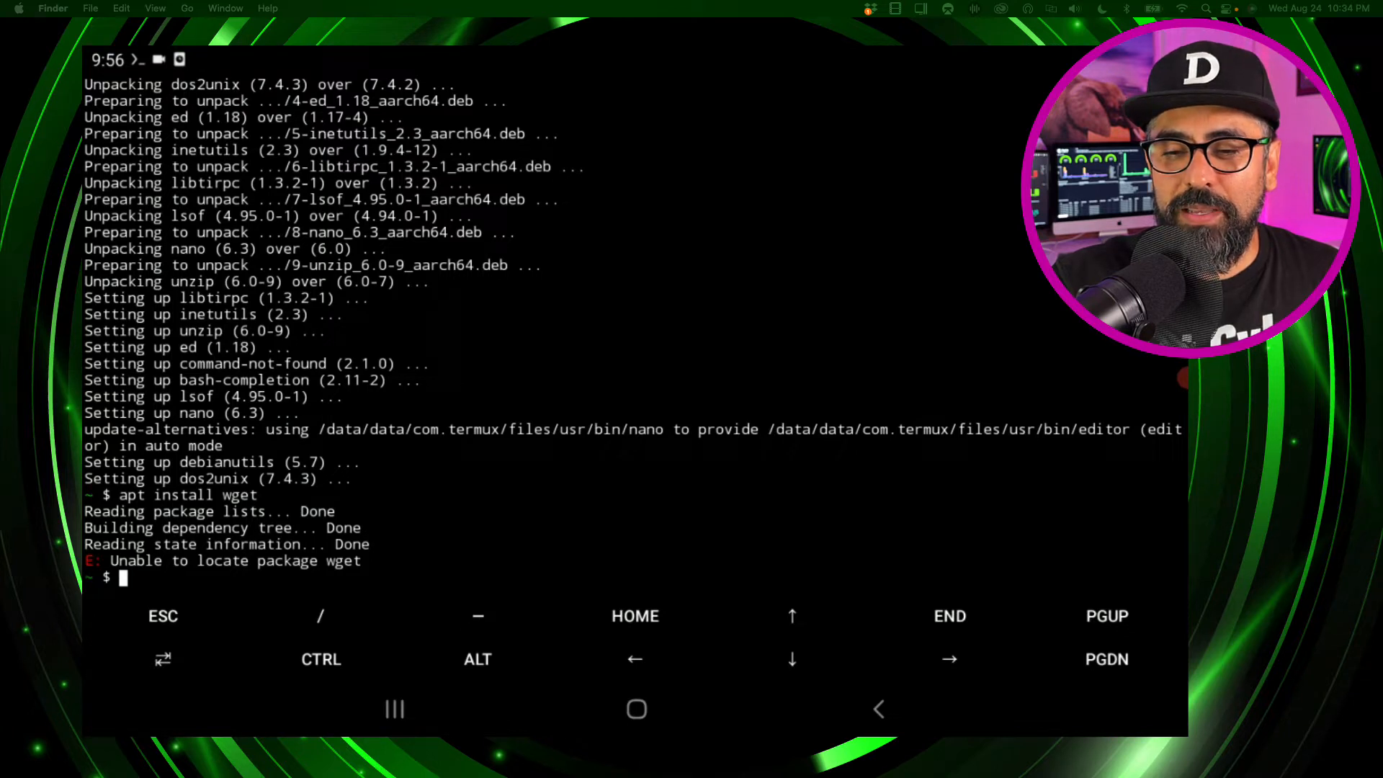
{"action": "type", "text": "apt-get"}
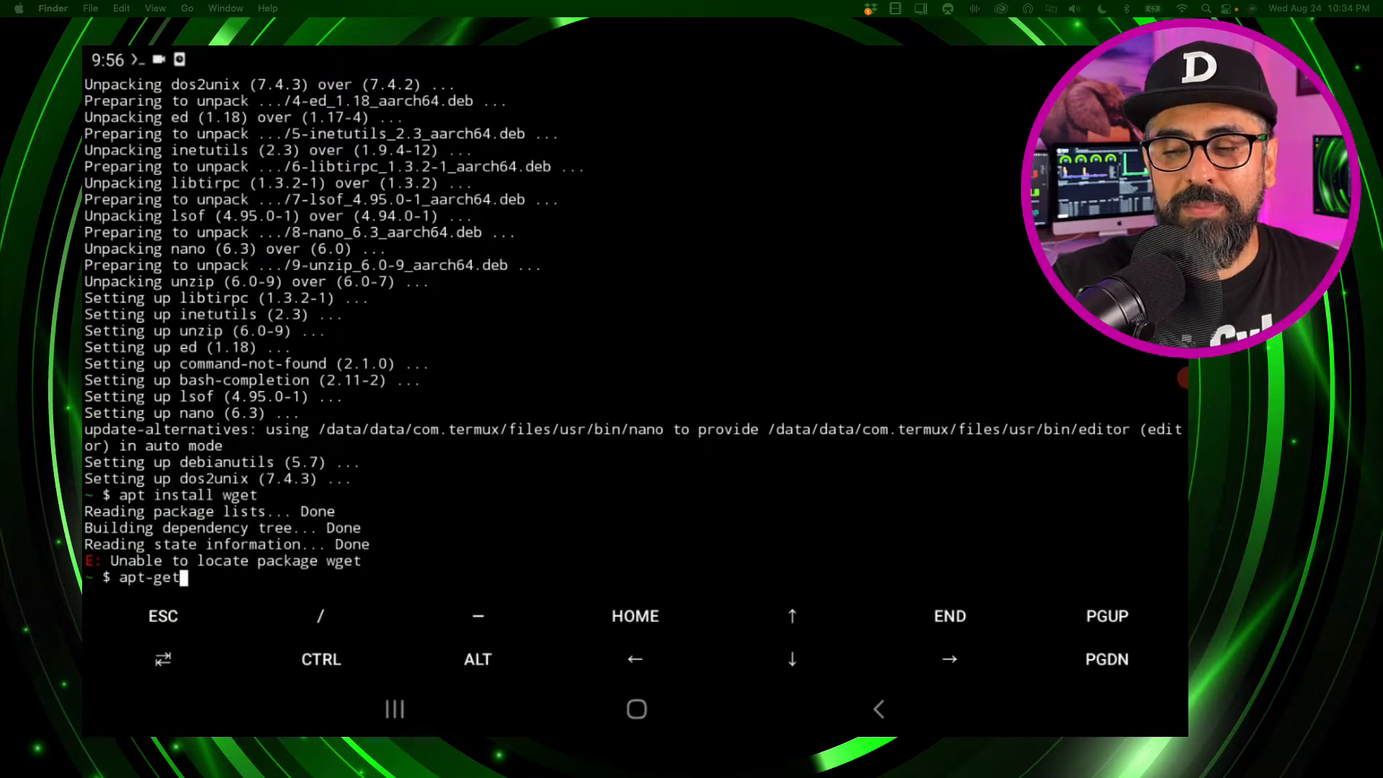
{"action": "key", "text": "BackSpace"}
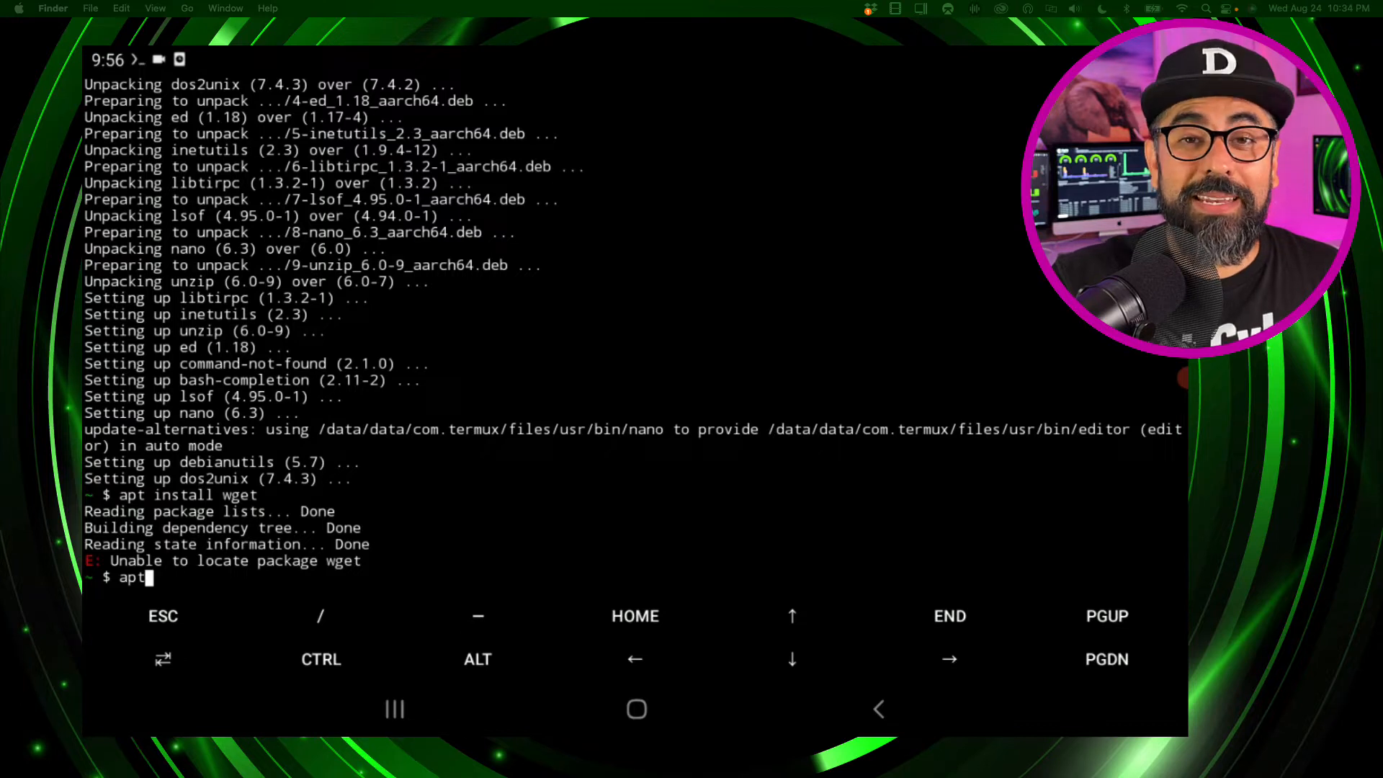
{"action": "type", "text": "update"}
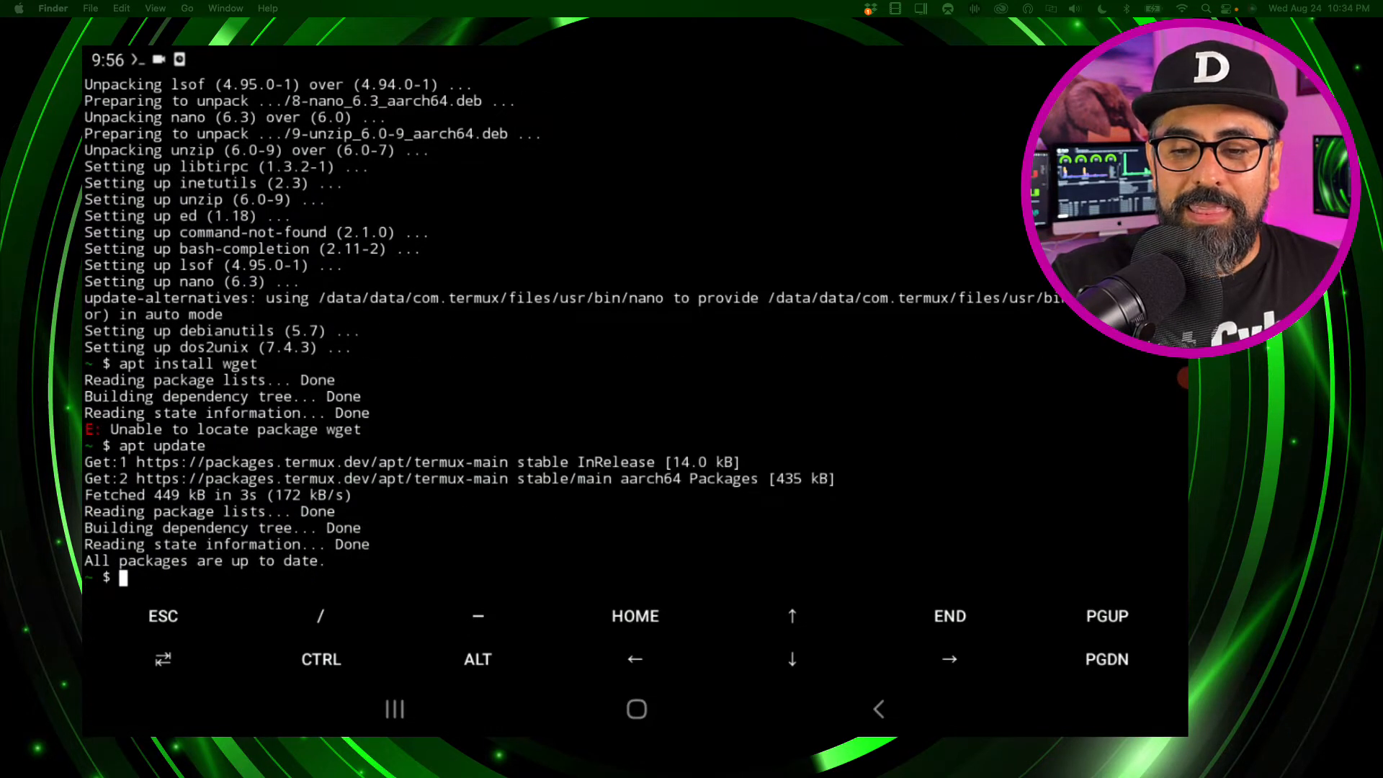
{"action": "type", "text": "apt install wget"}
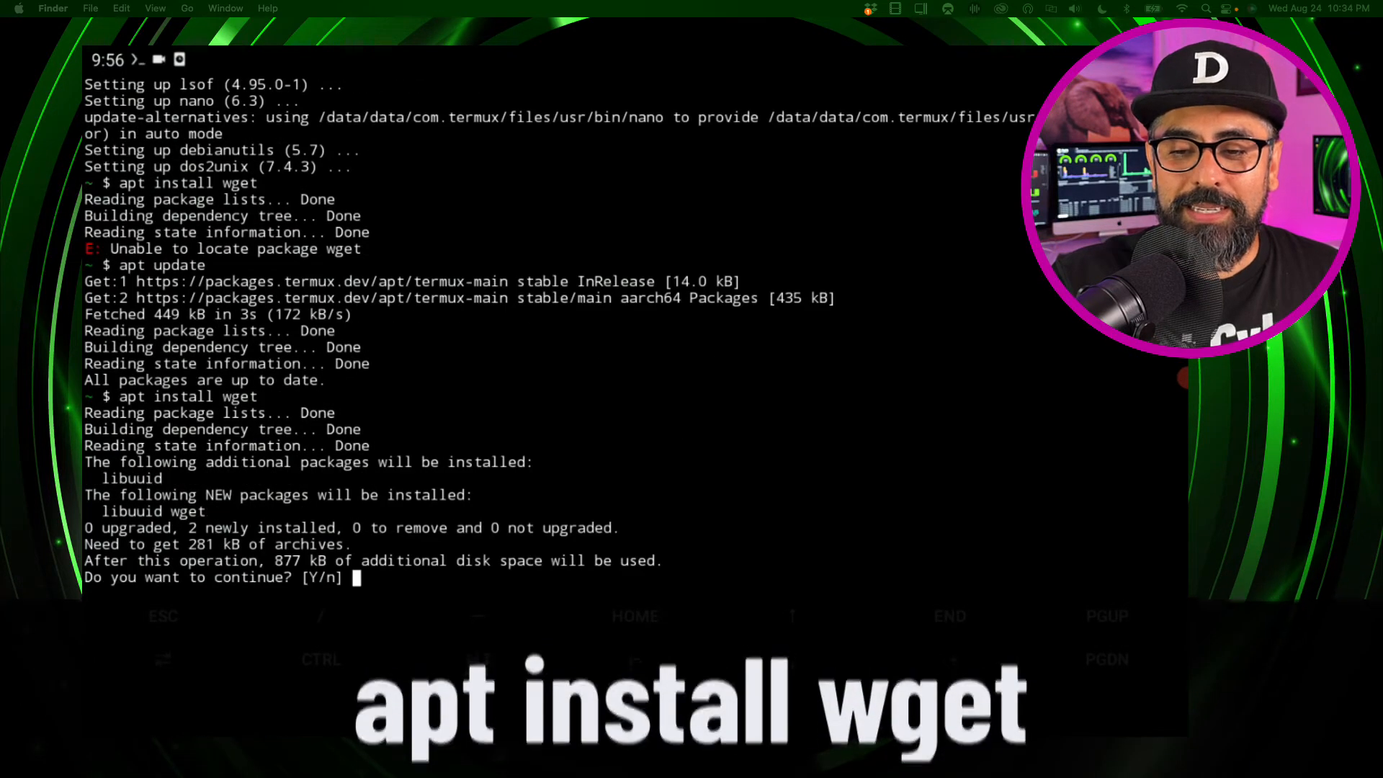
{"action": "type", "text": "y"}
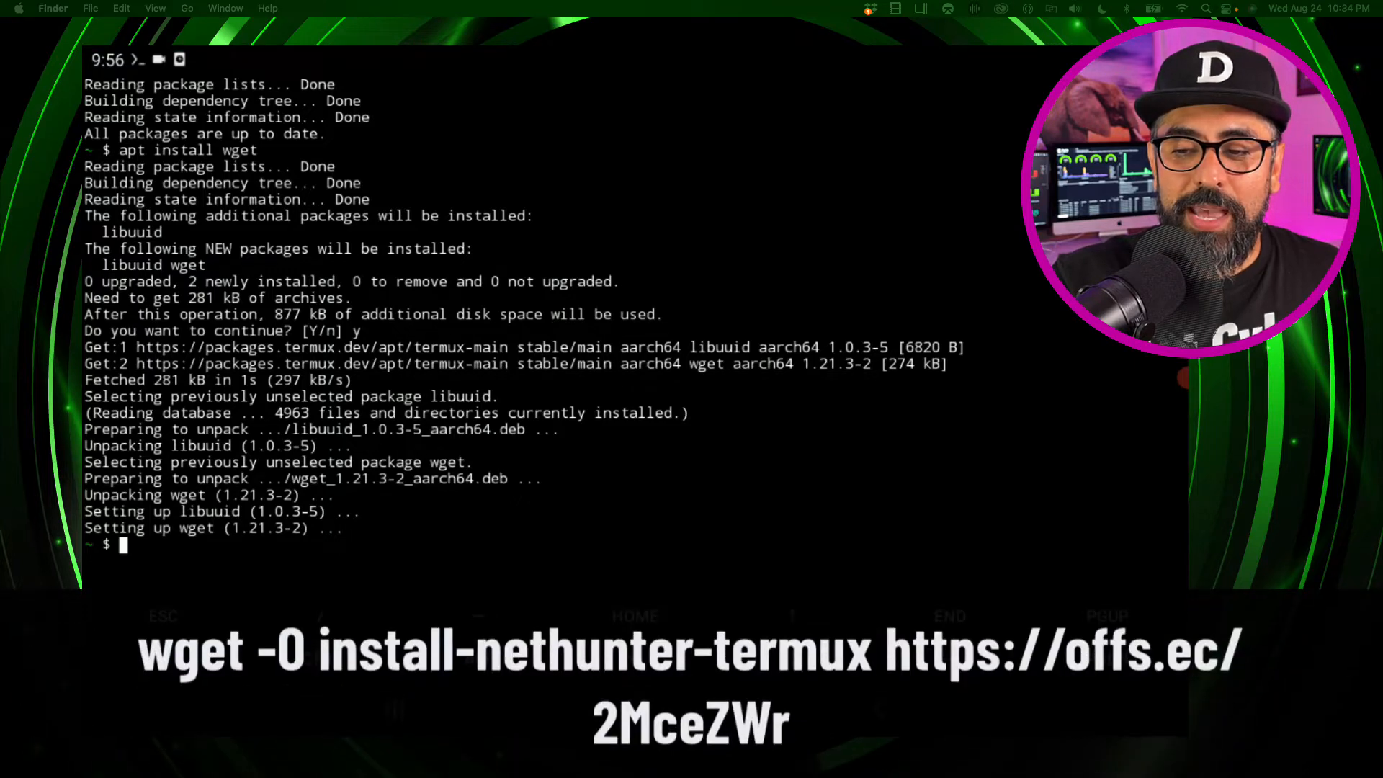
Begin the wget -O install-nethunter-termux command naming the output file.
{"action": "type", "text": "wget"}
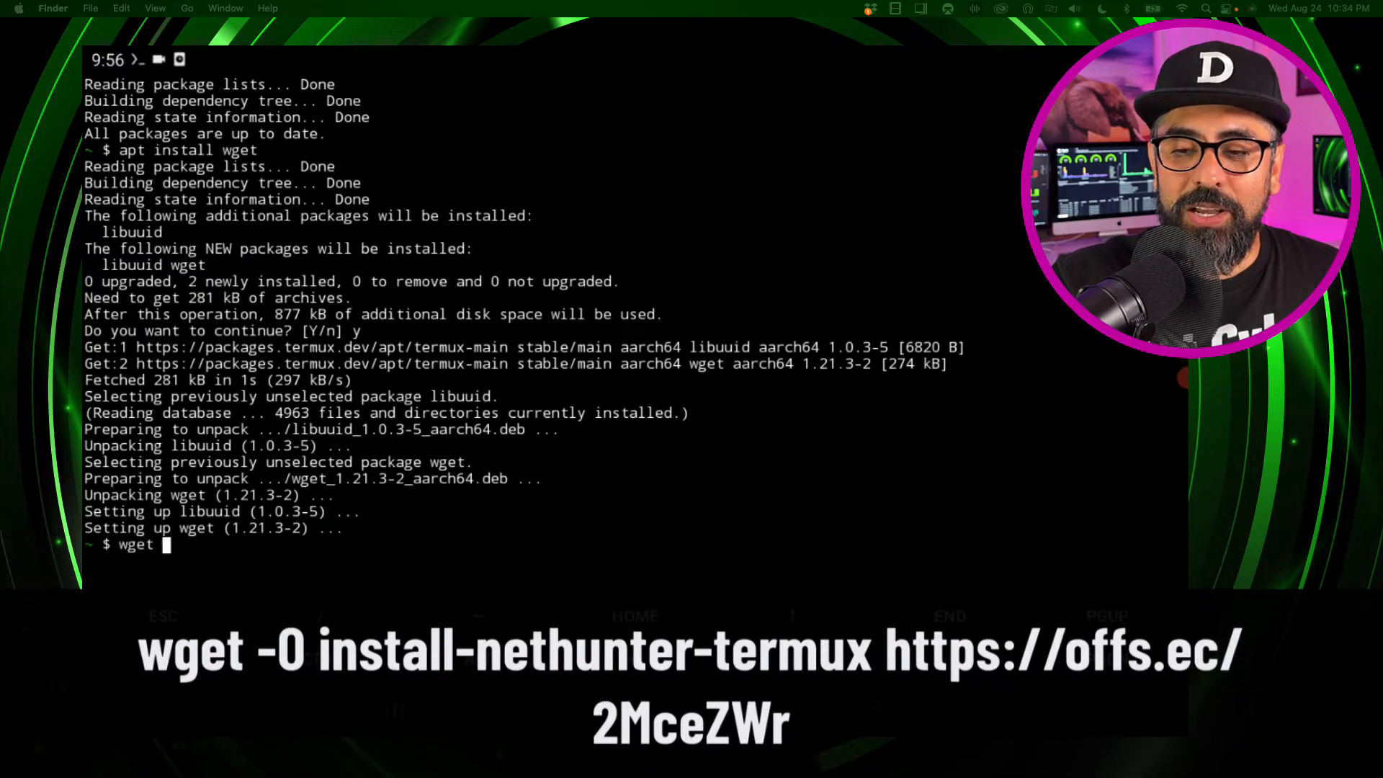
{"action": "type", "text": "-O"}
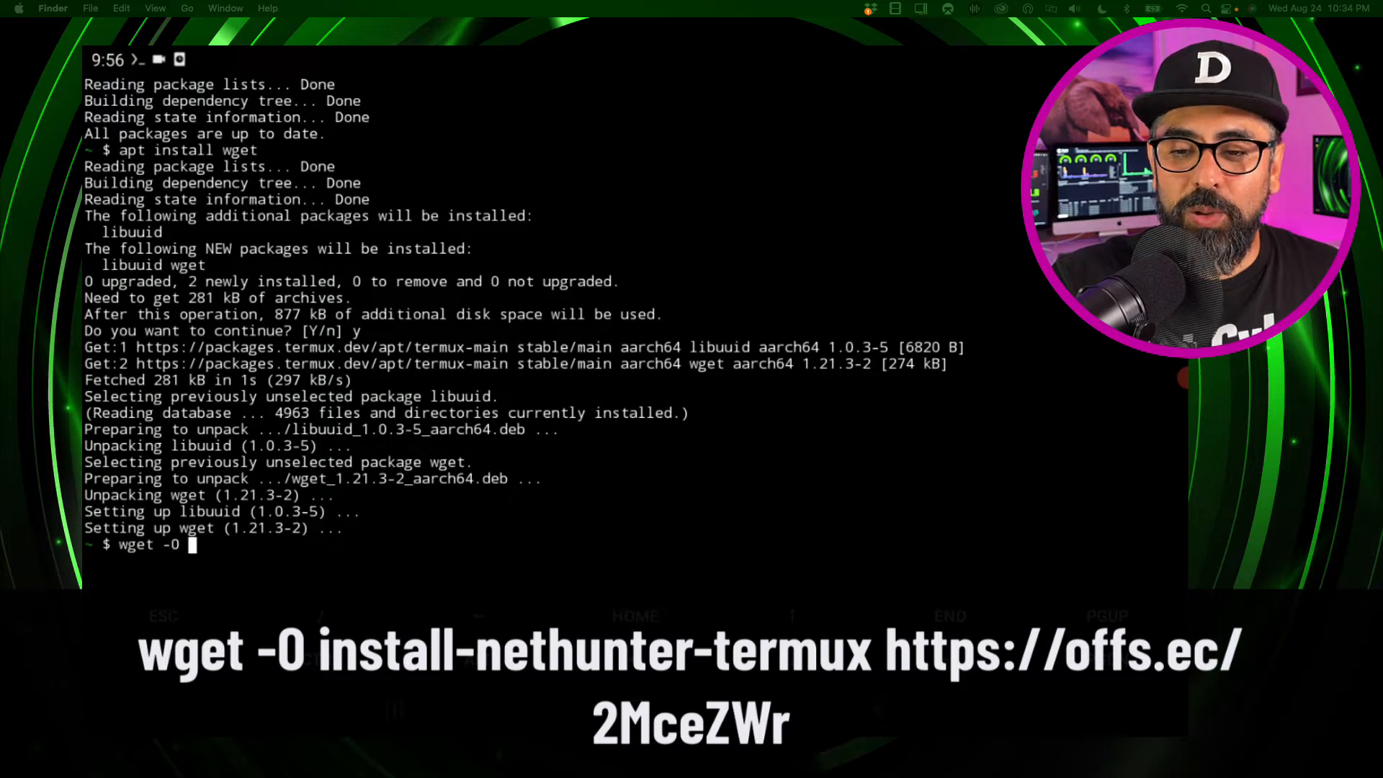
{"action": "type", "text": "inst"}
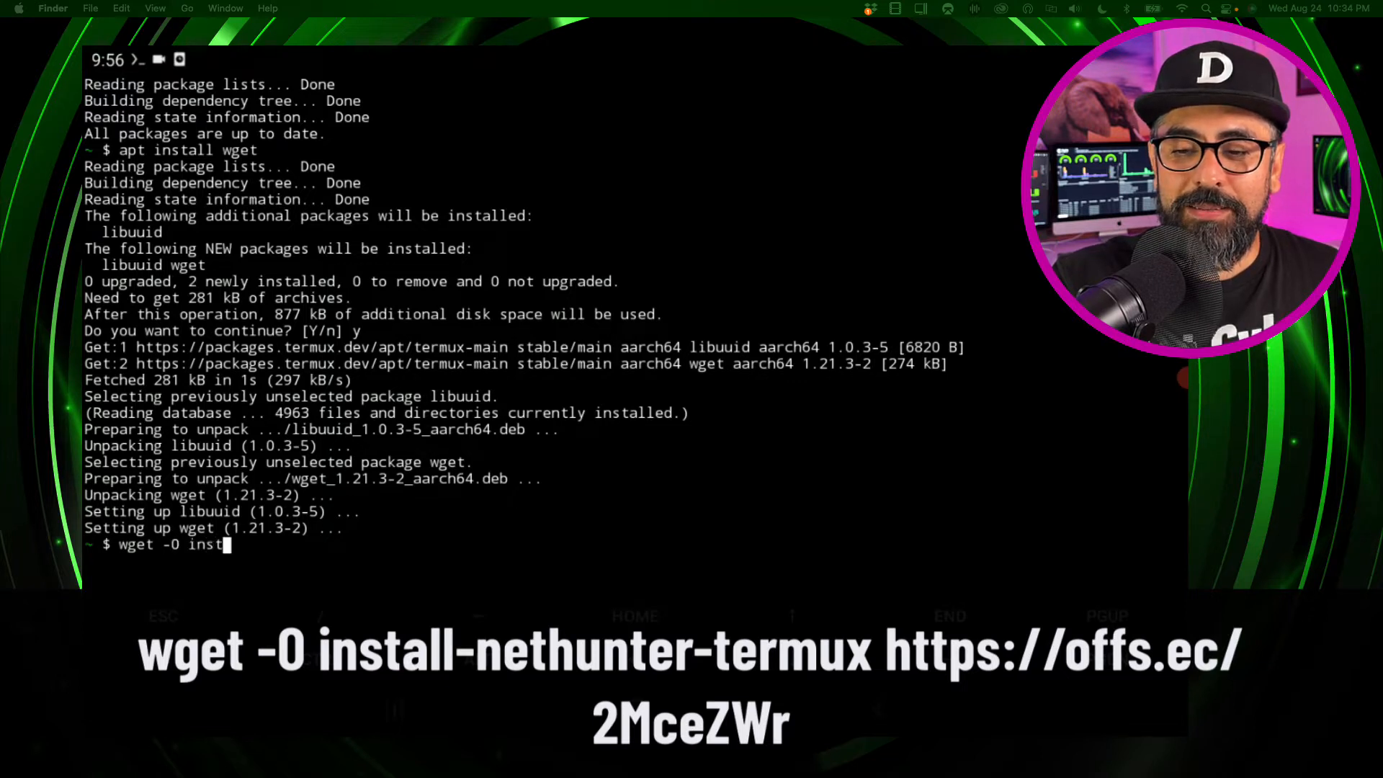
{"action": "type", "text": "all"}
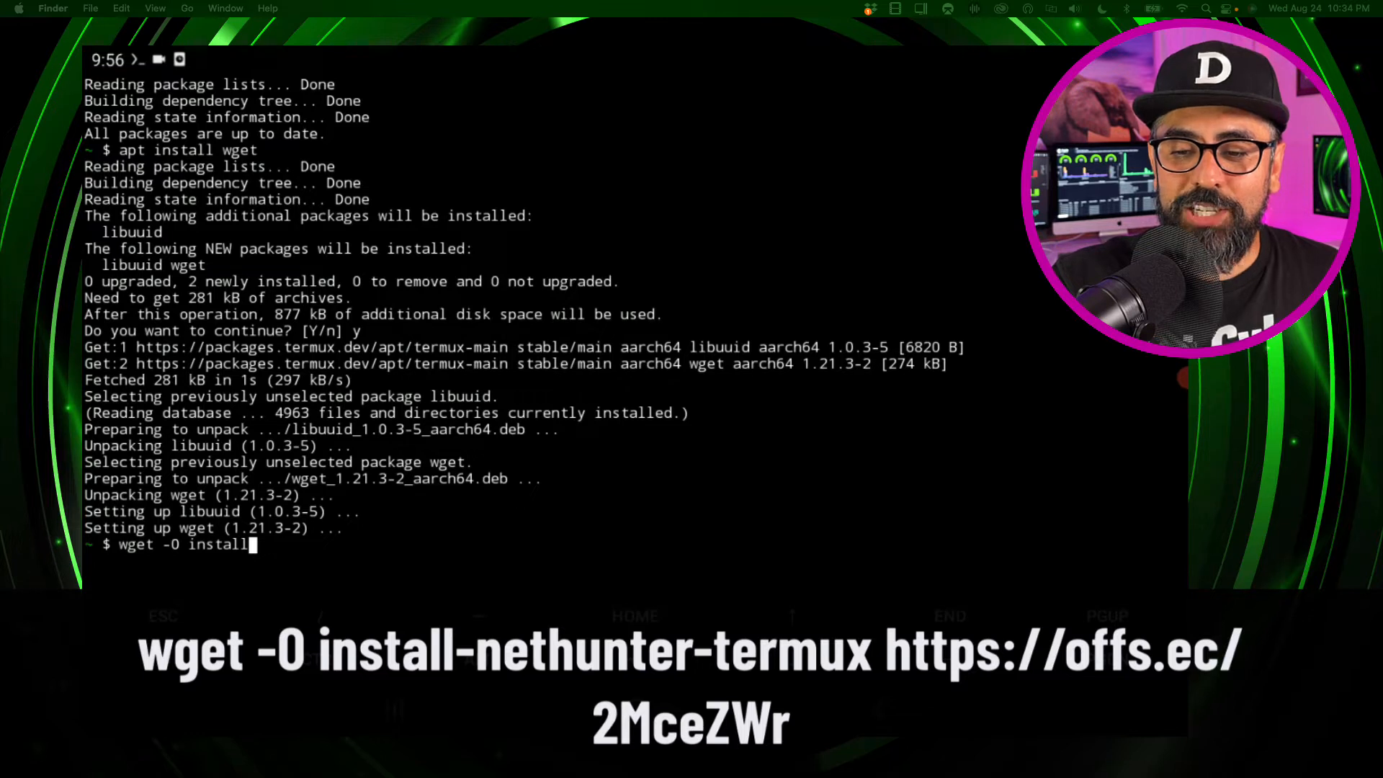
{"action": "type", "text": "-"}
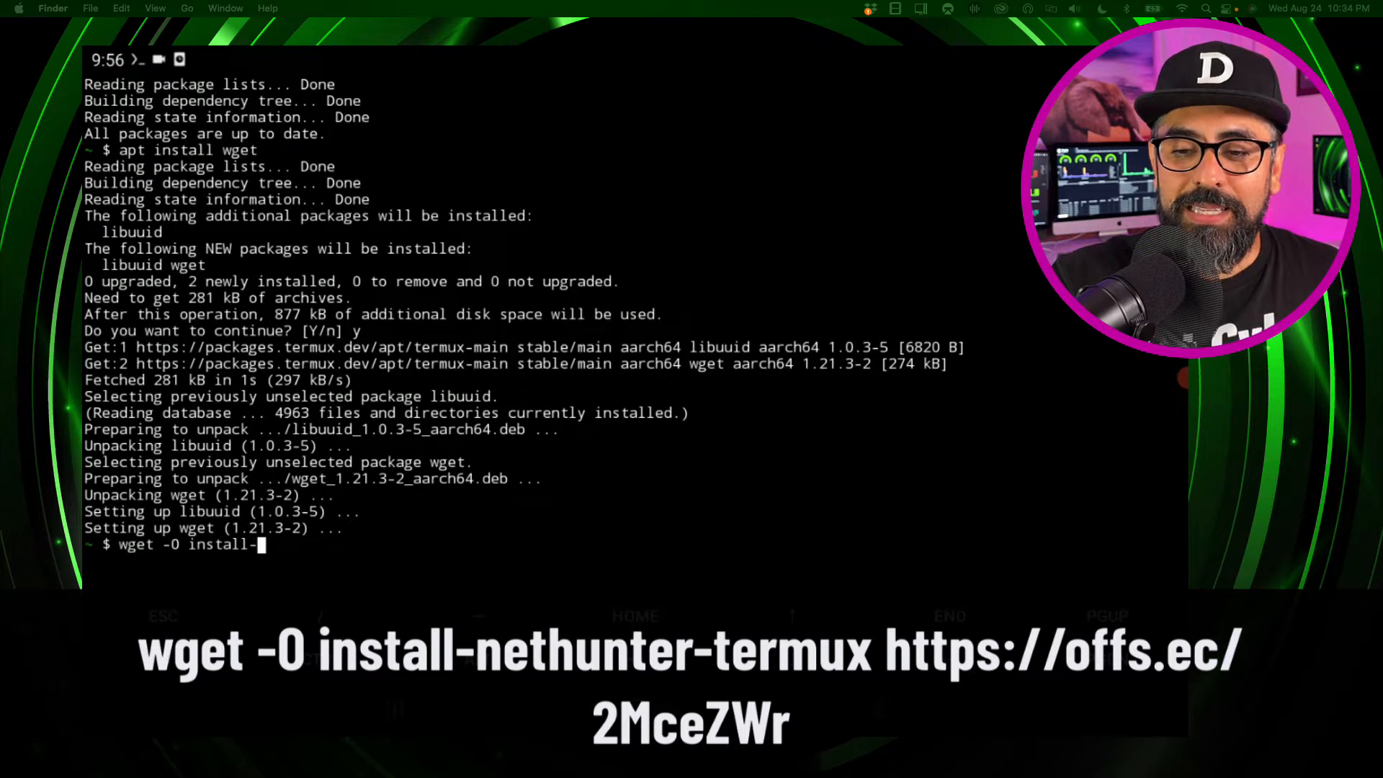
{"action": "type", "text": "nethunter-"}
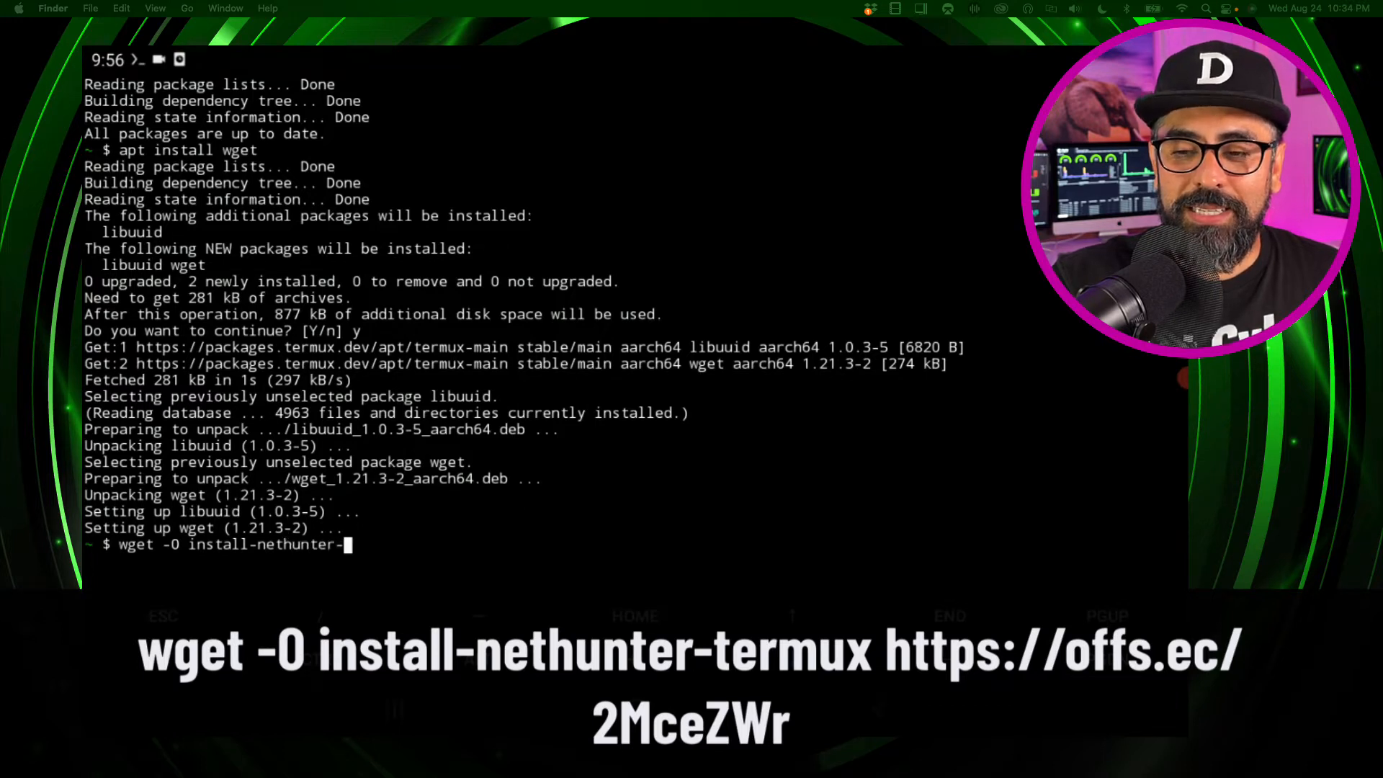
{"action": "type", "text": "termux"}
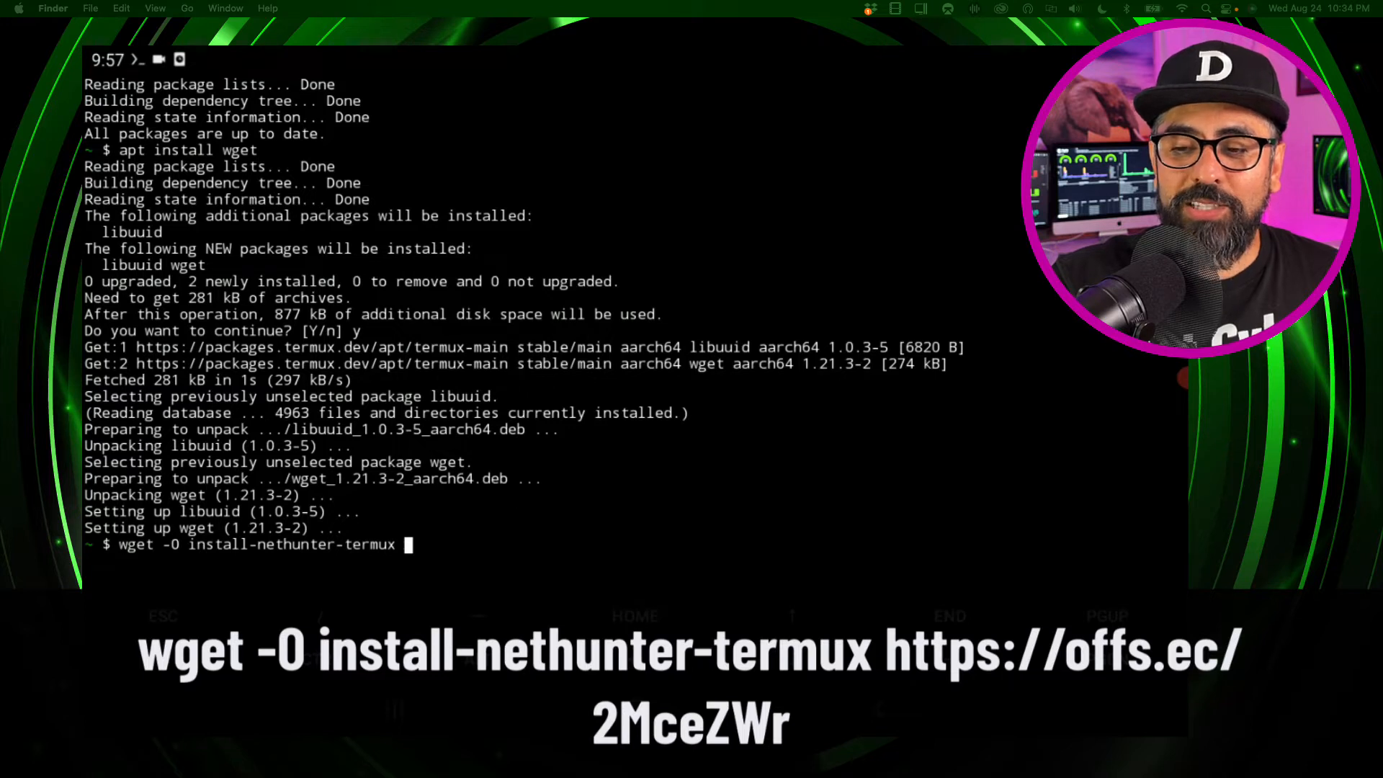
{"action": "type", "text": "https:"}
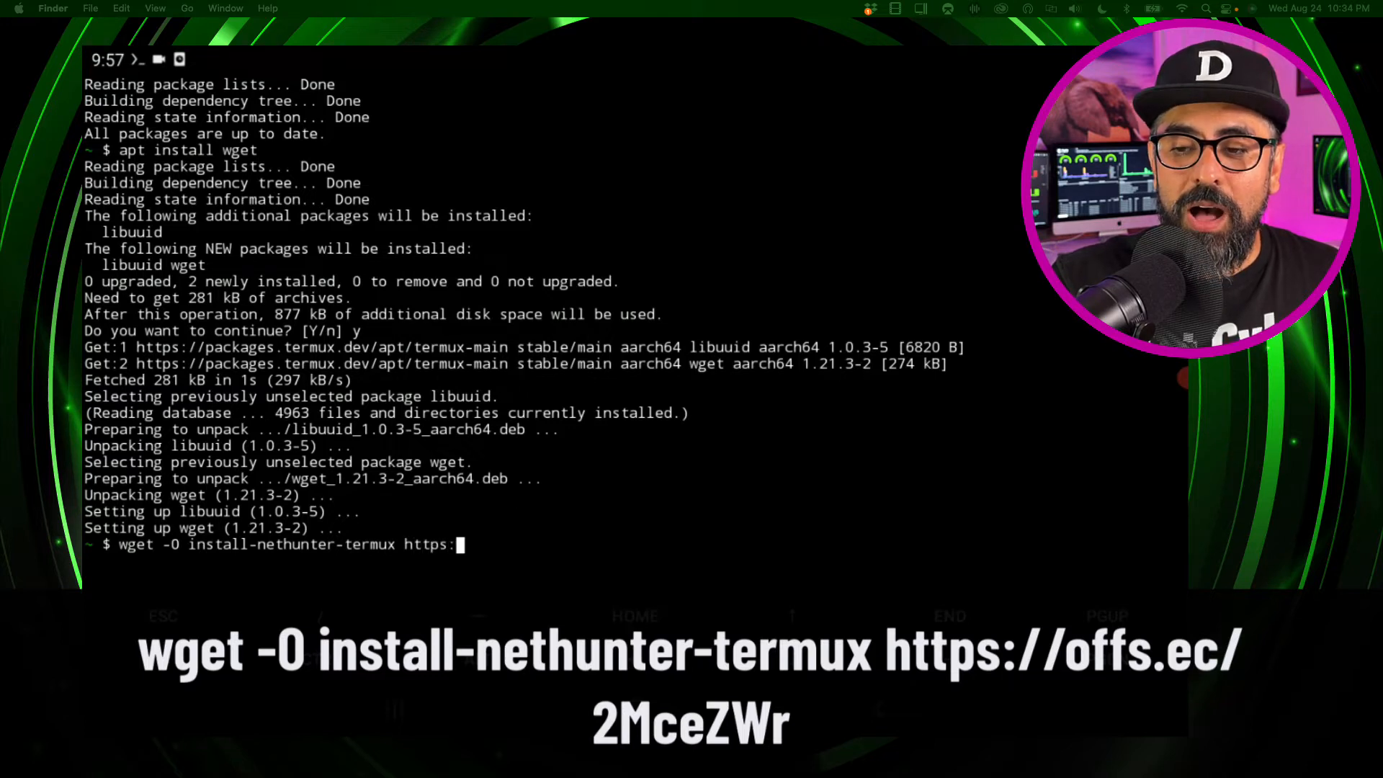
{"action": "type", "text": "//"}
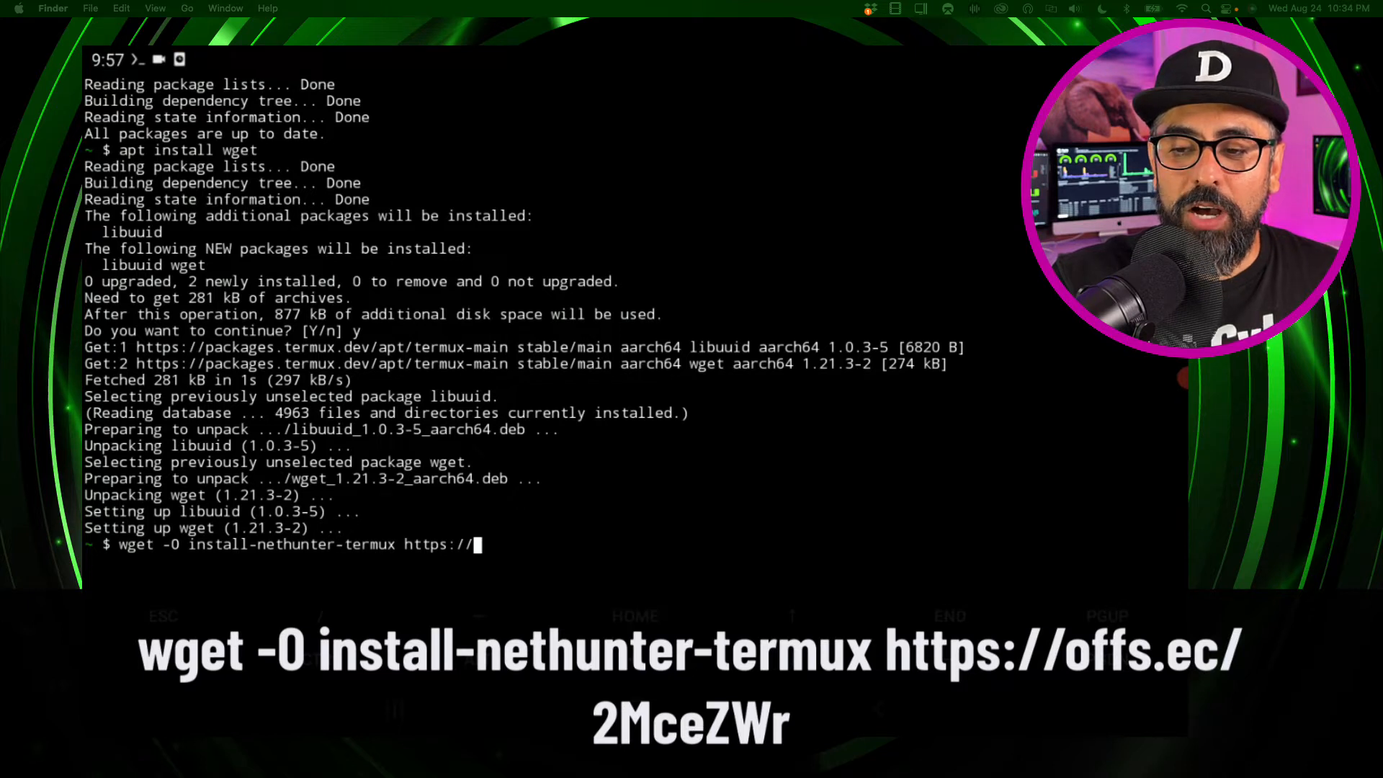
{"action": "type", "text": "off"}
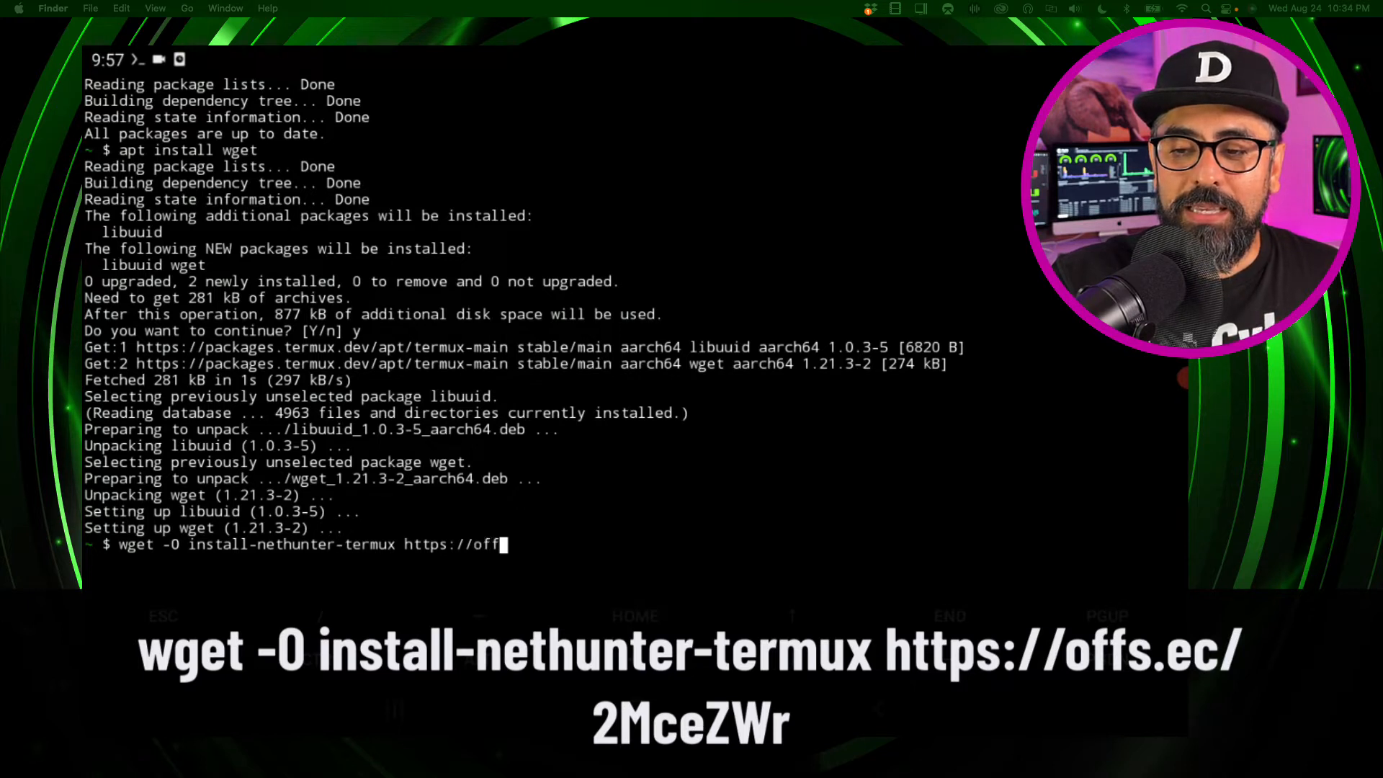
{"action": "type", "text": ".ec"}
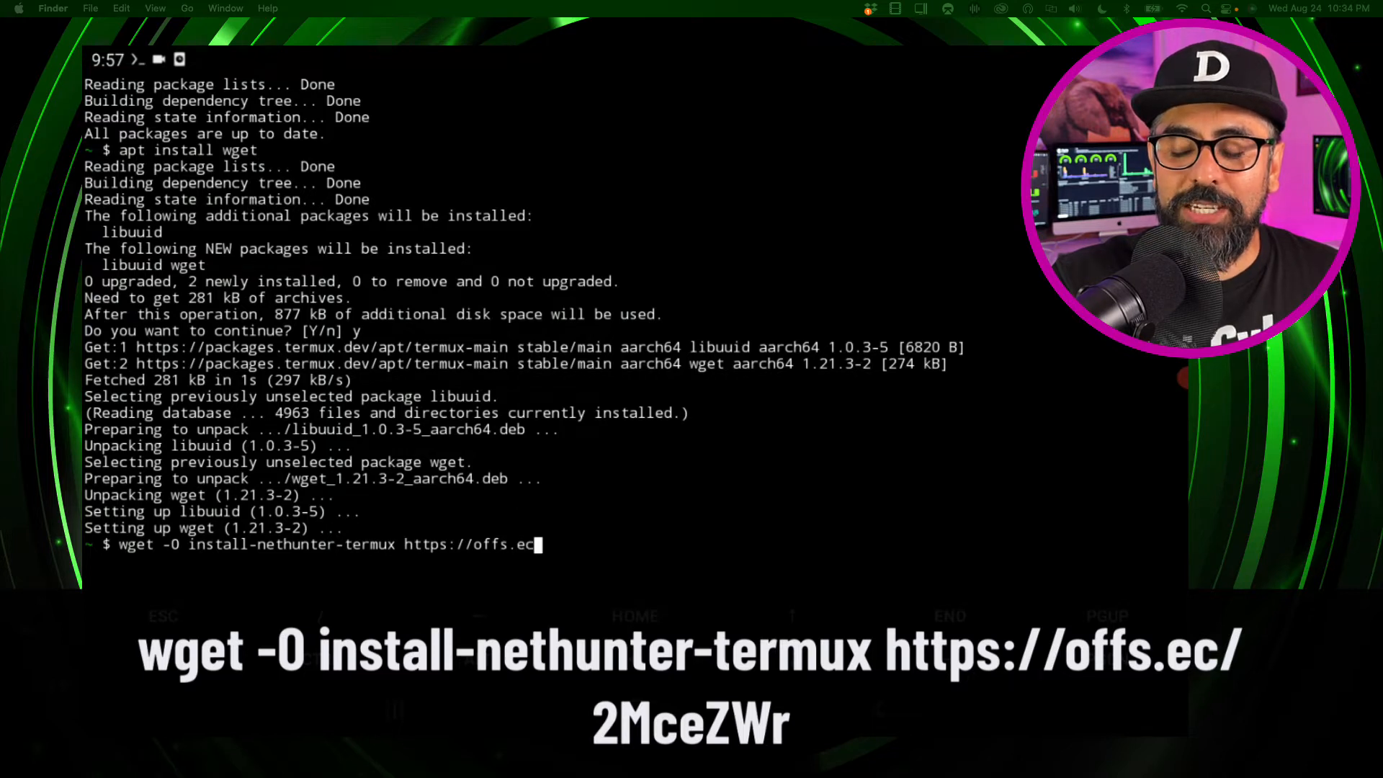
{"action": "type", "text": "/"}
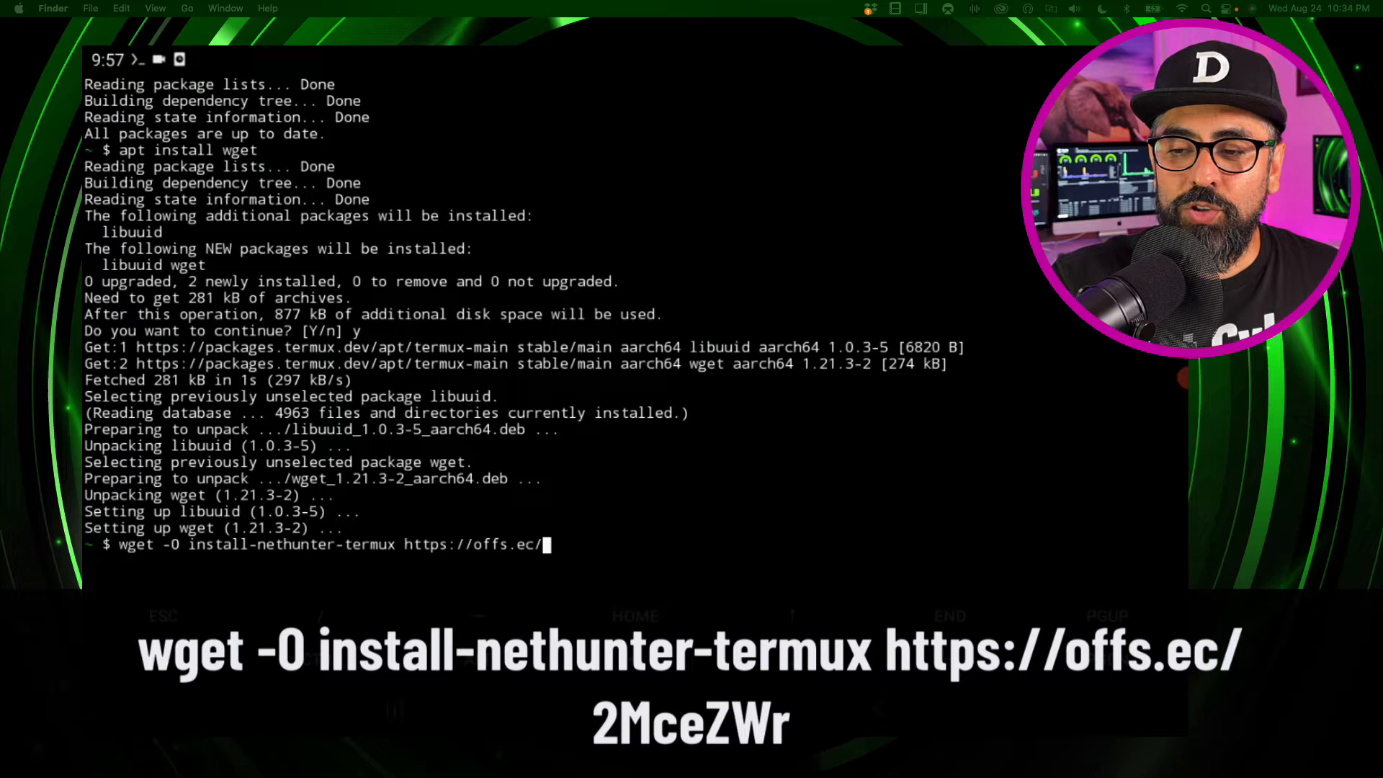
{"action": "type", "text": "2"}
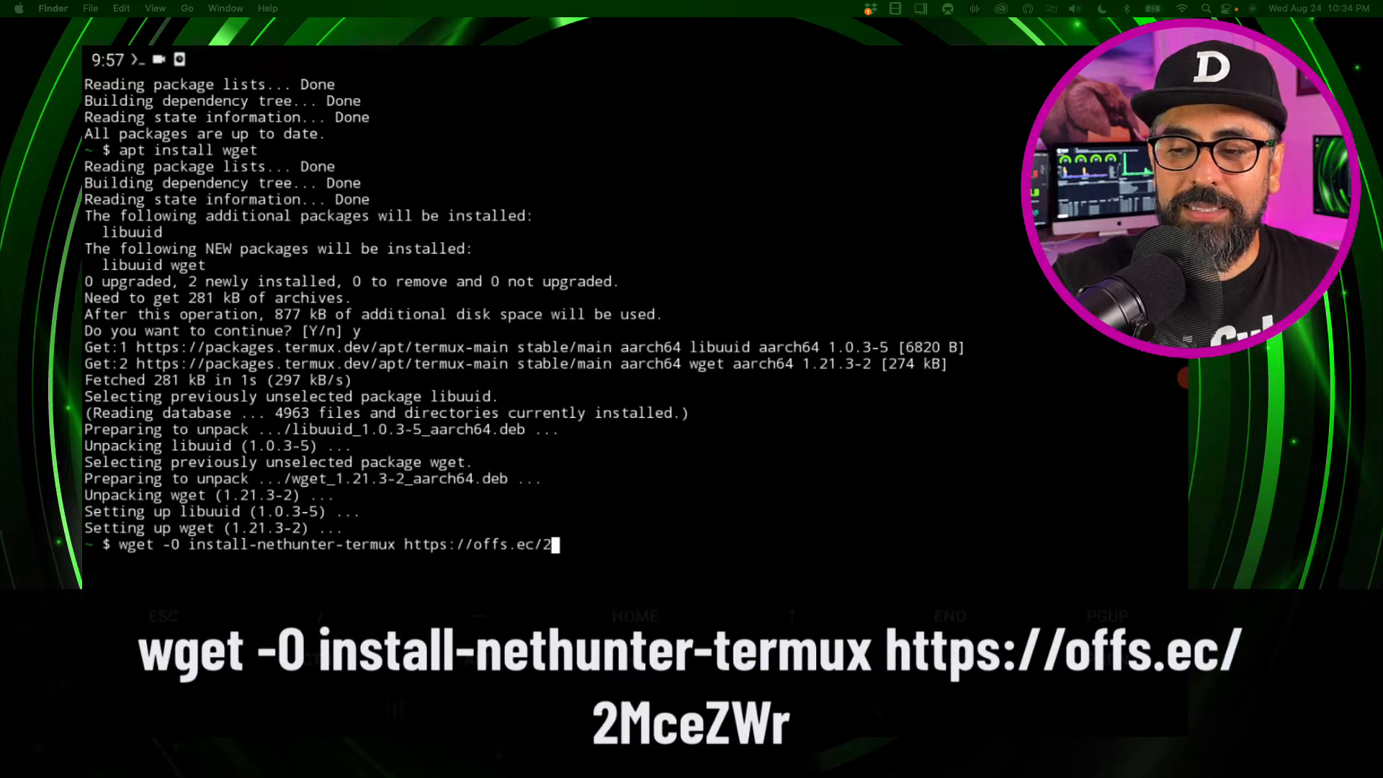
{"action": "type", "text": "Mc"}
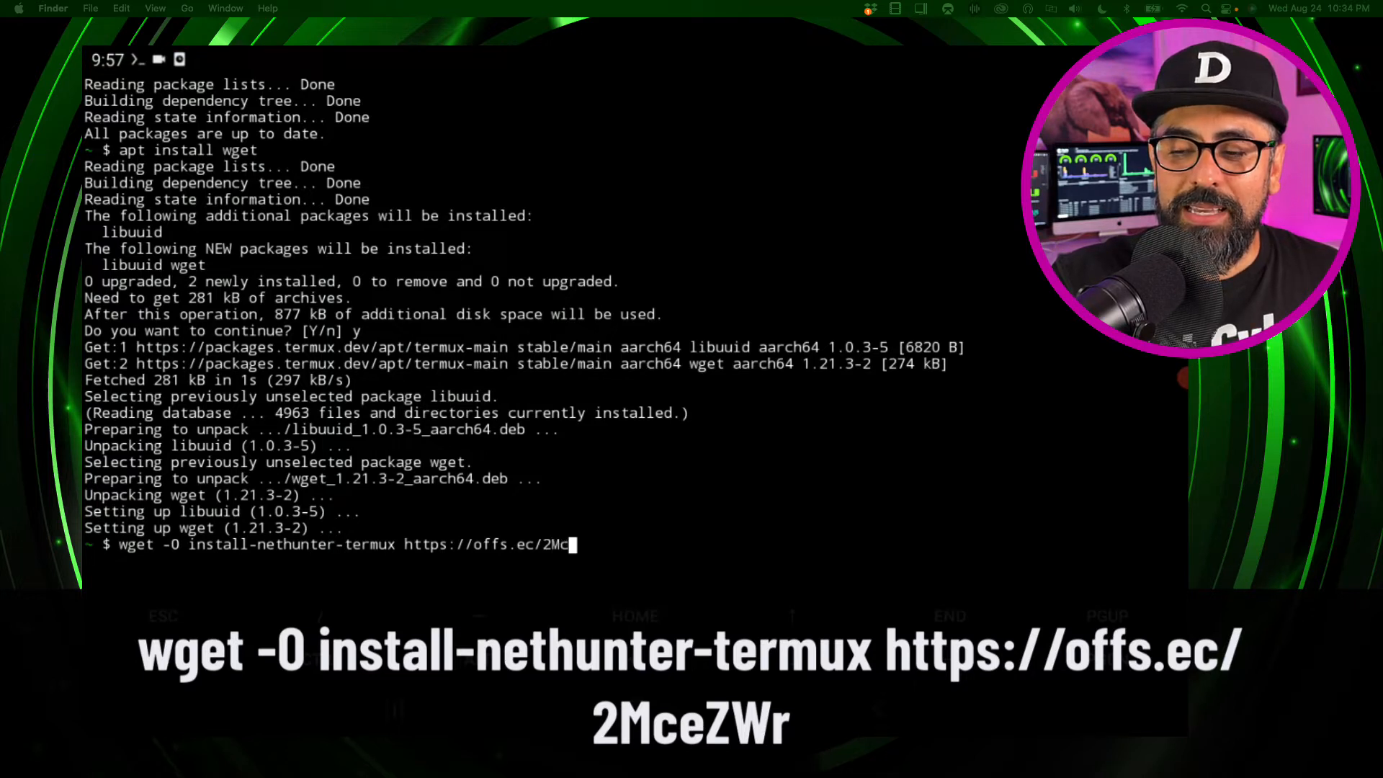
{"action": "type", "text": "ZWr"}
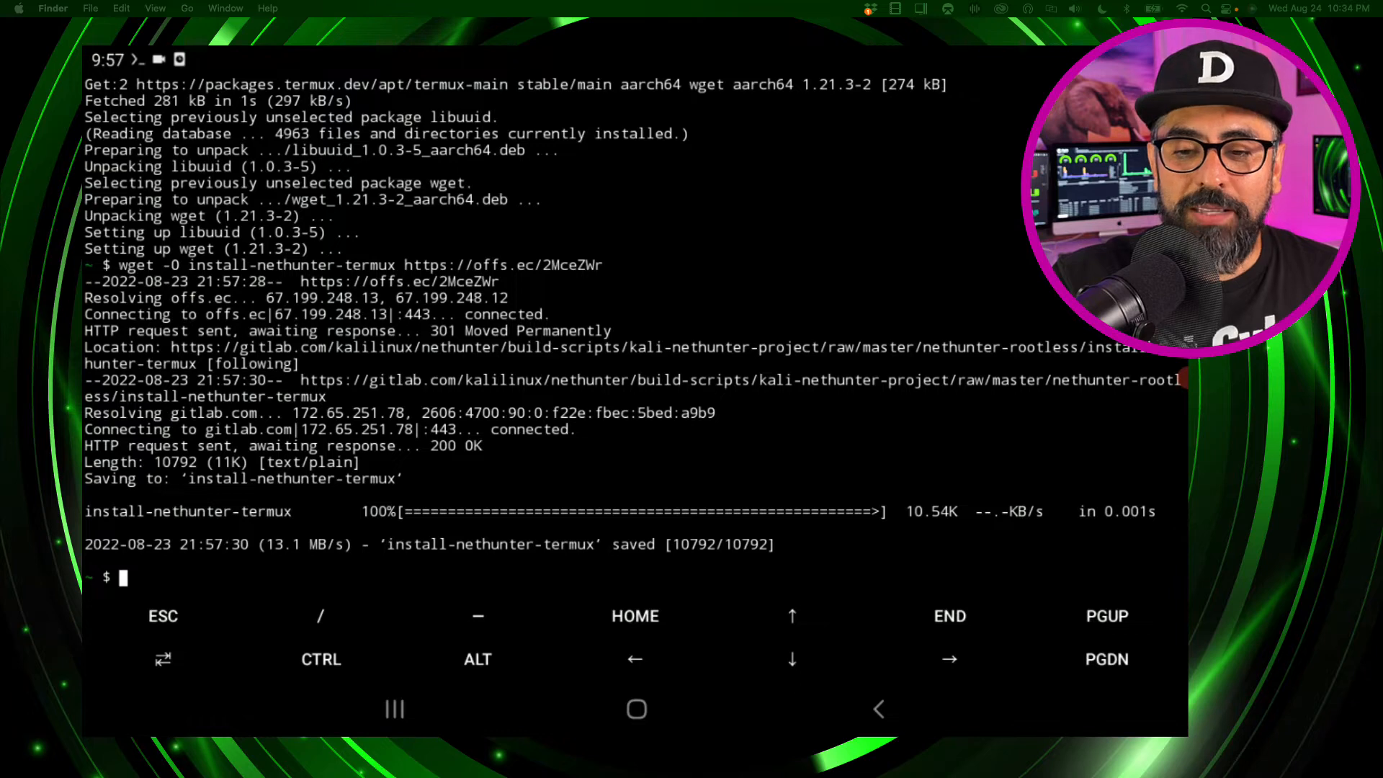
{"action": "type", "text": "chmod"}
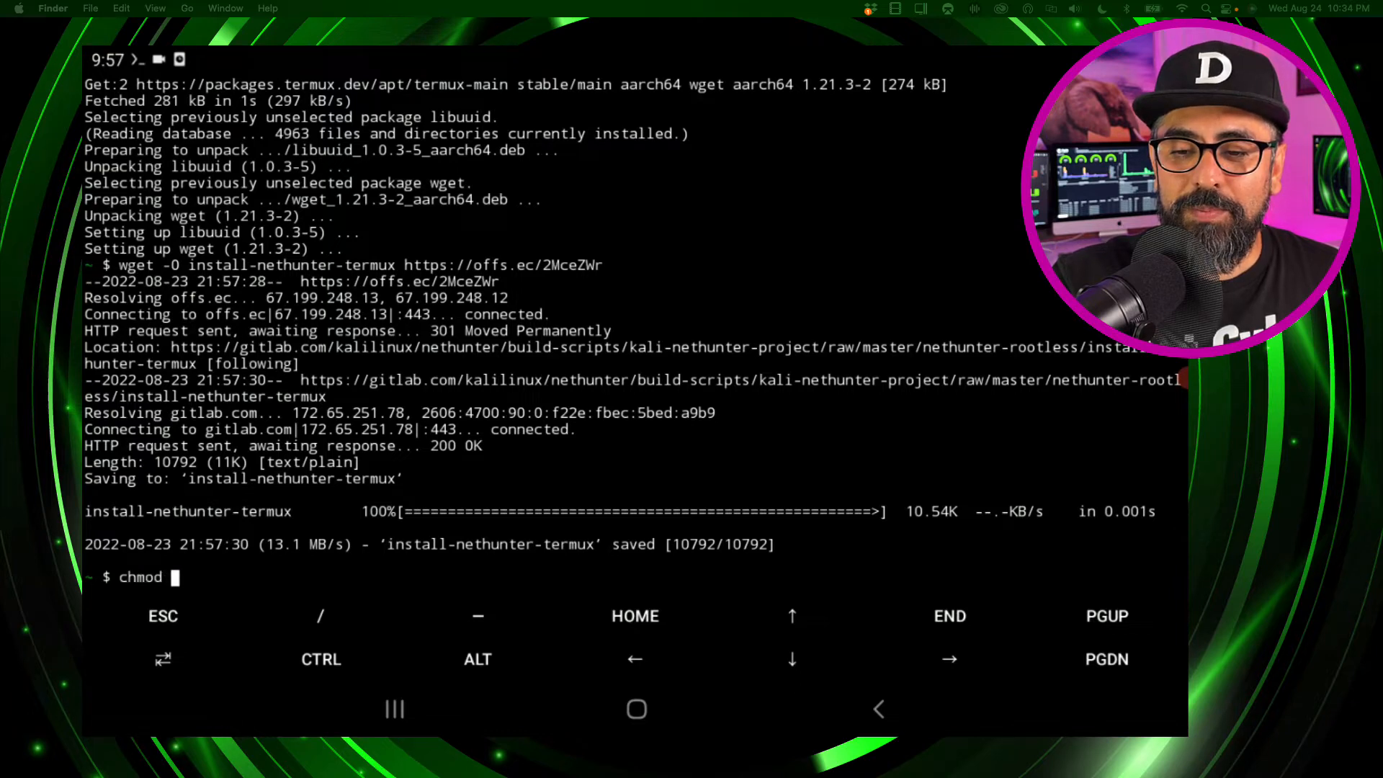
Run chmod +x install-nethunter-termux, then ./install-nethunter-termux, answering y to delete the rootfs.
{"action": "type", "text": "+x"}
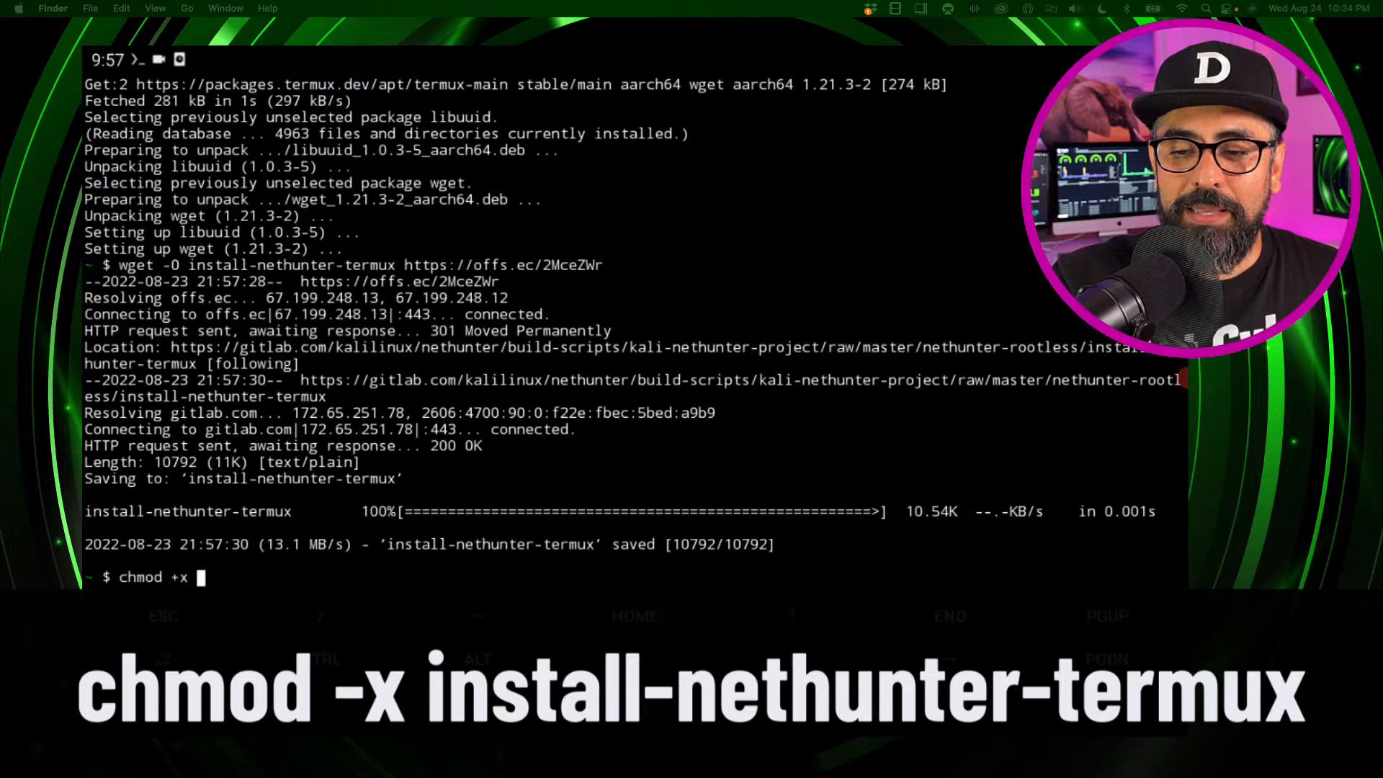
{"action": "type", "text": "ins"}
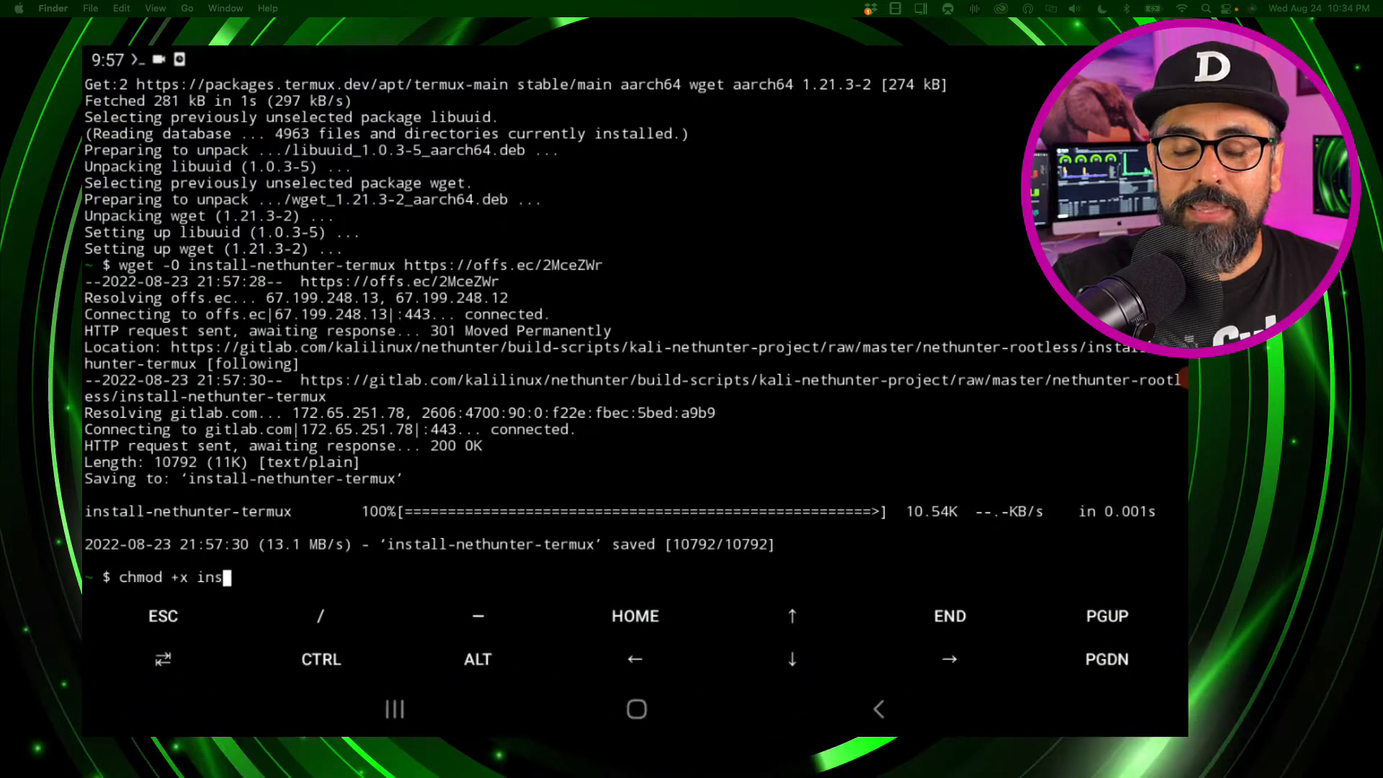
{"action": "type", "text": "tall-nethunter-termux"}
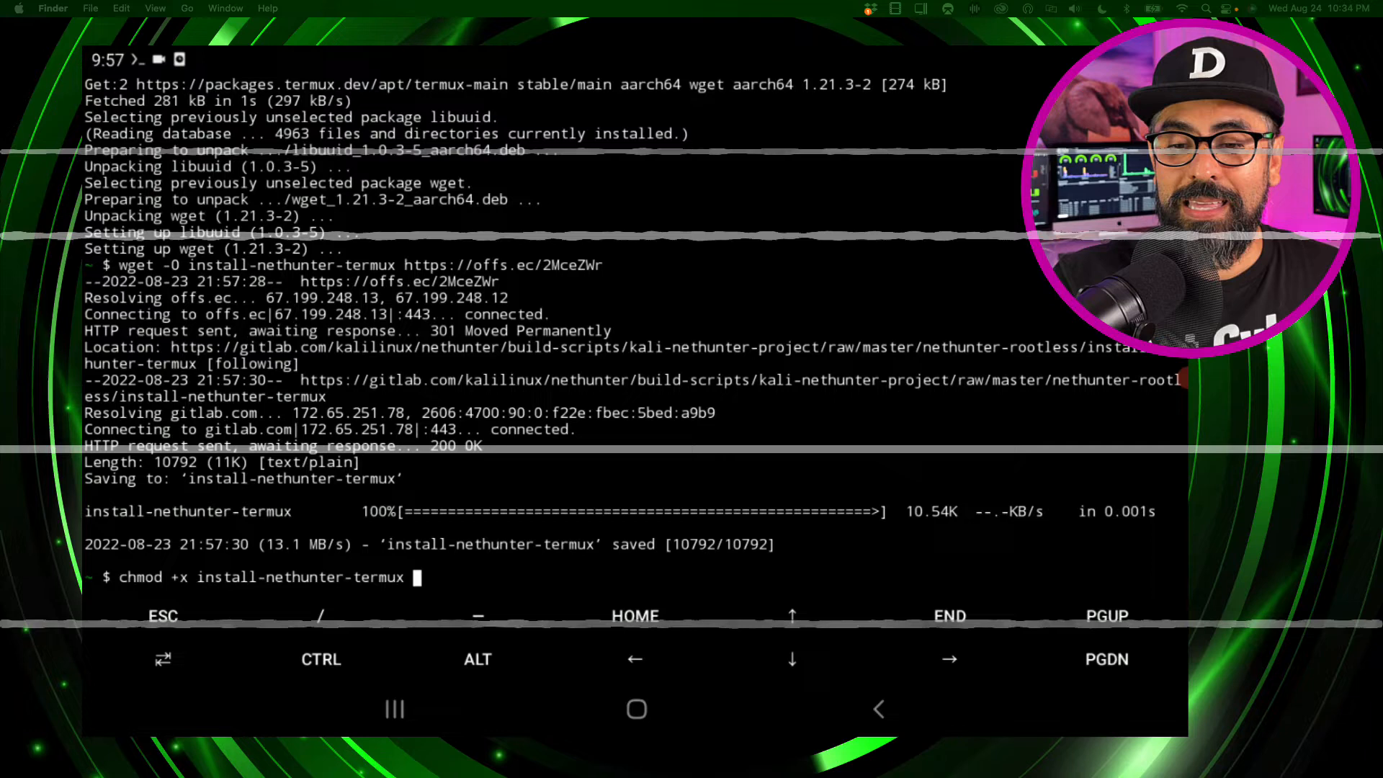
{"action": "key", "text": "Return"}
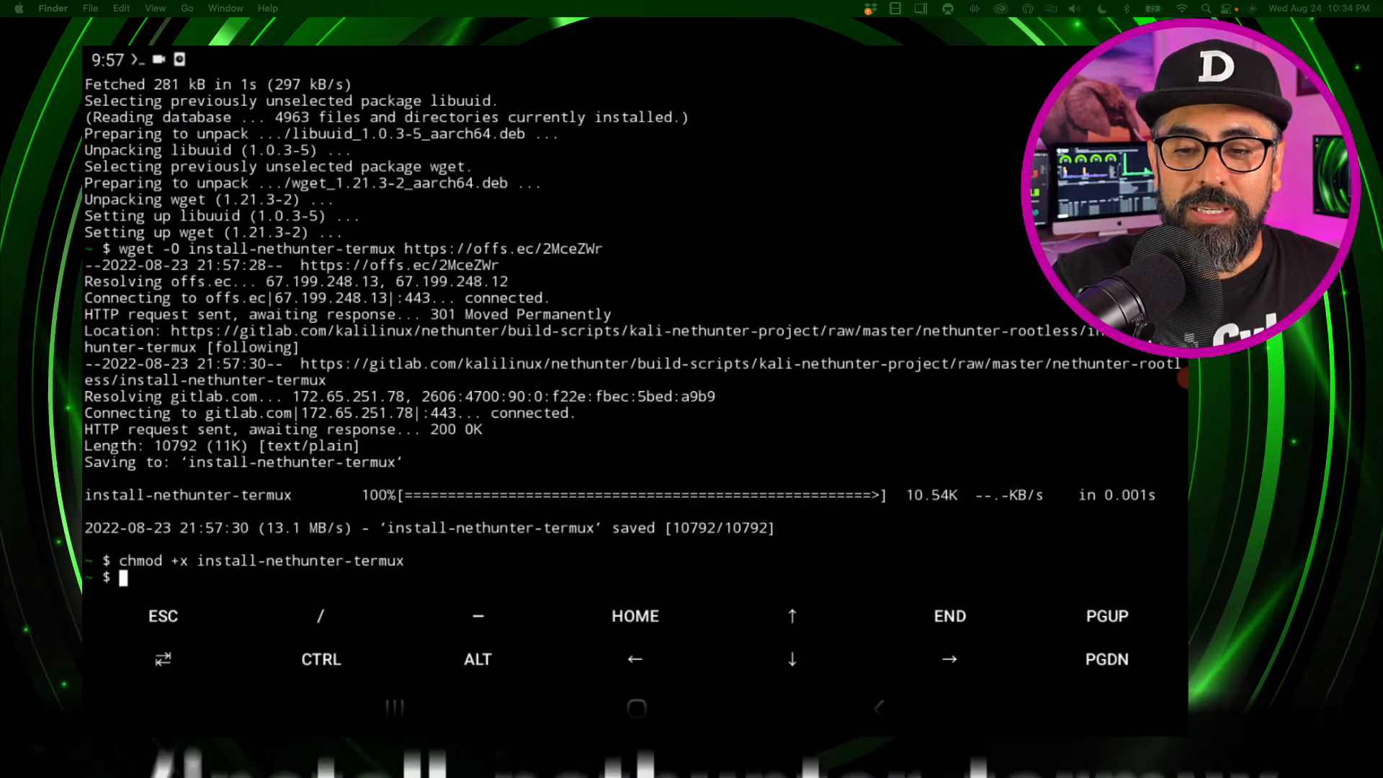
{"action": "type", "text": "./install-nethunter-termux"}
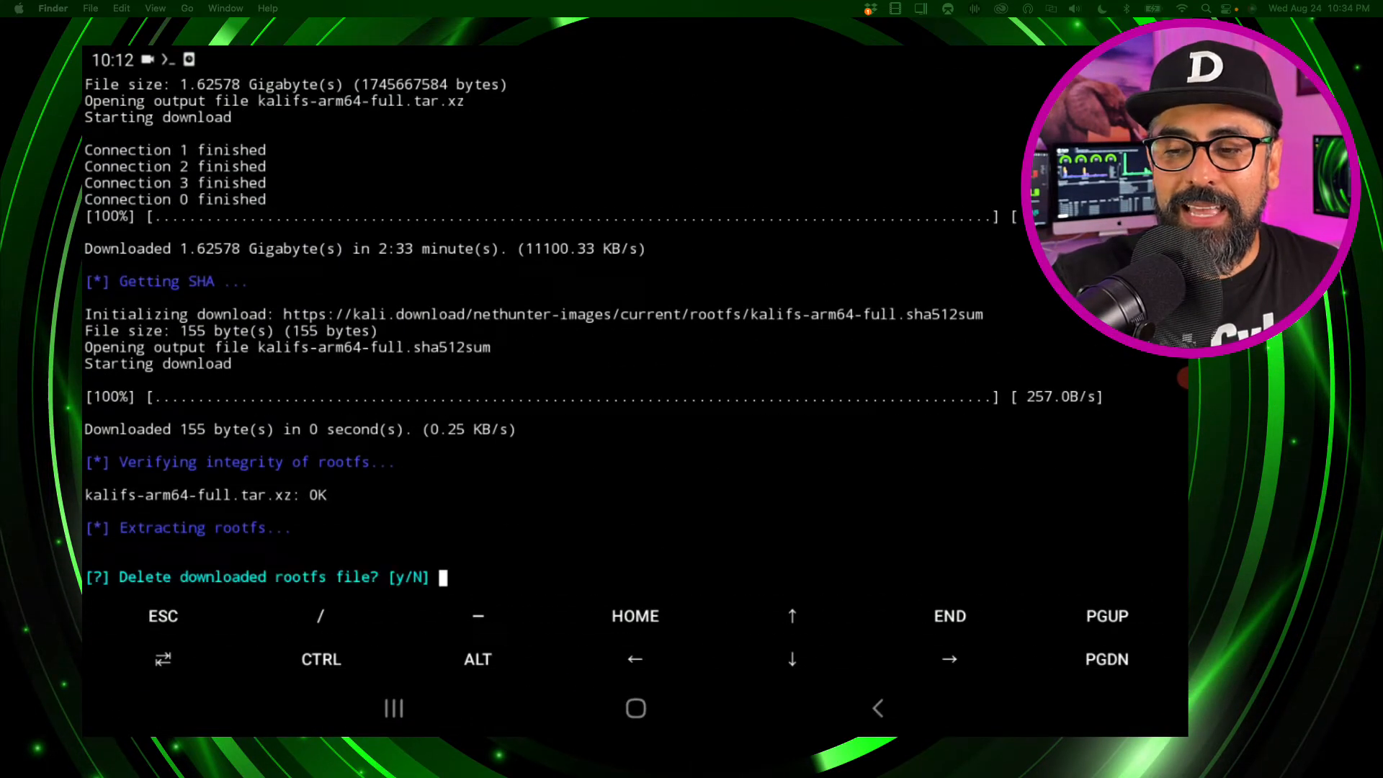
{"action": "type", "text": "y"}
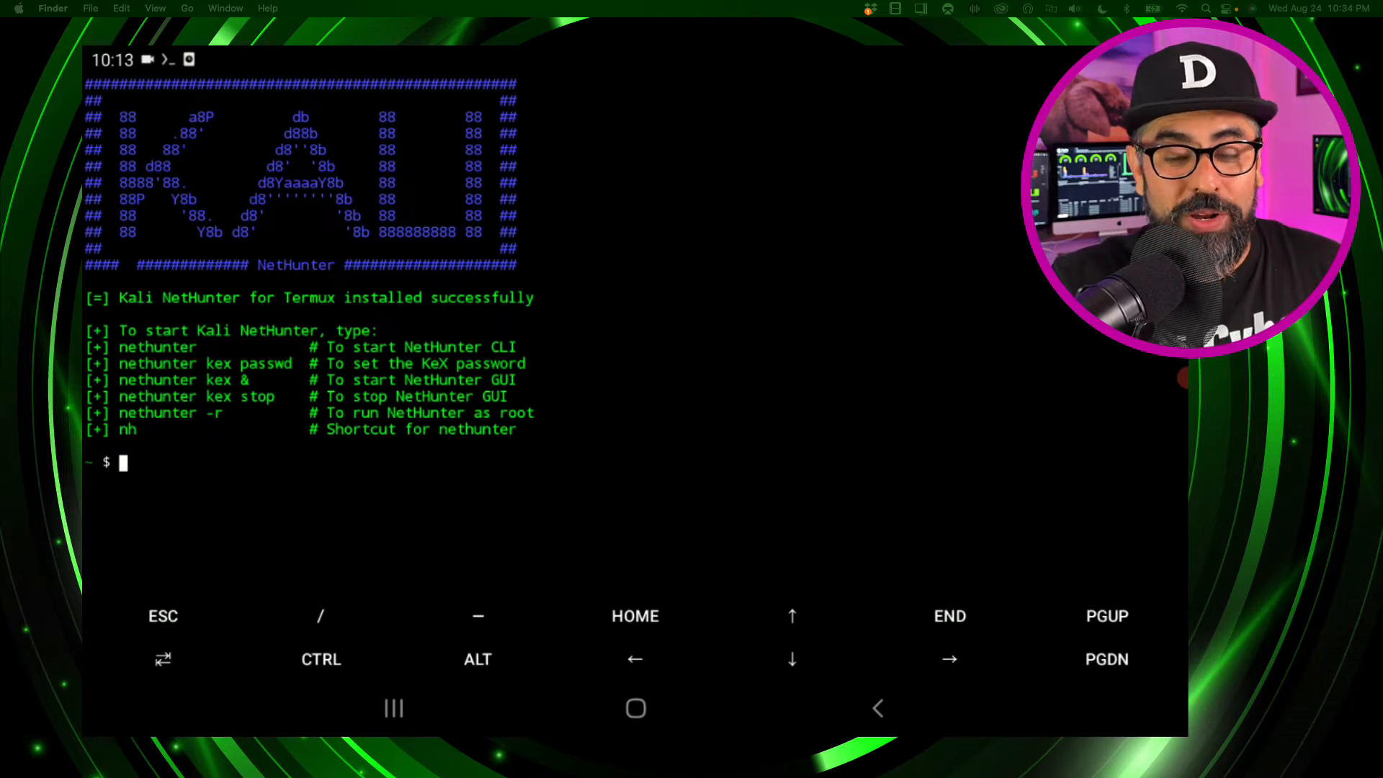
Enter the Kali shell with nh and check the network address with ip a.
{"action": "type", "text": "nh"}
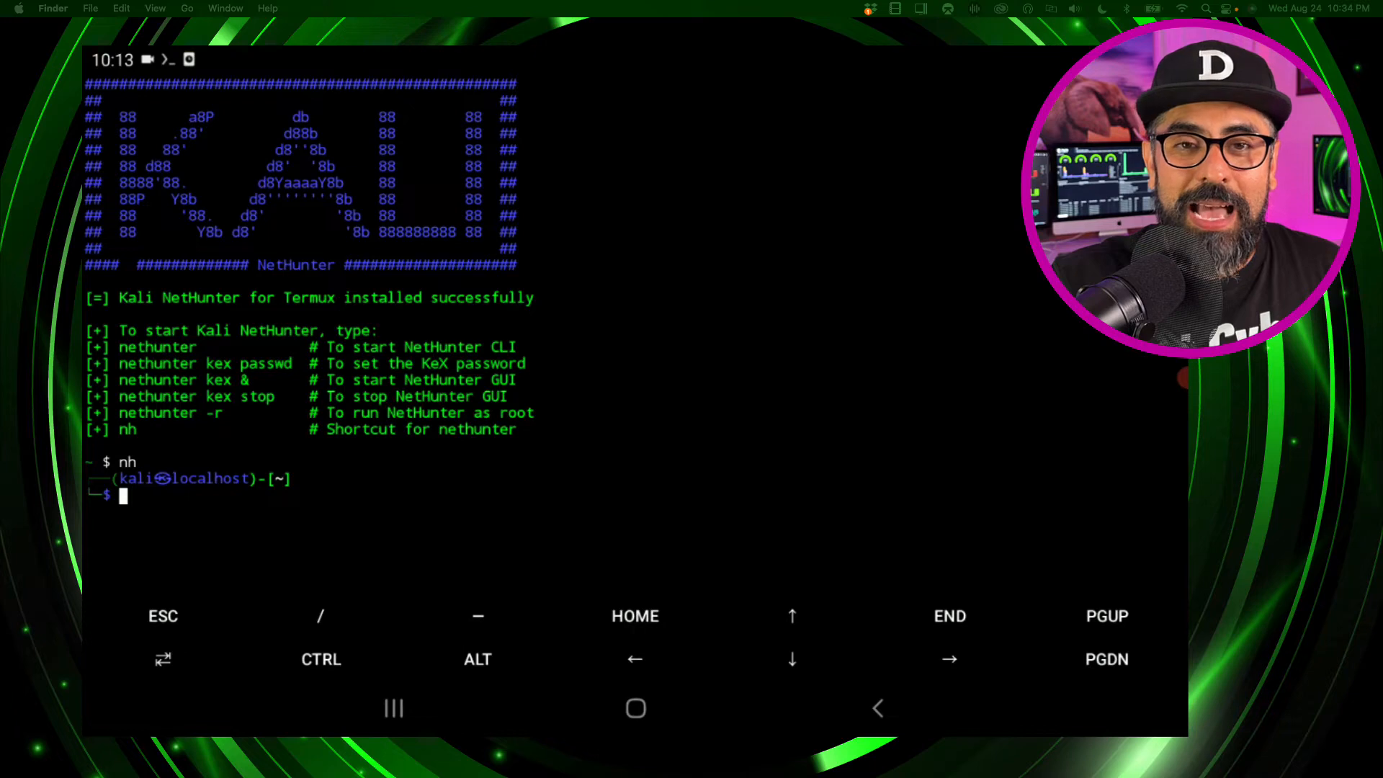
{"action": "type", "text": "ip a"}
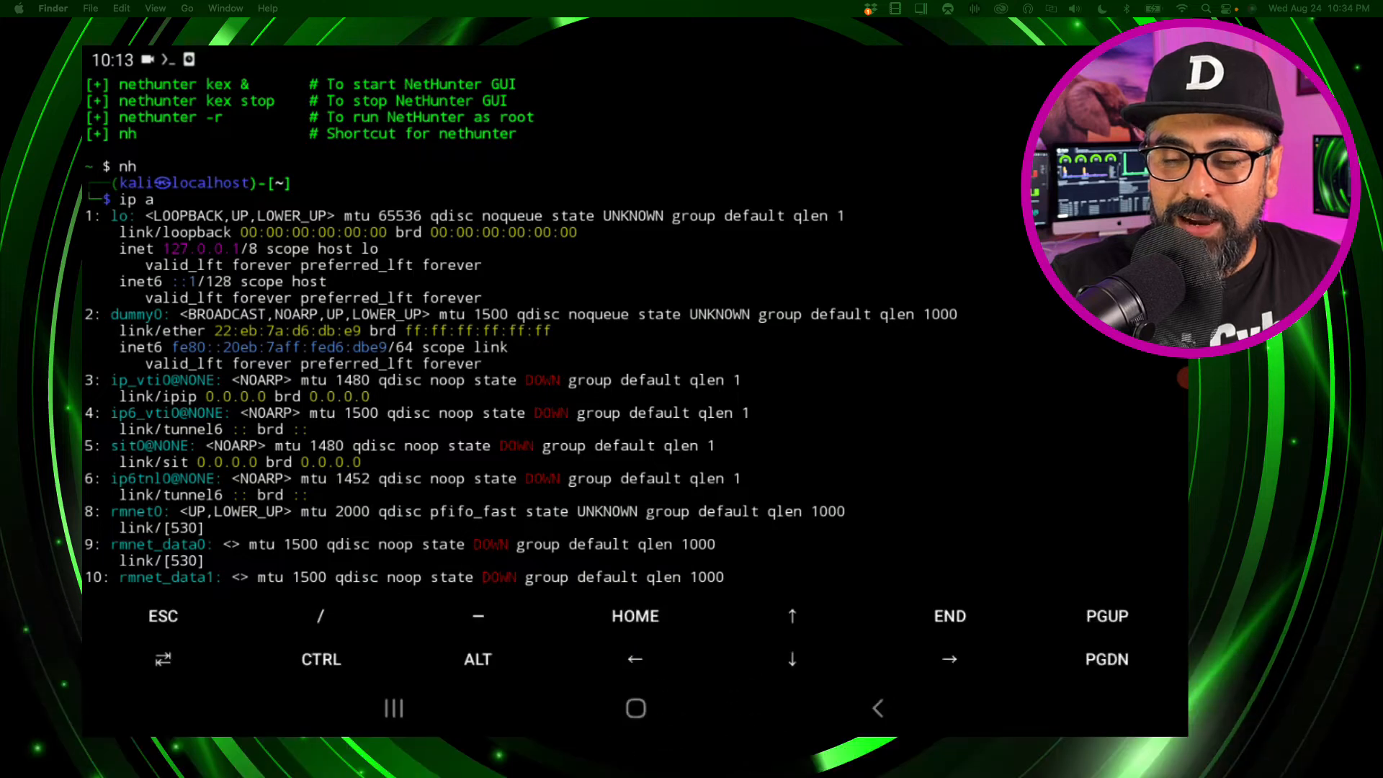
{"action": "scroll", "scroll_direction": "down", "scroll_amount": 3}
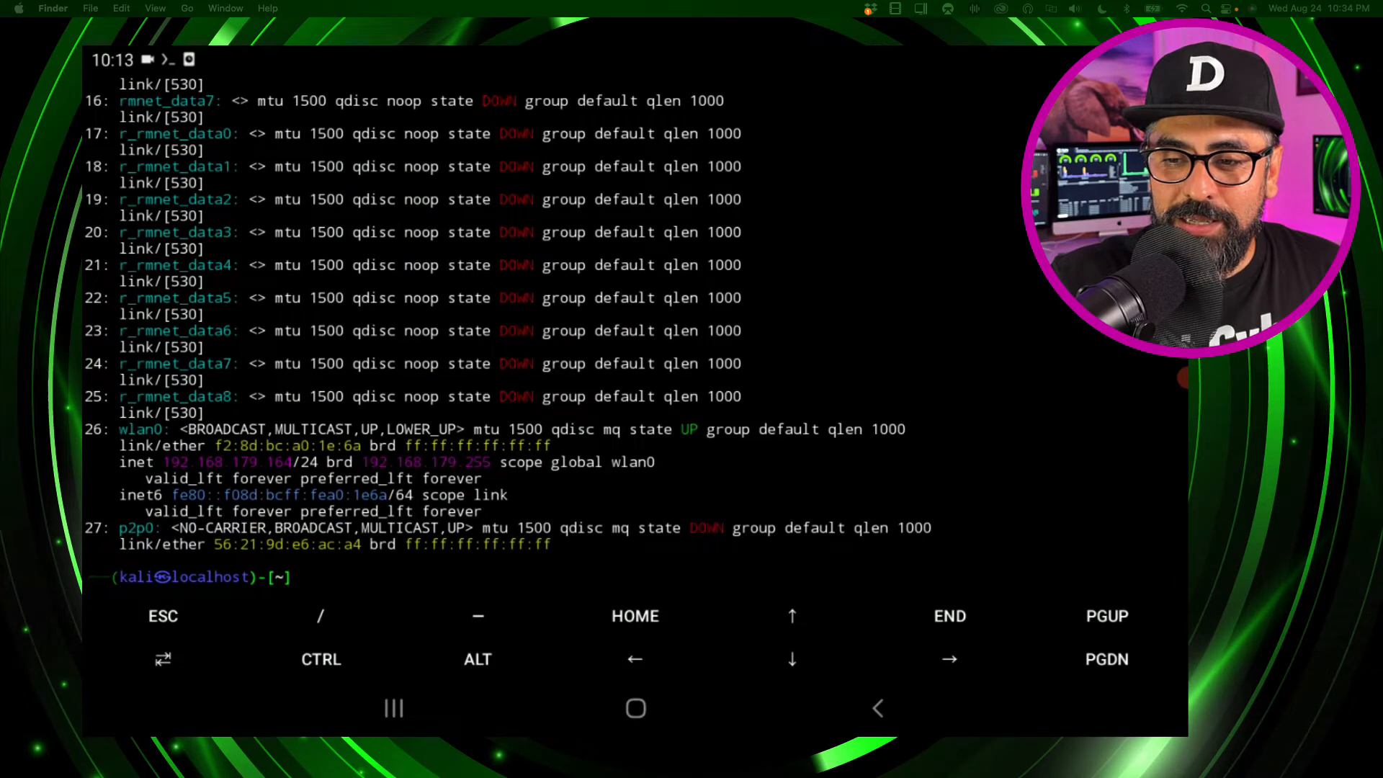
Run nmap -F on 192.168.179.0/24, then exit the Kali session.
{"action": "type", "text": "nmap"}
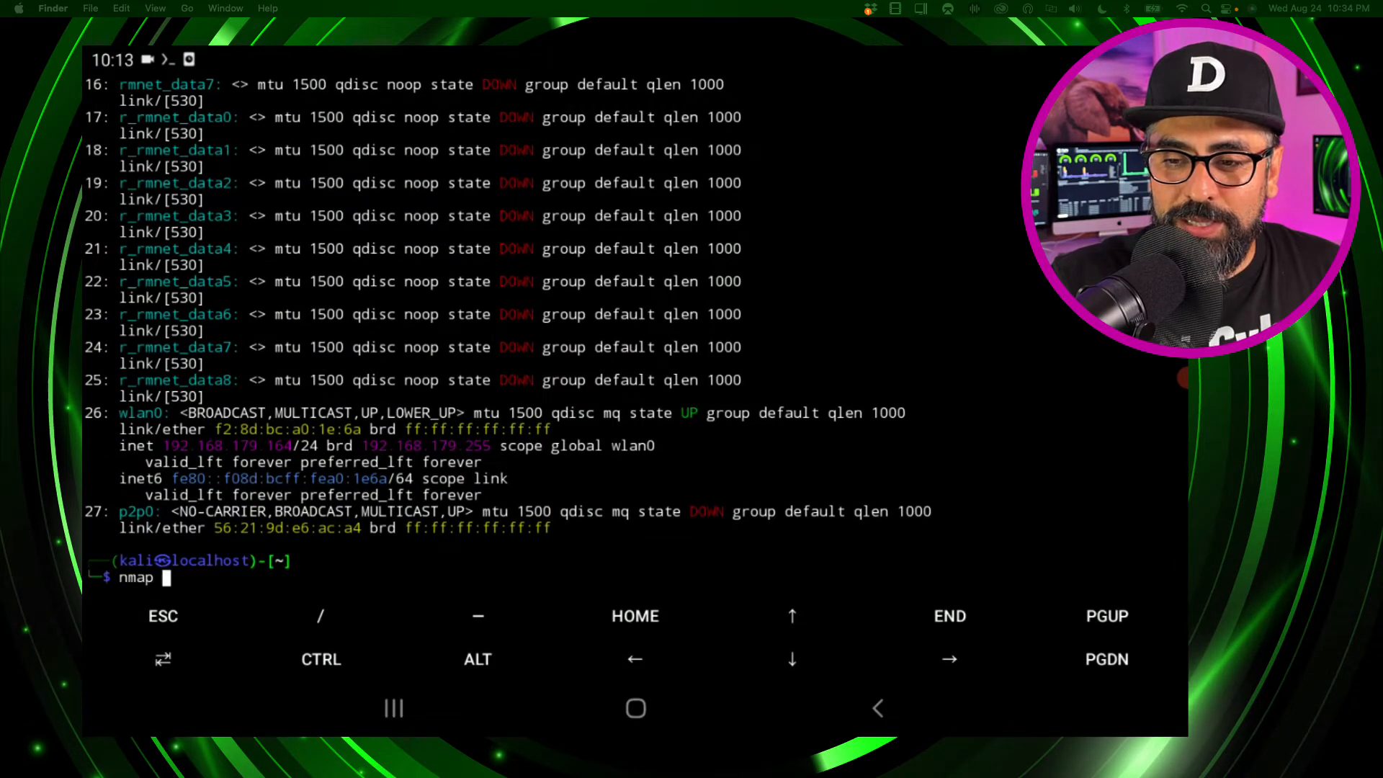
{"action": "type", "text": "-F"}
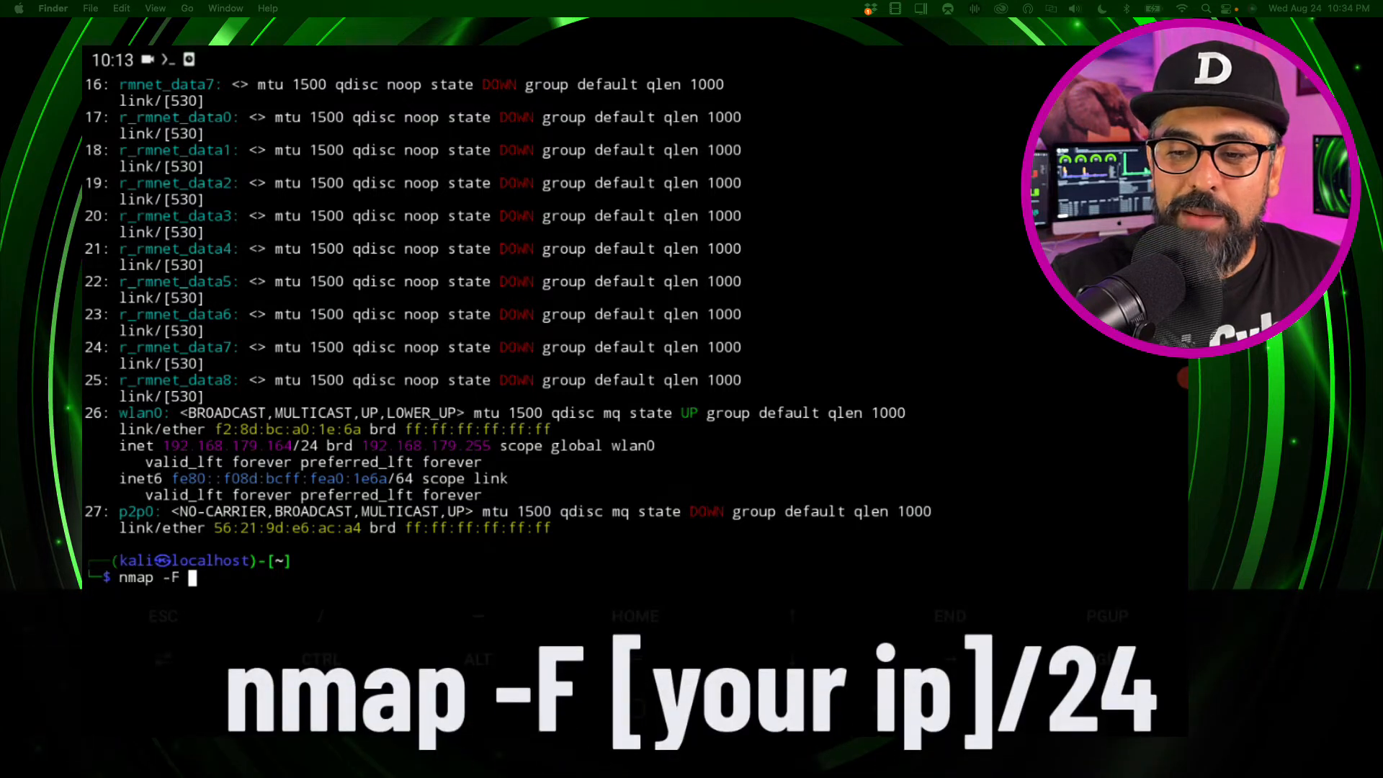
{"action": "type", "text": "192"}
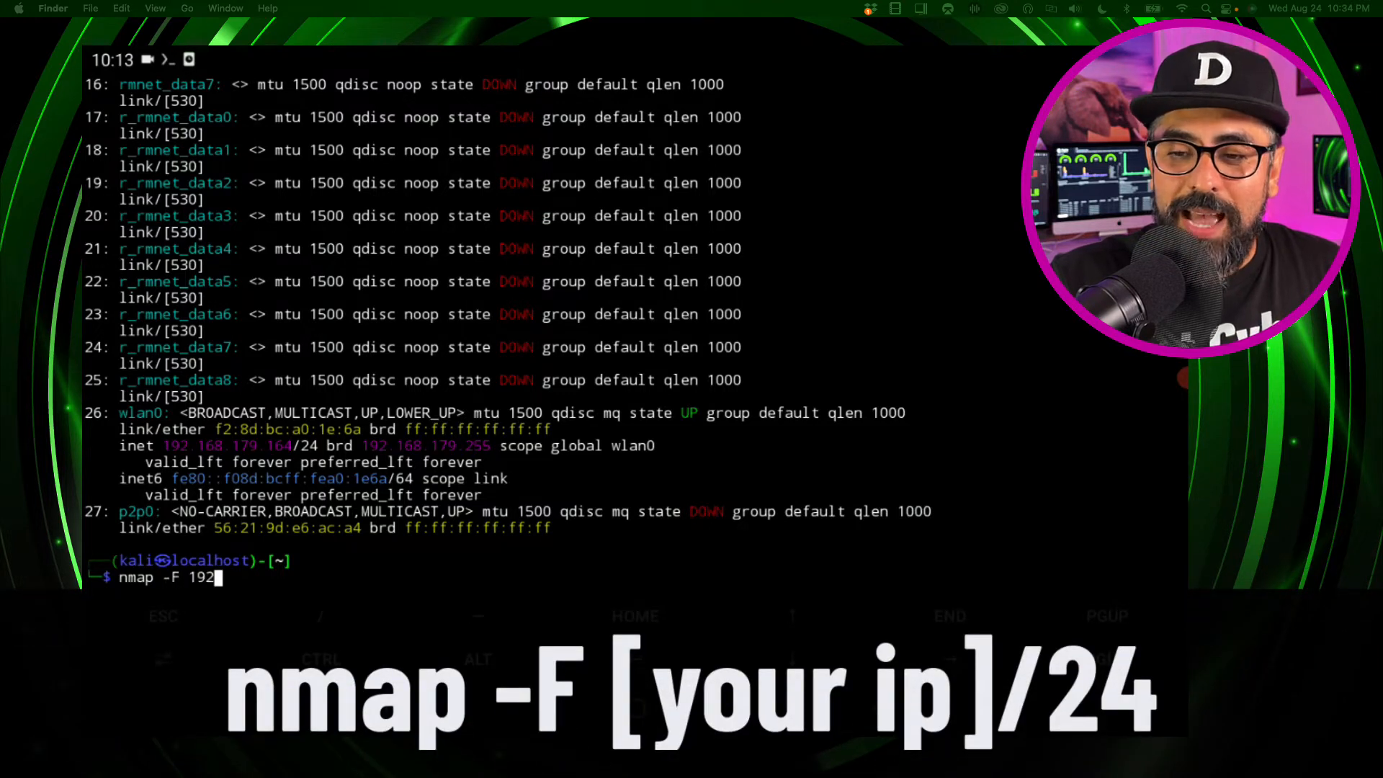
{"action": "type", "text": ".169"}
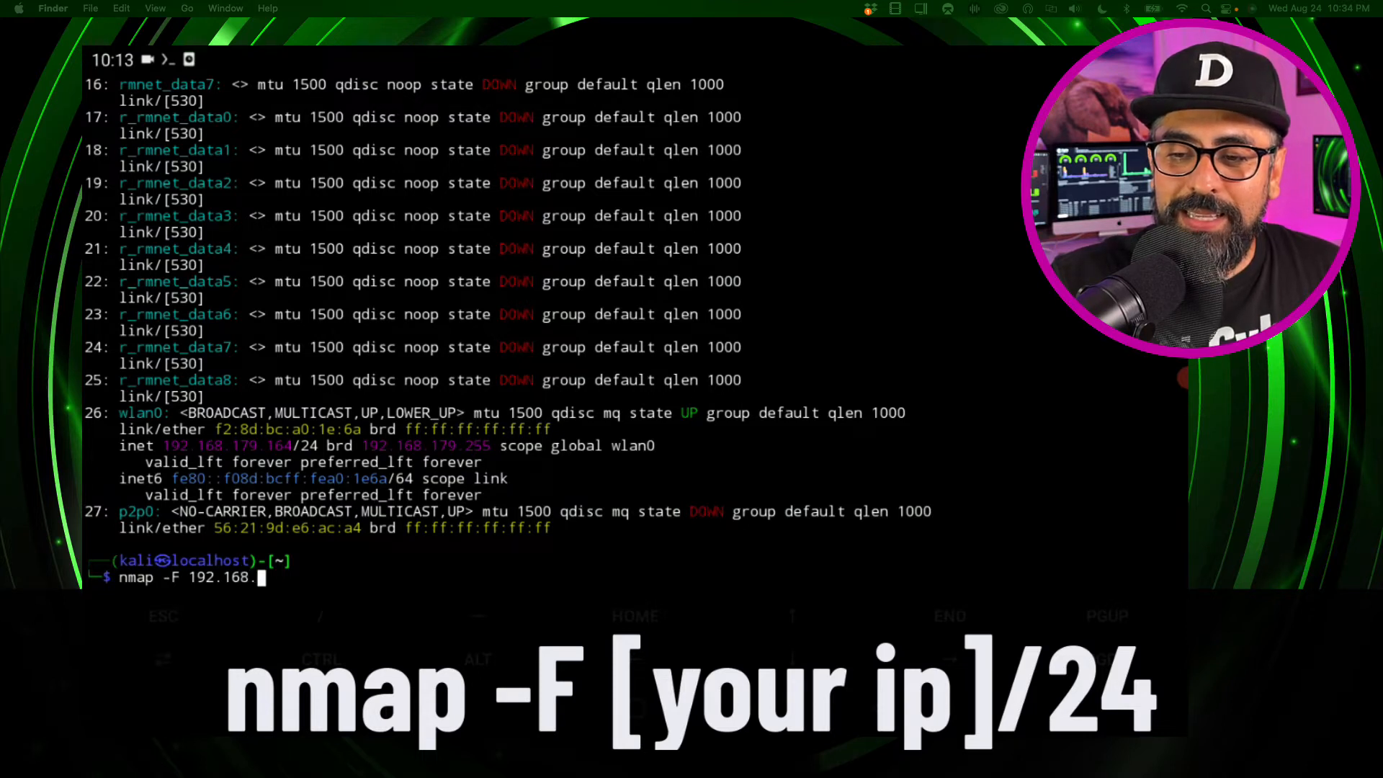
{"action": "type", "text": "179"}
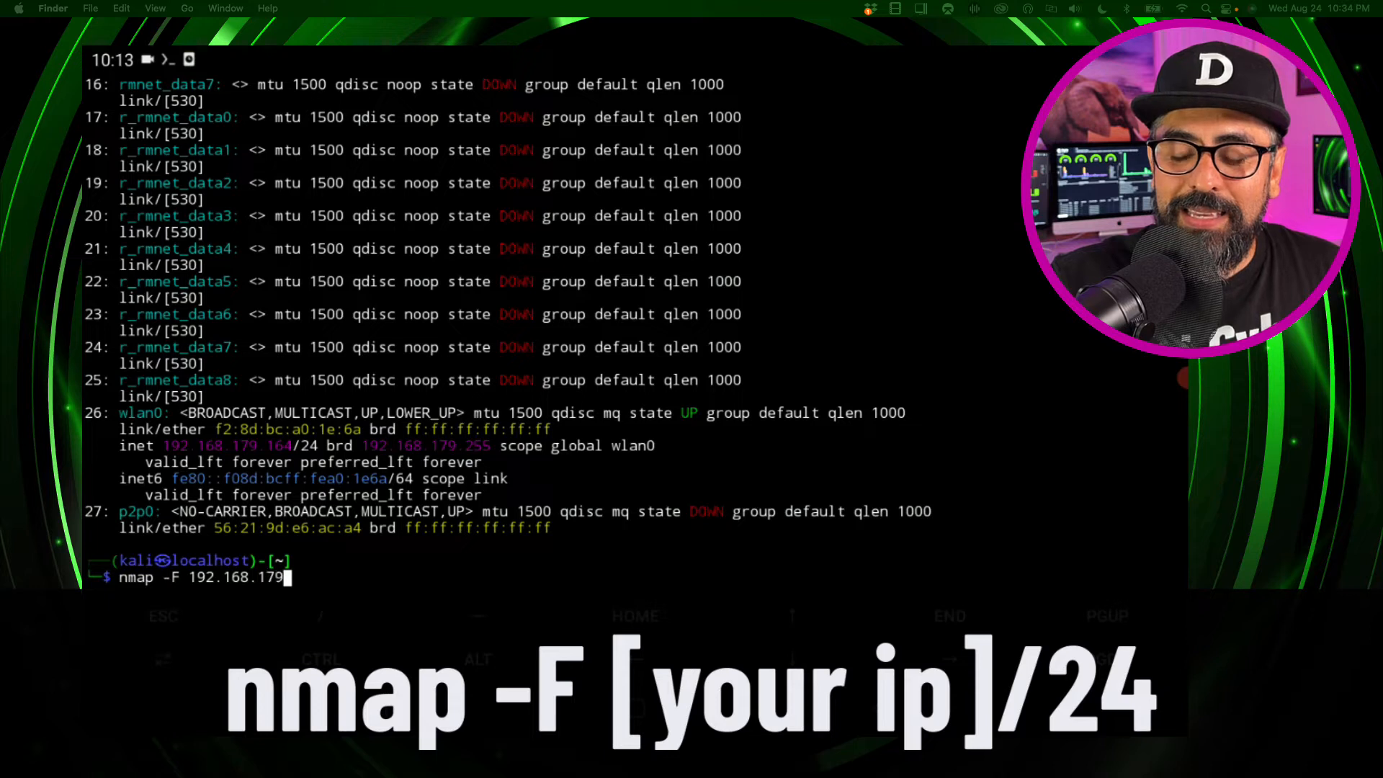
{"action": "type", "text": ".0/2"}
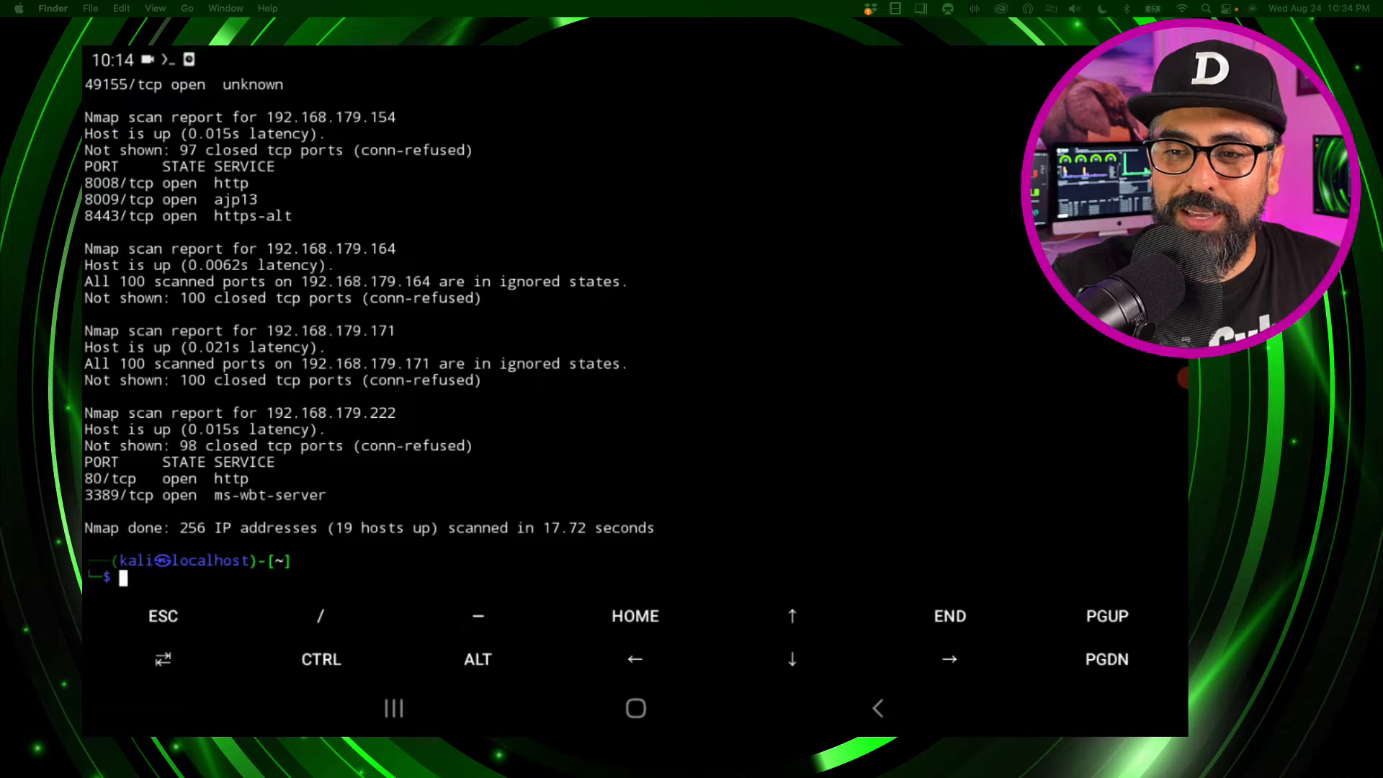
{"action": "scroll", "scroll_direction": "down", "scroll_amount": 3}
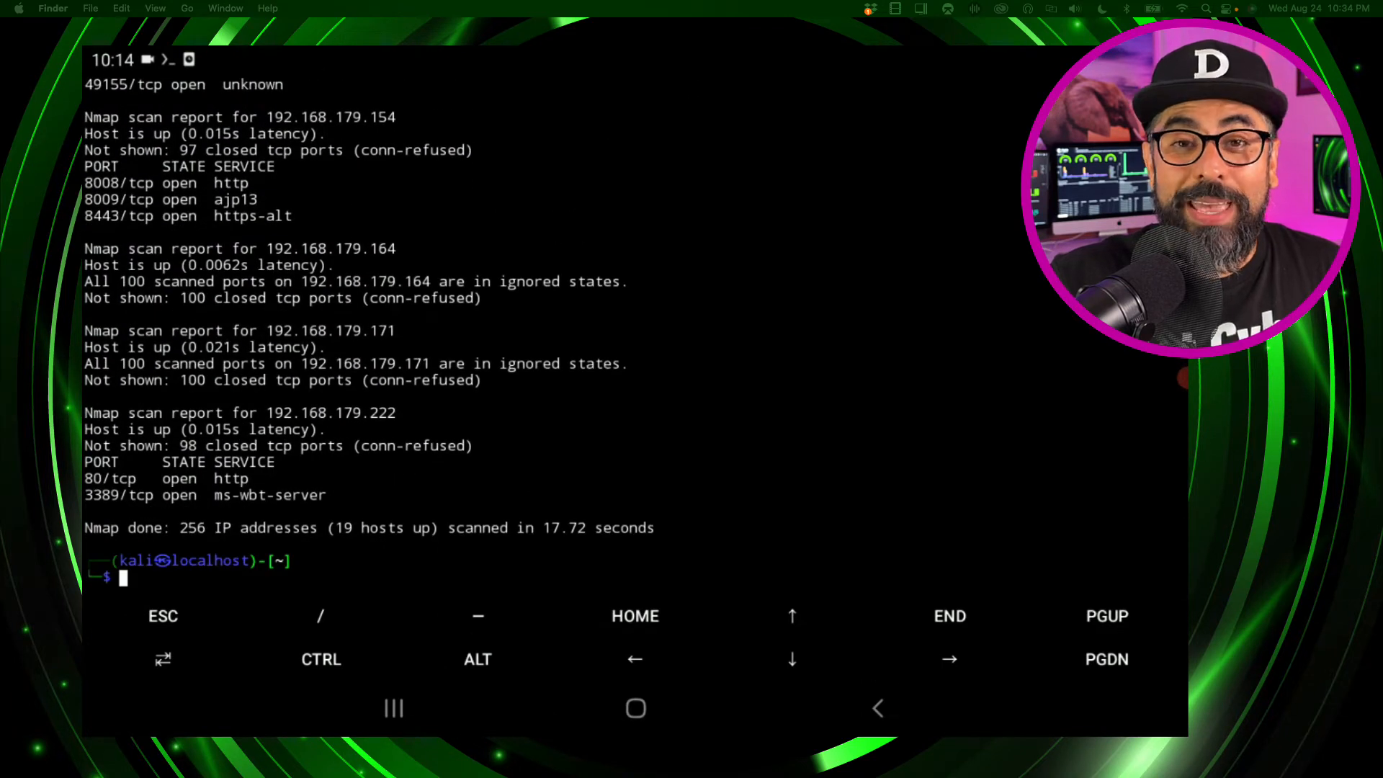
{"action": "type", "text": "exit"}
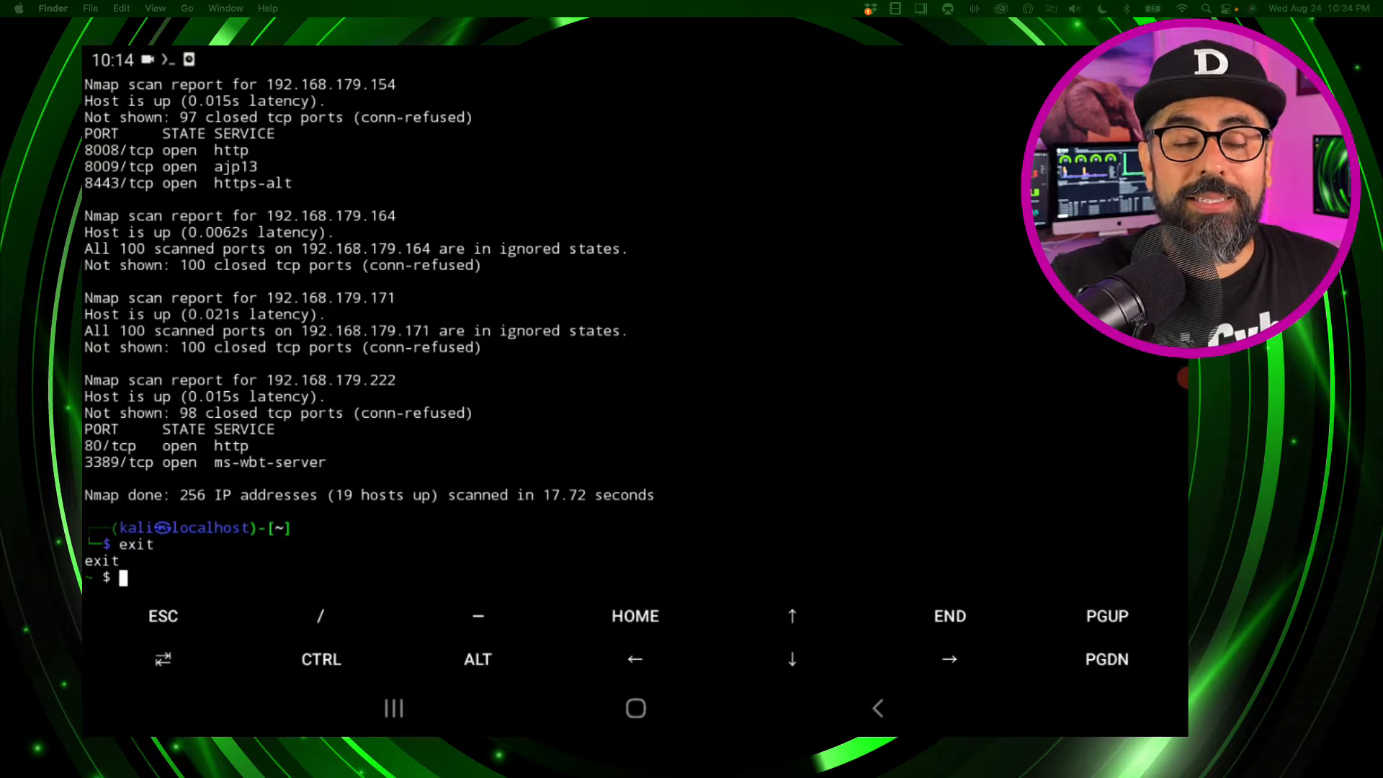
Run nethunter kex passwd with no view-only password, then start the server with nethunter kex.
{"action": "type", "text": "ne"}
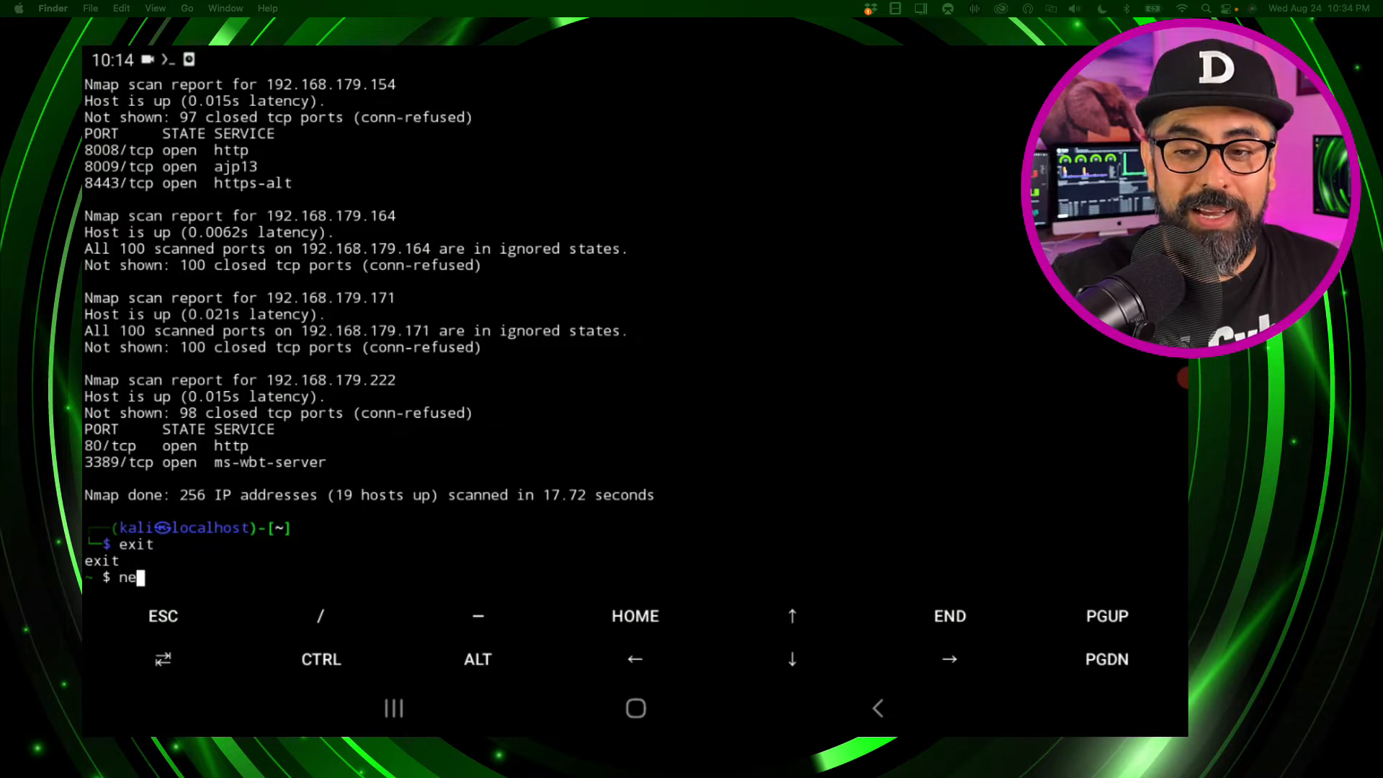
{"action": "type", "text": "thunter kex pa"}
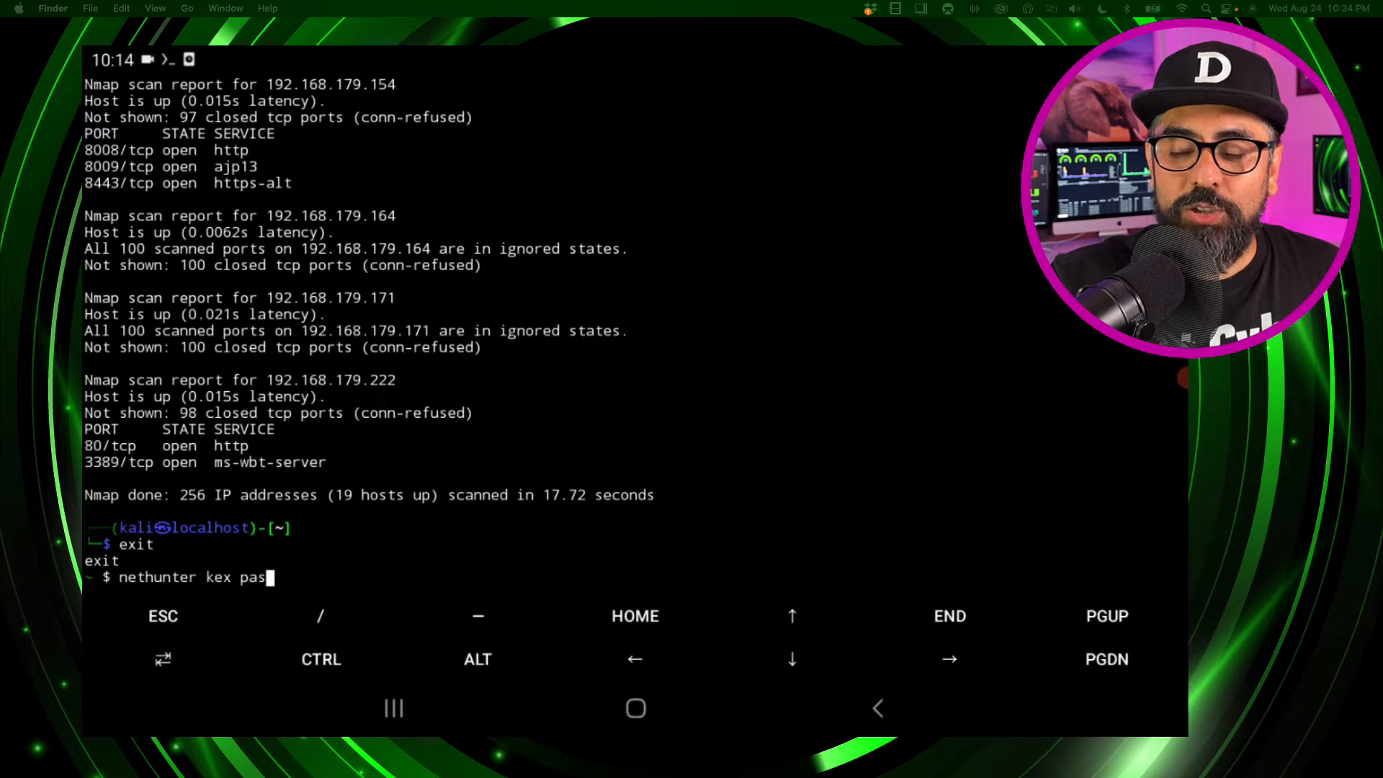
{"action": "type", "text": "swd"}
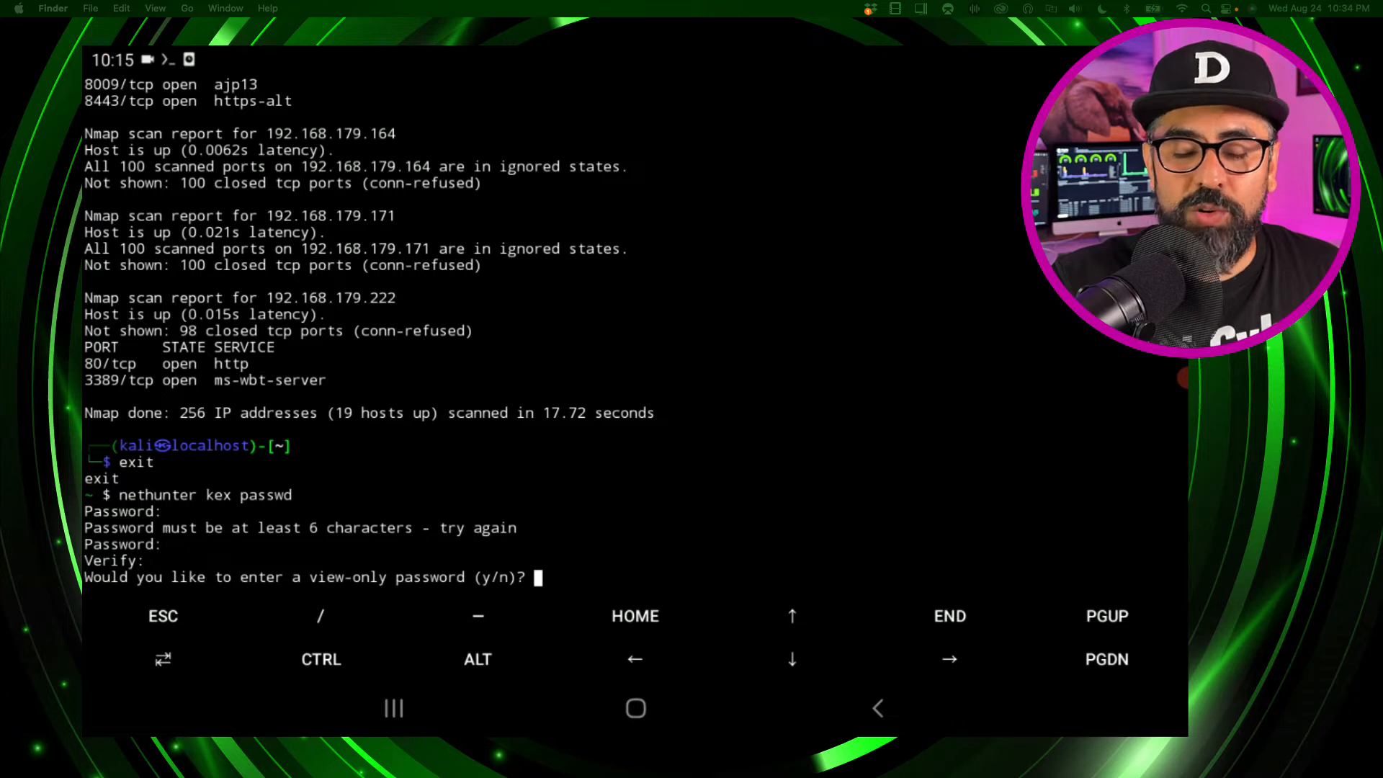
{"action": "type", "text": "n"}
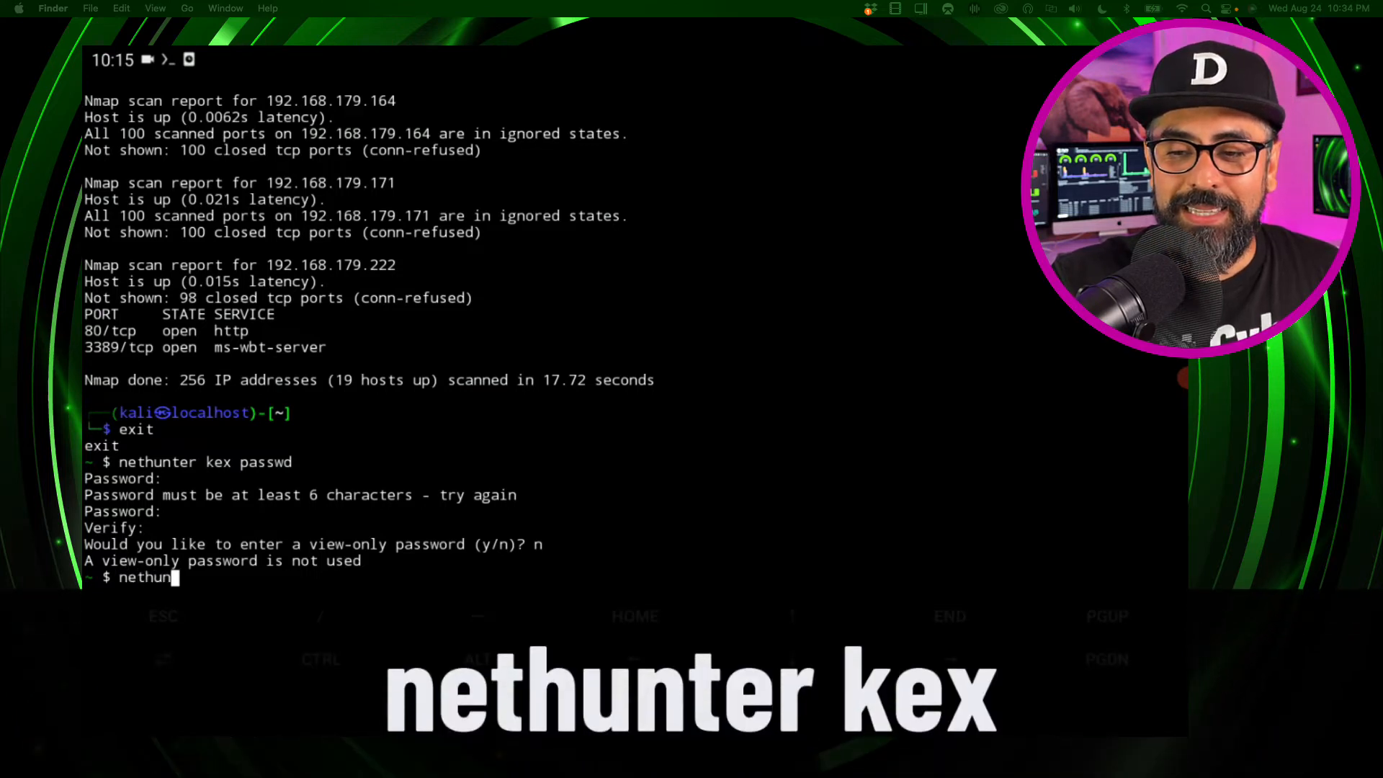
{"action": "type", "text": "ter kex"}
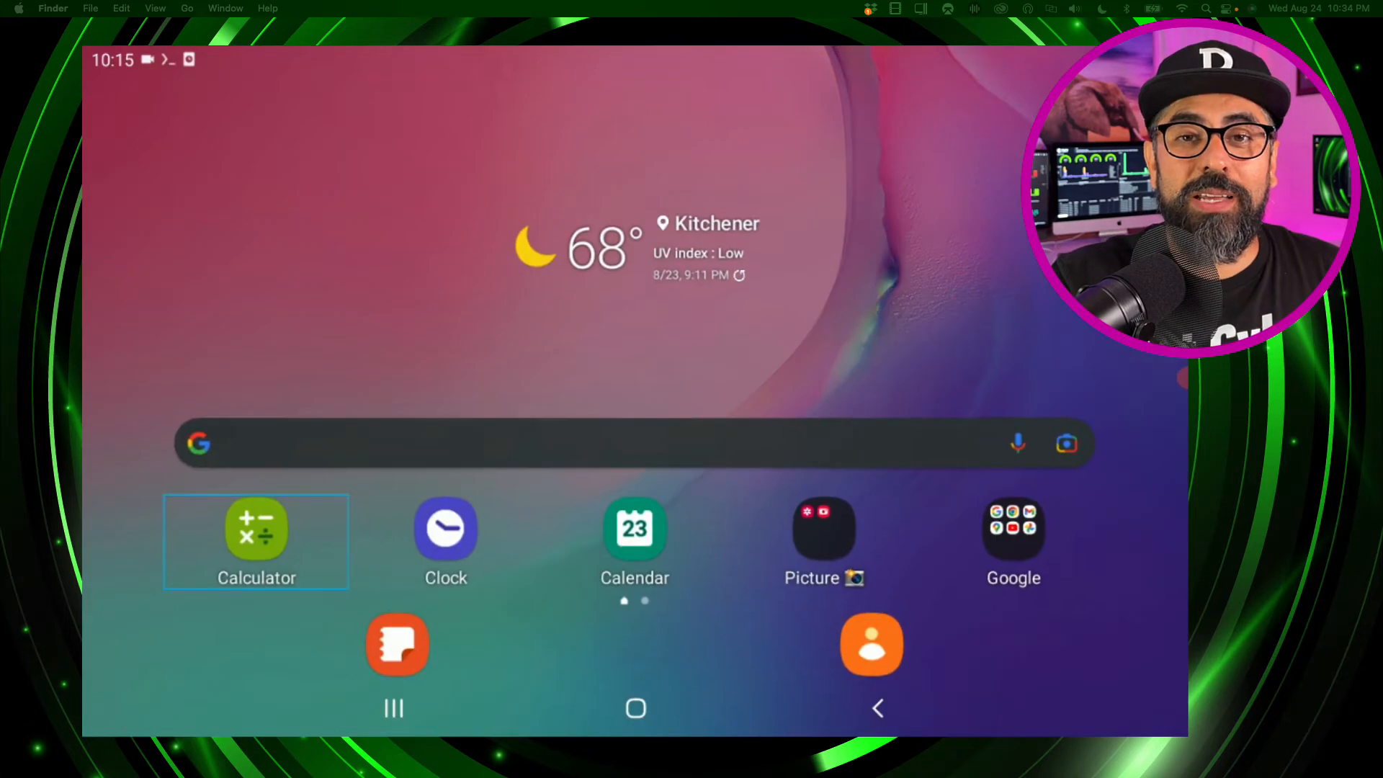
Go to store.nethunter.com in Chrome from the home screen.
{"action": "left_click", "coordinate": [256, 529]}
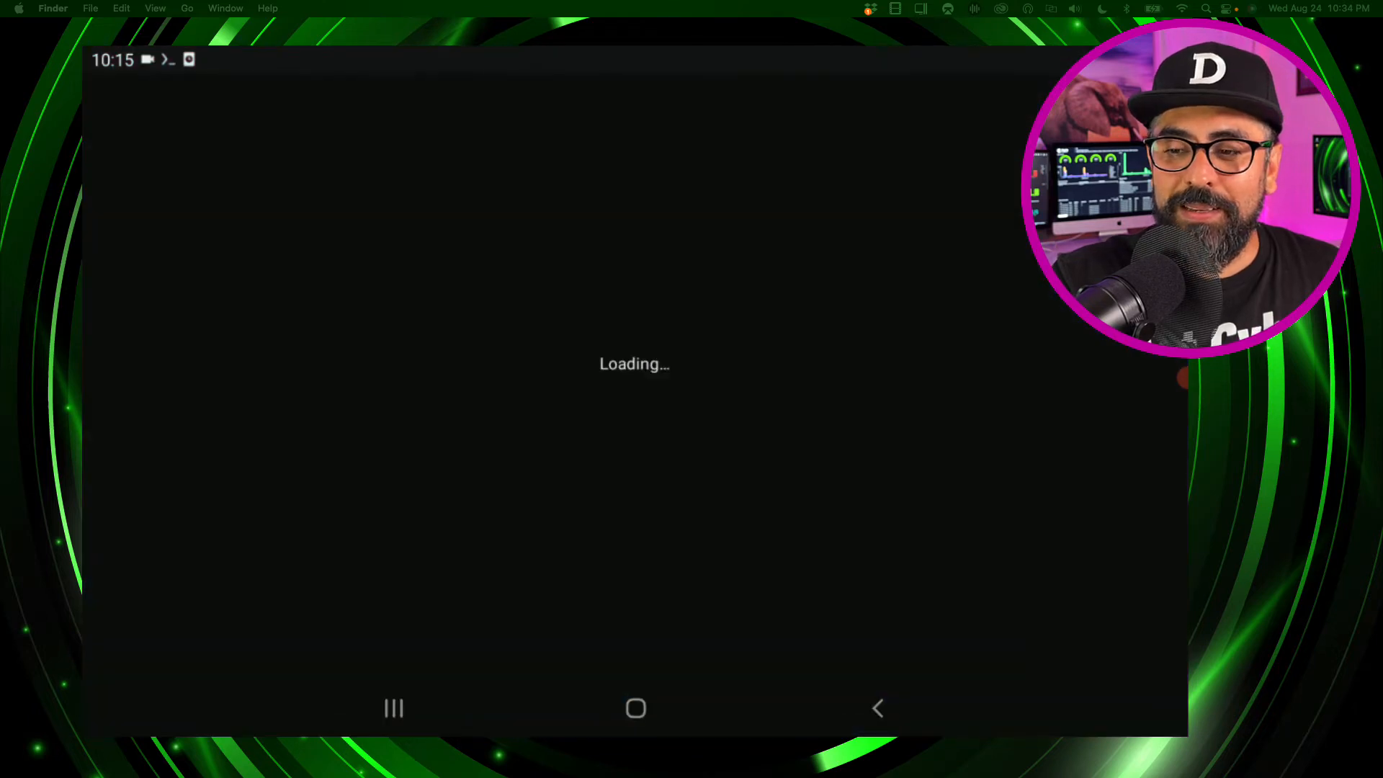
{"action": "type", "text": "store.nethunter.com"}
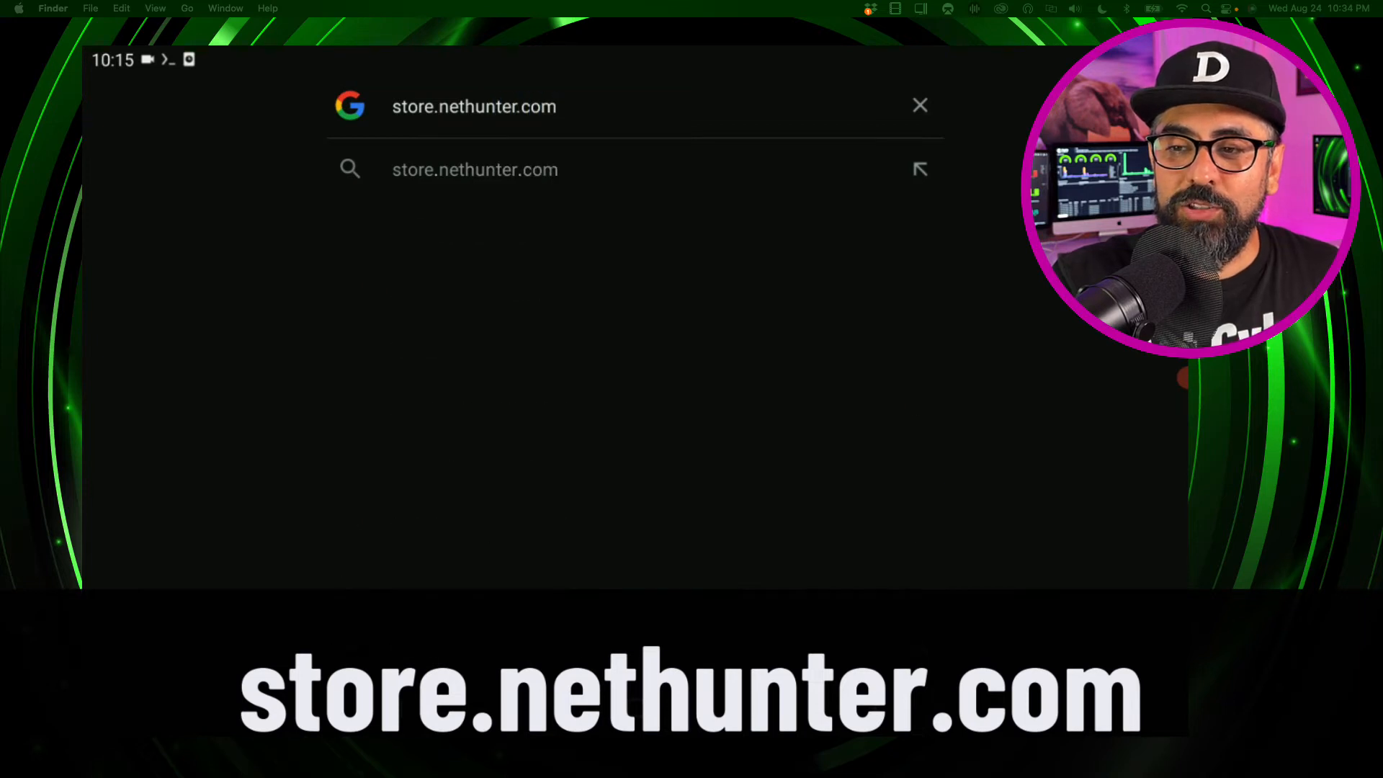
{"action": "left_click", "coordinate": [474, 170]}
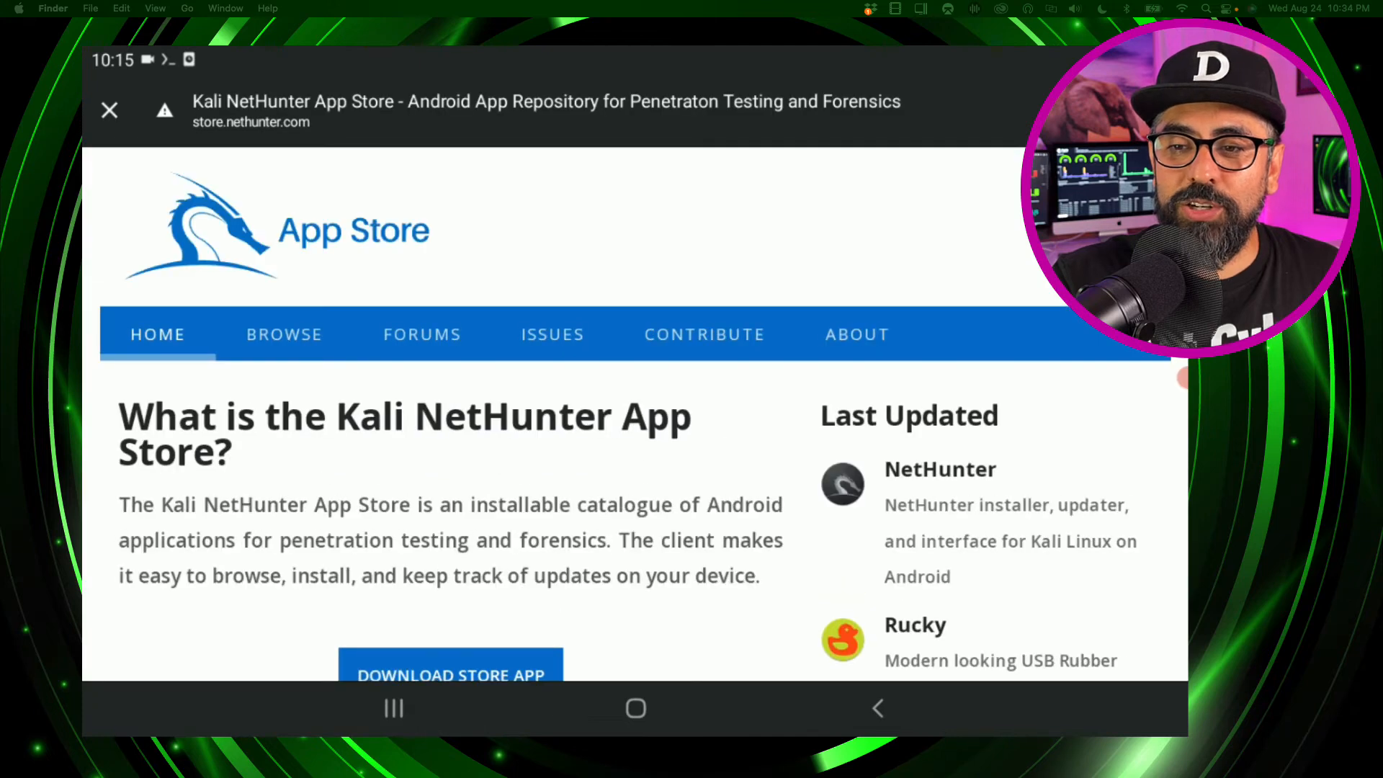
{"action": "scroll", "scroll_direction": "down", "scroll_amount": 3}
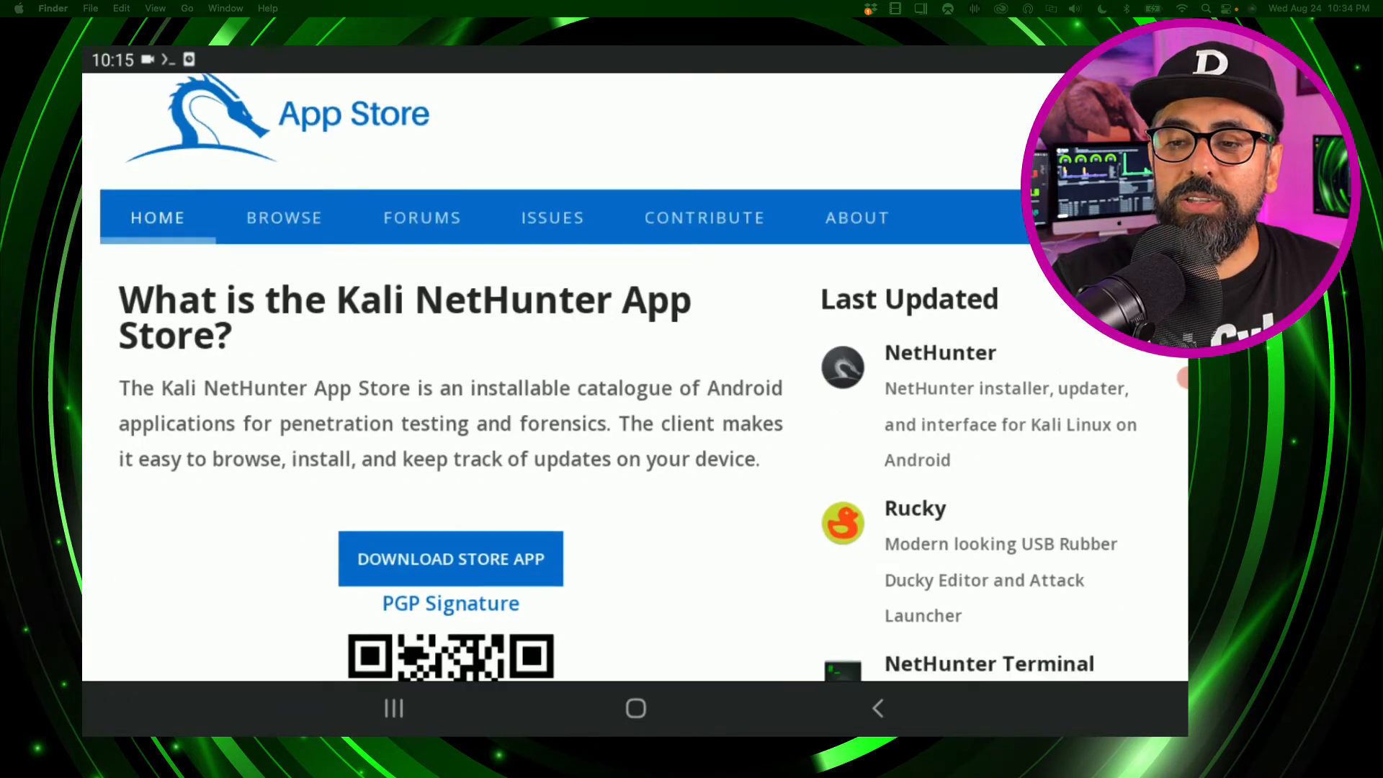
Download NetHunterStore.apk past the harmful-file warning and open its installer.
{"action": "left_click", "coordinate": [449, 559]}
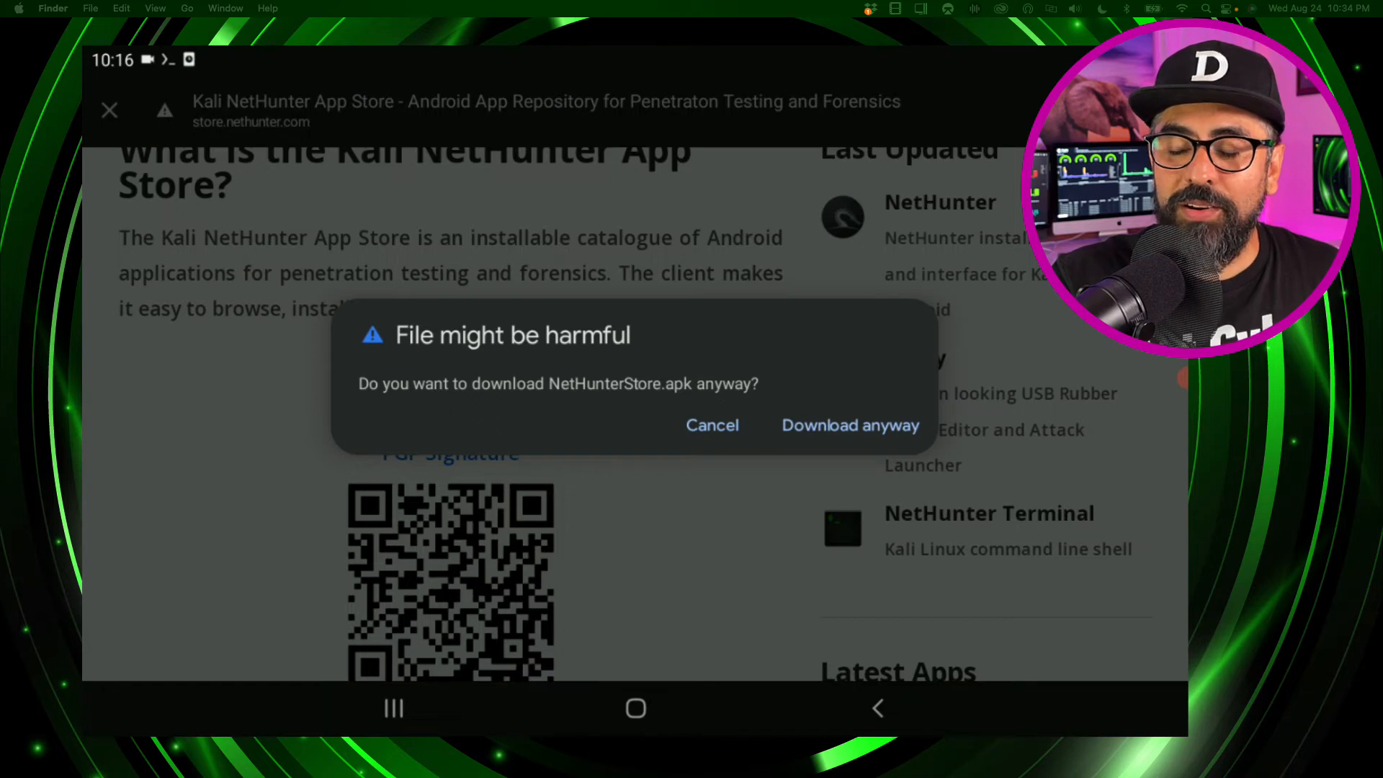
{"action": "left_click", "coordinate": [712, 423]}
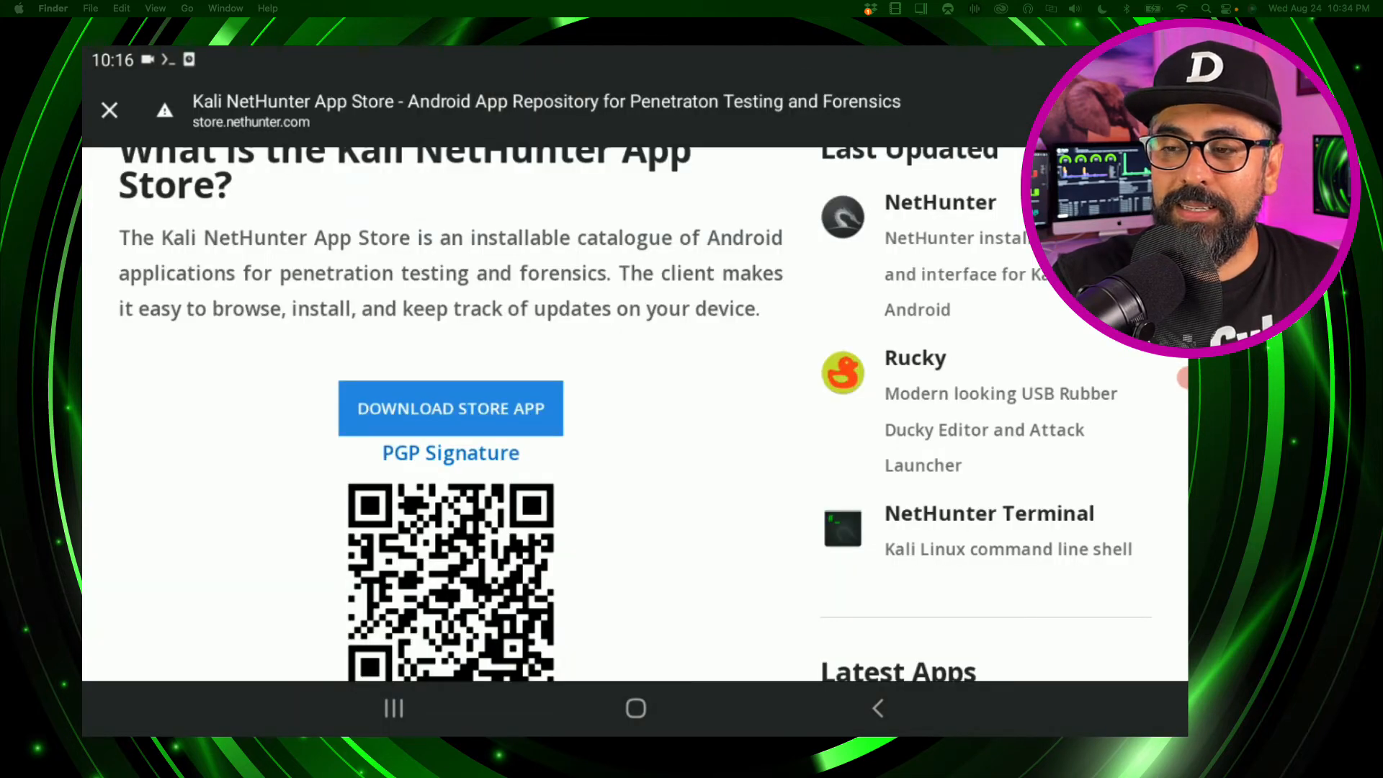
{"action": "left_click", "coordinate": [449, 407]}
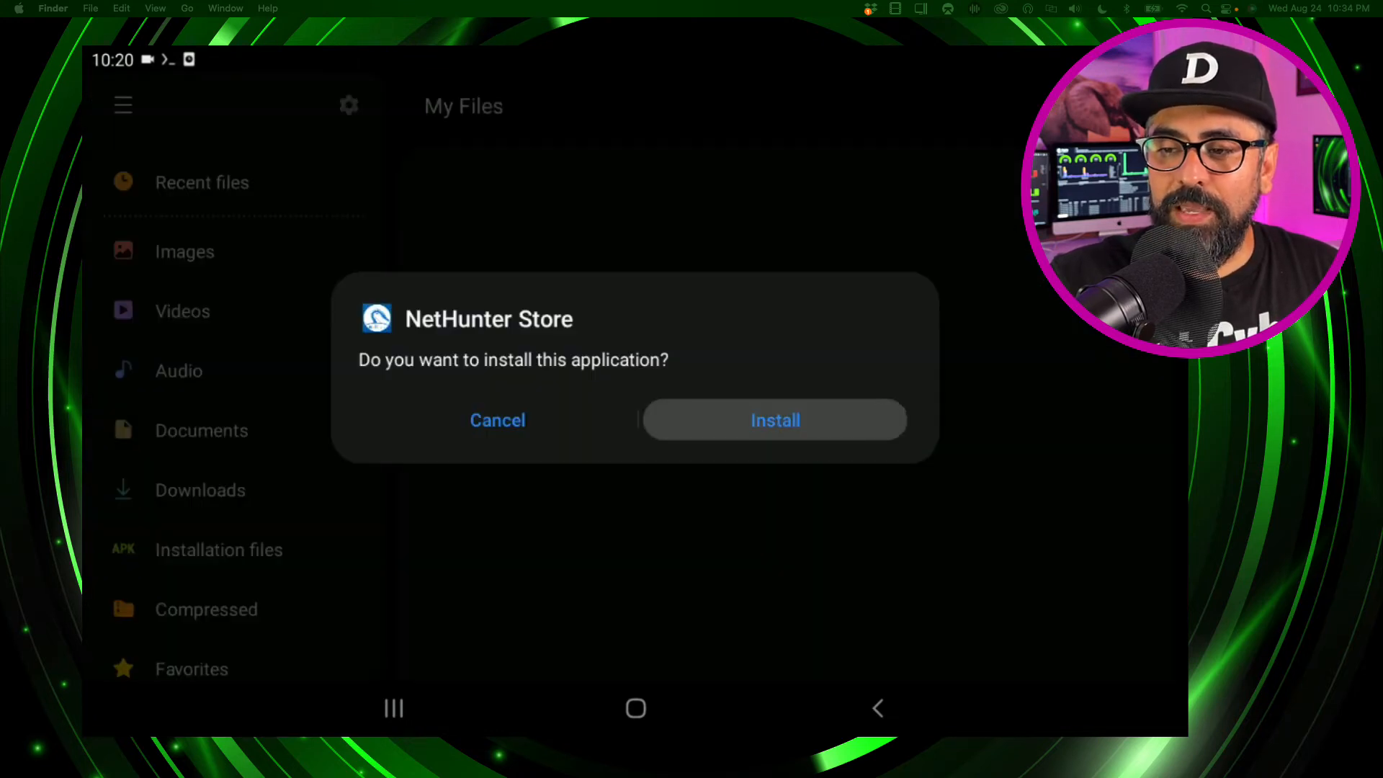
Install the NetHunter Store and search its apps for 'nethu'.
{"action": "left_click", "coordinate": [774, 420]}
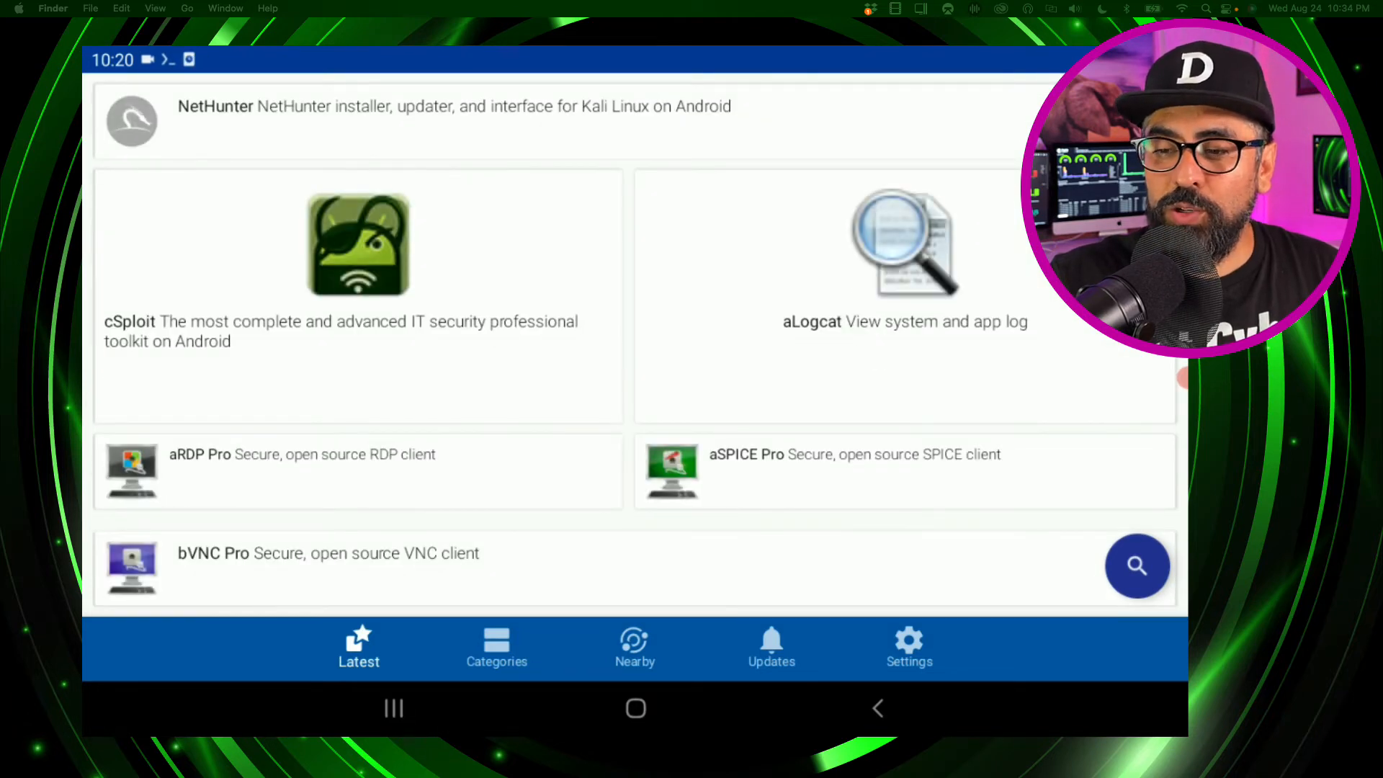
{"action": "left_click", "coordinate": [1137, 568]}
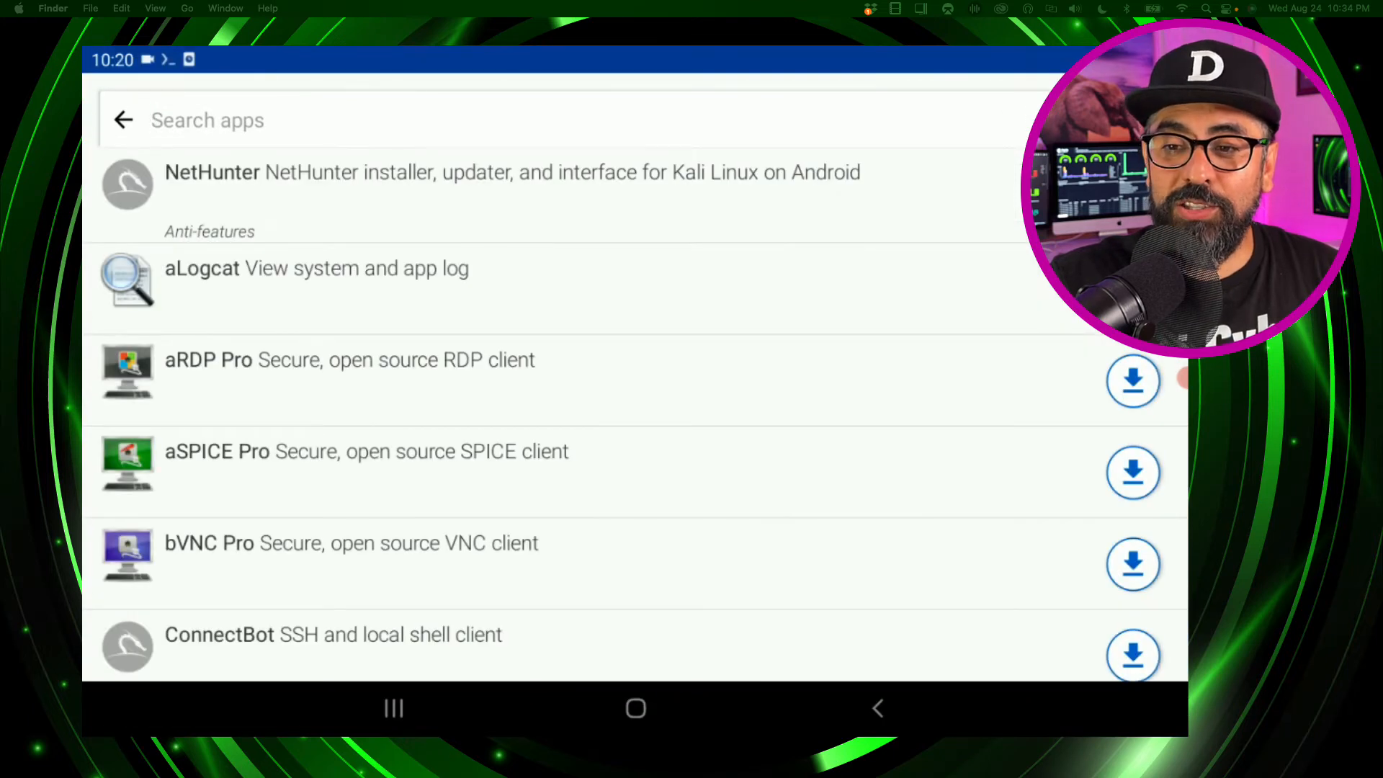
{"action": "type", "text": "nethunter kex"}
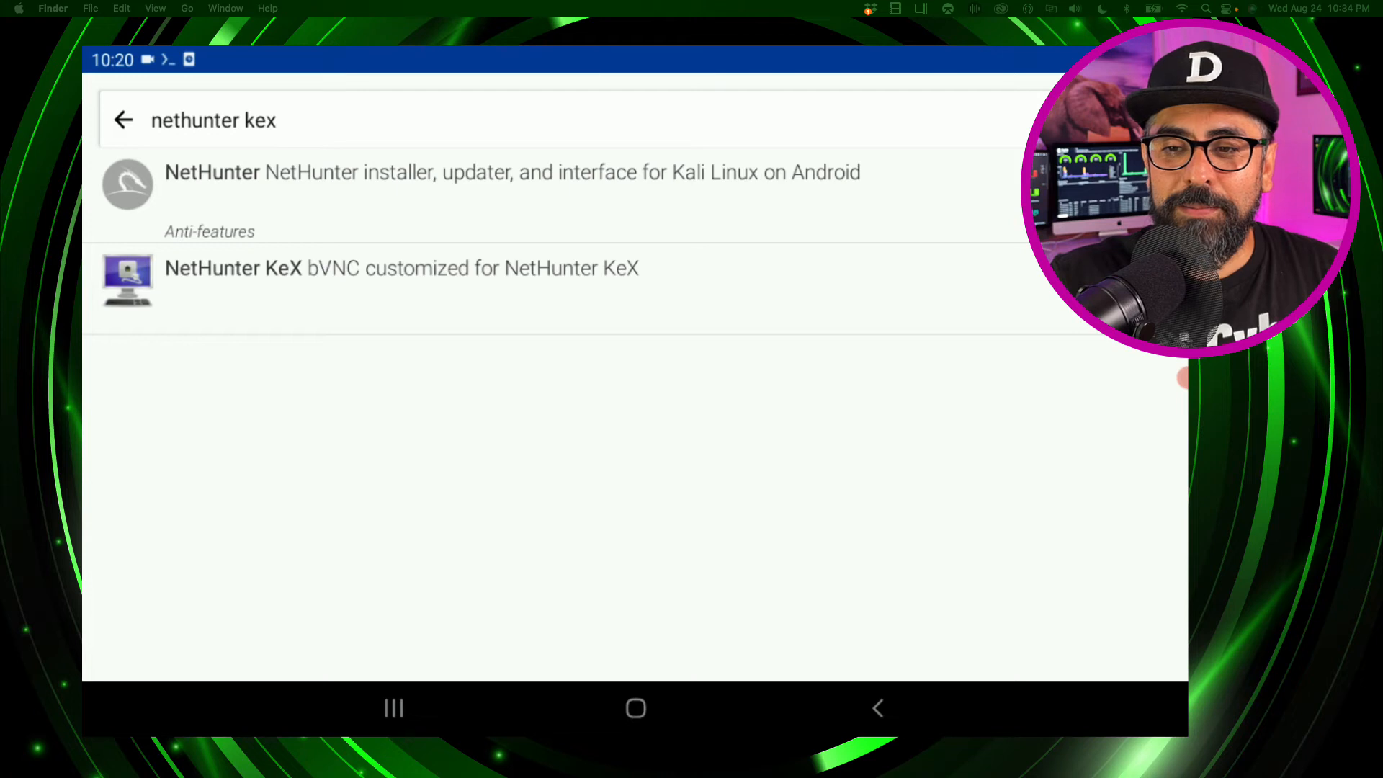
Download and install NetHunter KeX, allowing the store to install unknown apps.
{"action": "left_click", "coordinate": [402, 268]}
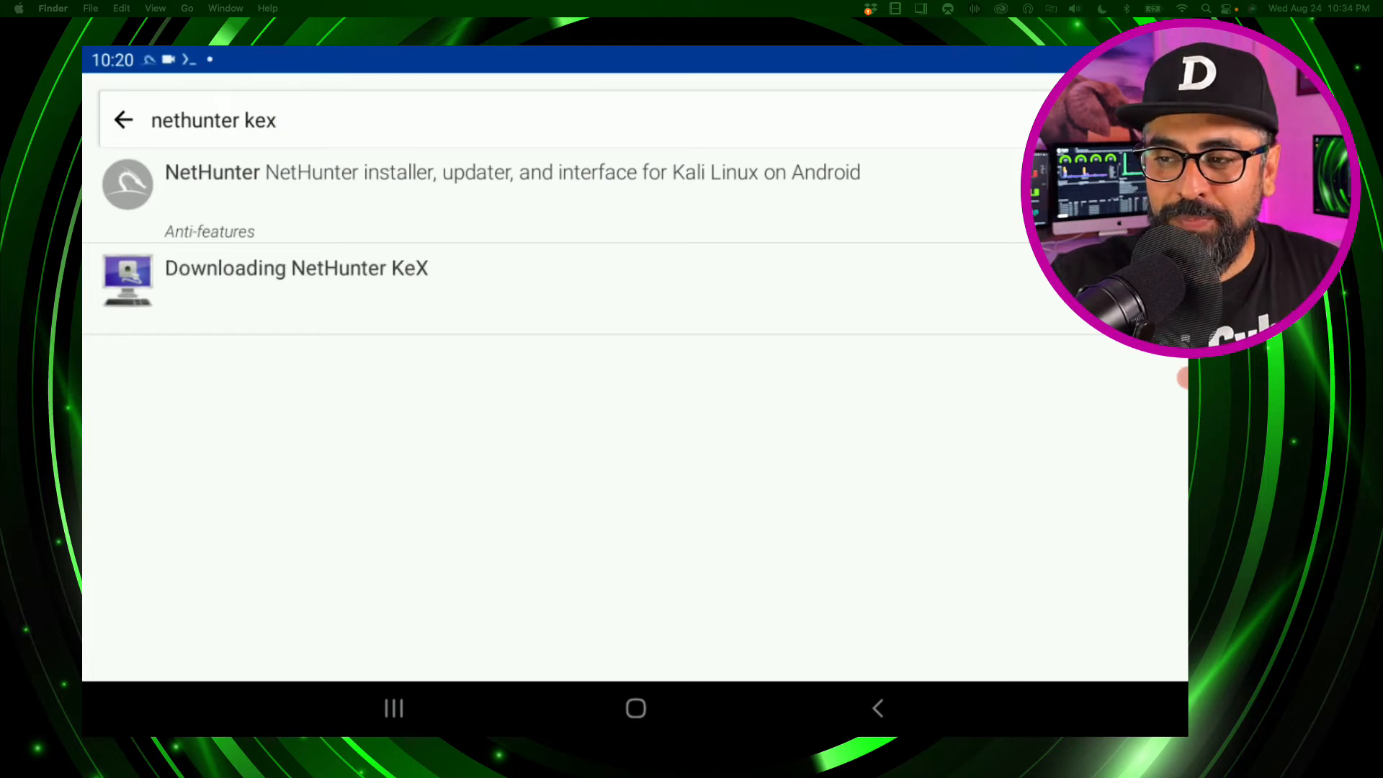
{"action": "left_click", "coordinate": [297, 268]}
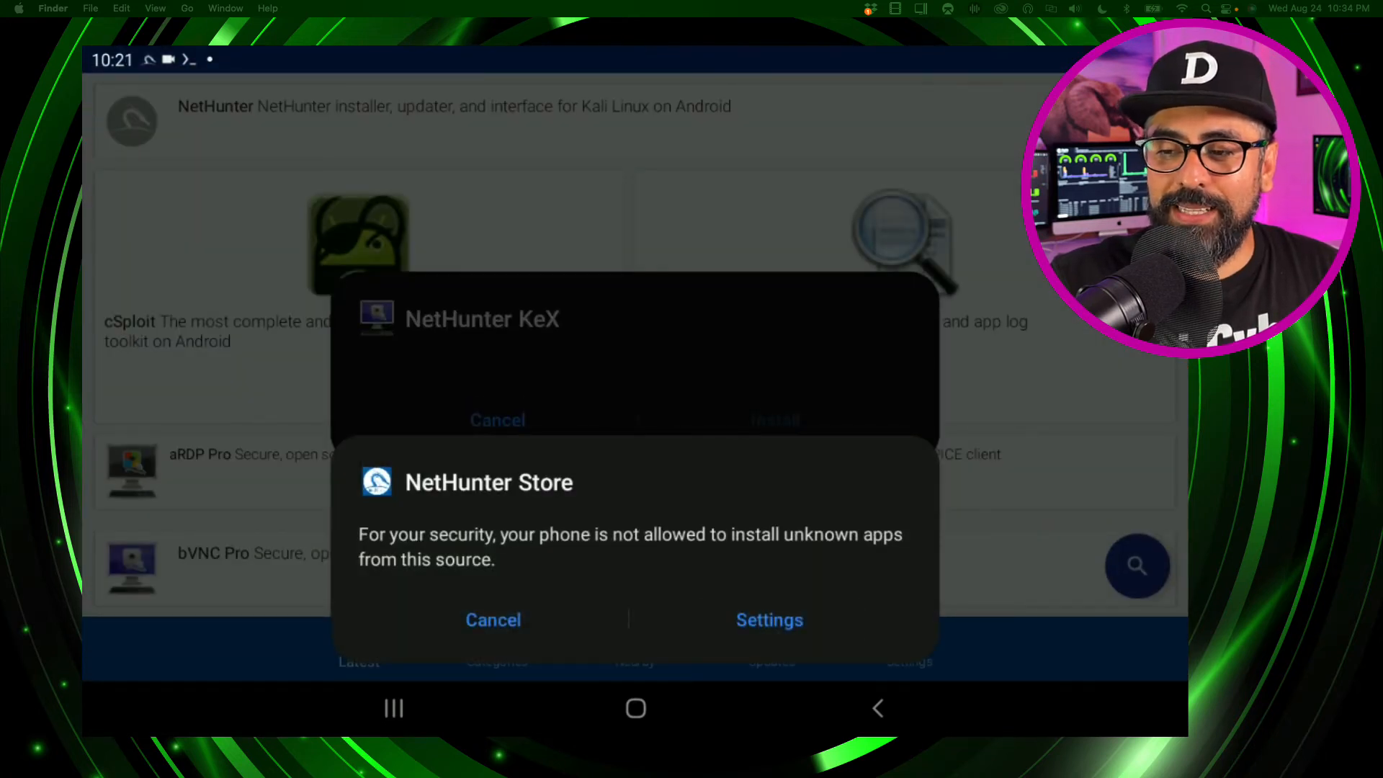
{"action": "left_click", "coordinate": [767, 619]}
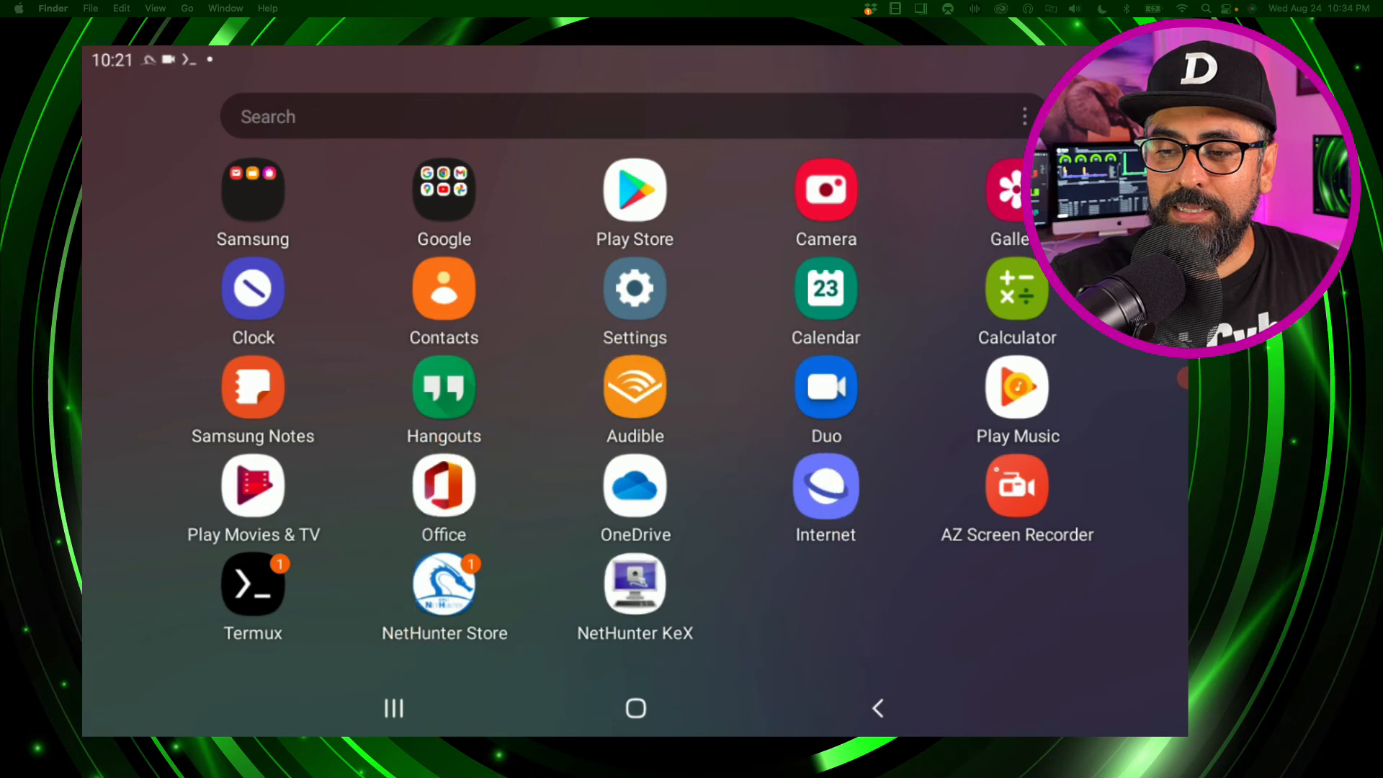
Launch NetHunter KeX, grant file access and connect to the local KeX server with the password.
{"action": "left_click", "coordinate": [634, 582]}
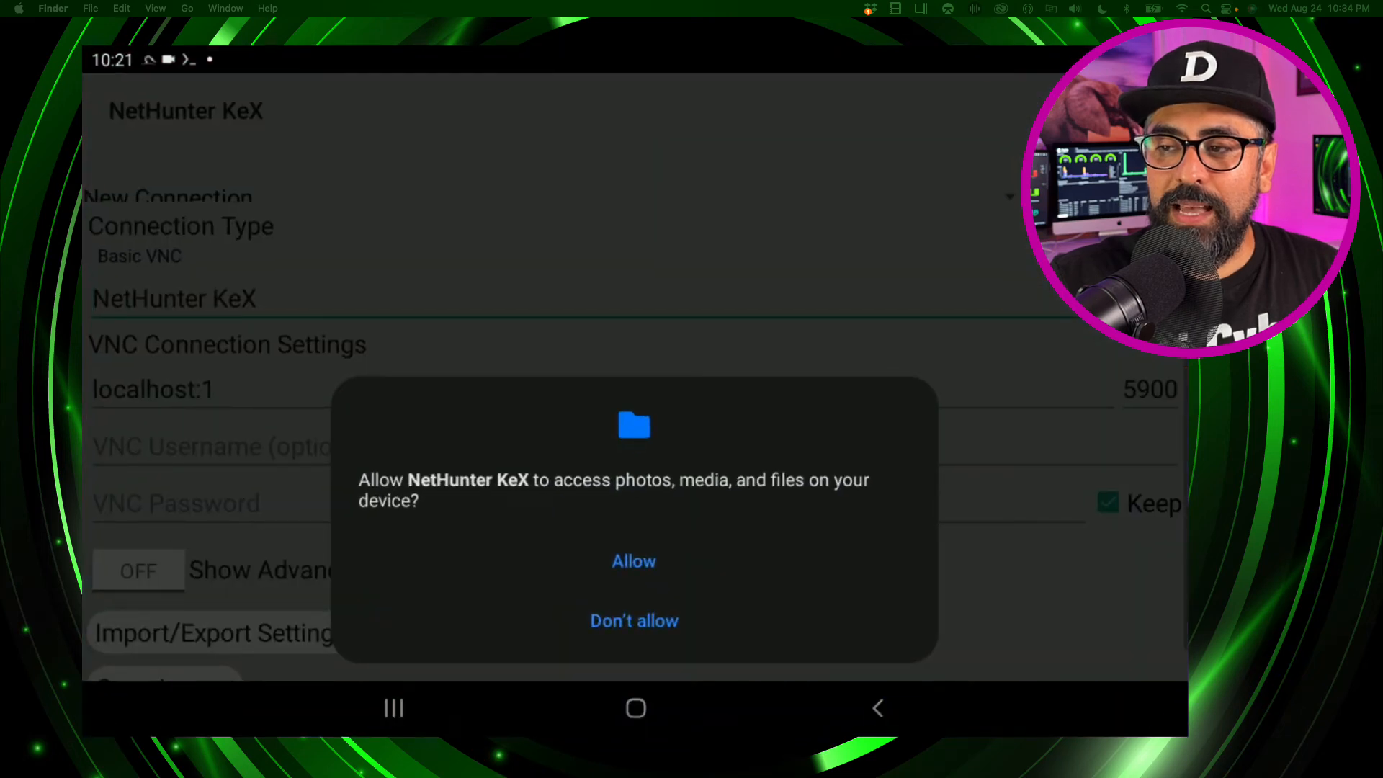
{"action": "left_click", "coordinate": [634, 560]}
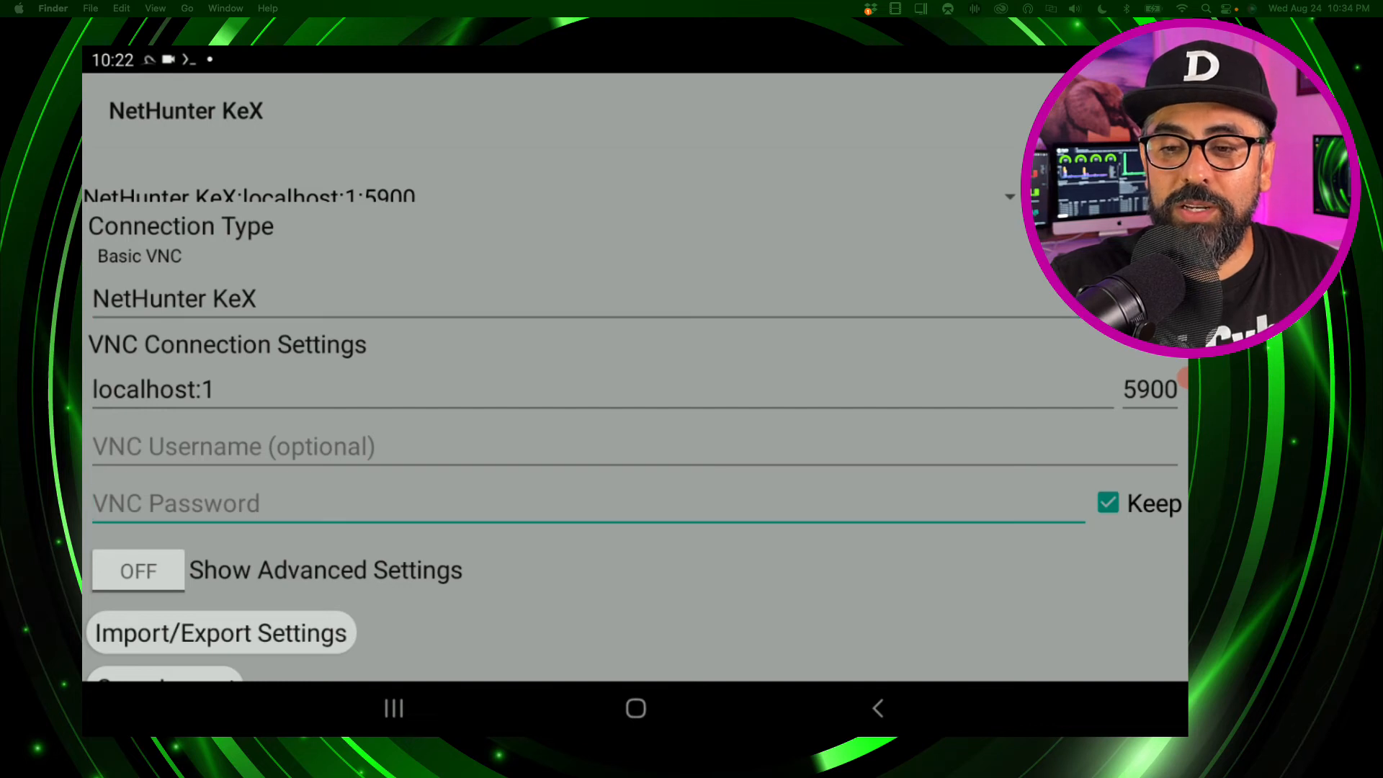
{"action": "type", "text": "password"}
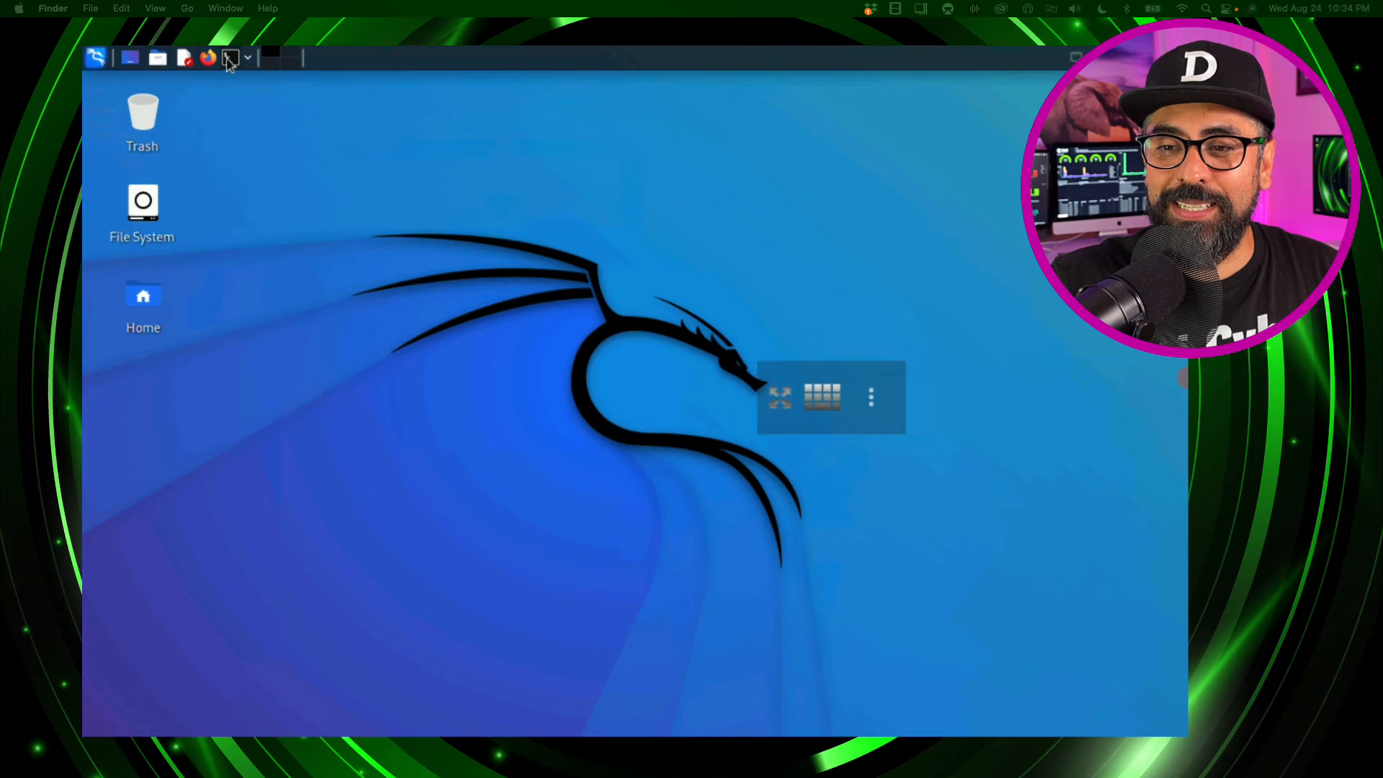
Start a terminal on the Kali desktop and run 'ip a' to show the network addresses.
{"action": "left_click", "coordinate": [270, 58]}
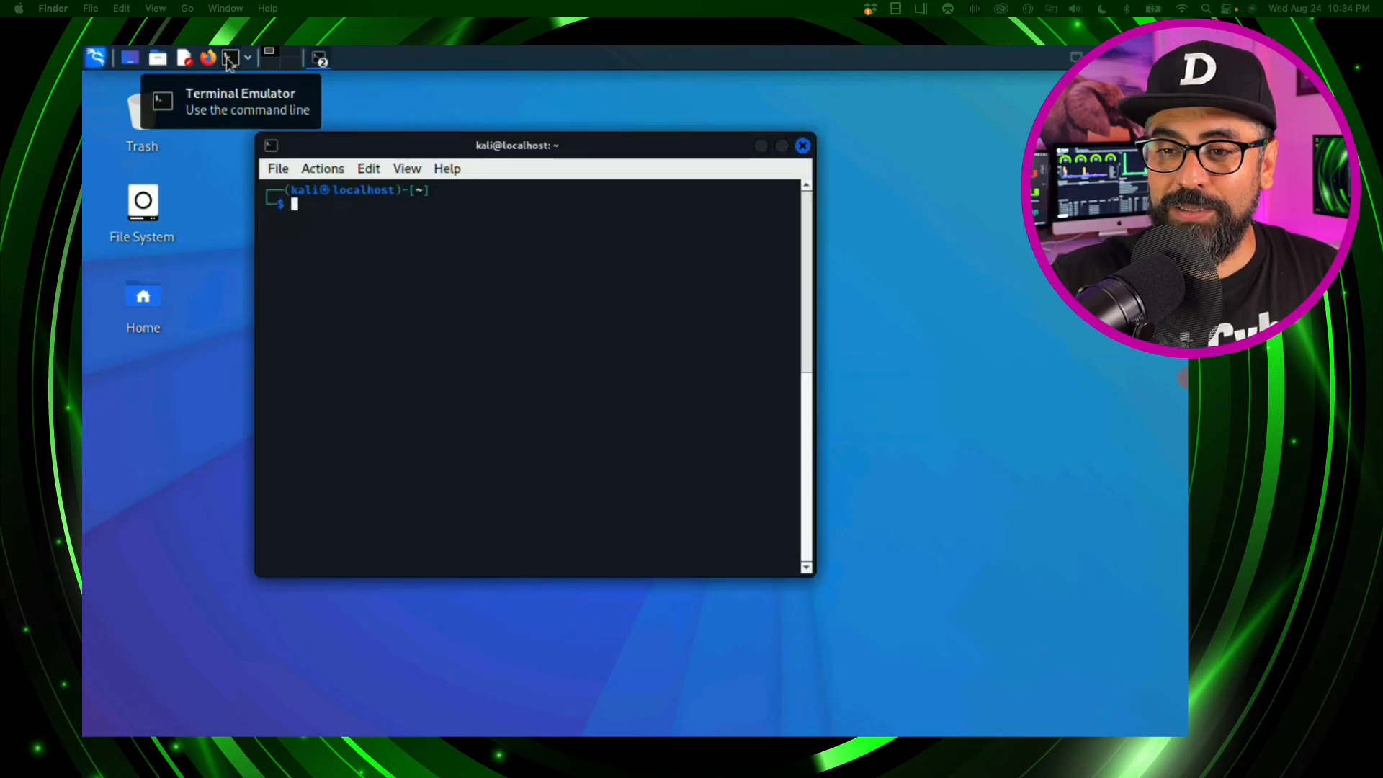
{"action": "type", "text": "IP A"}
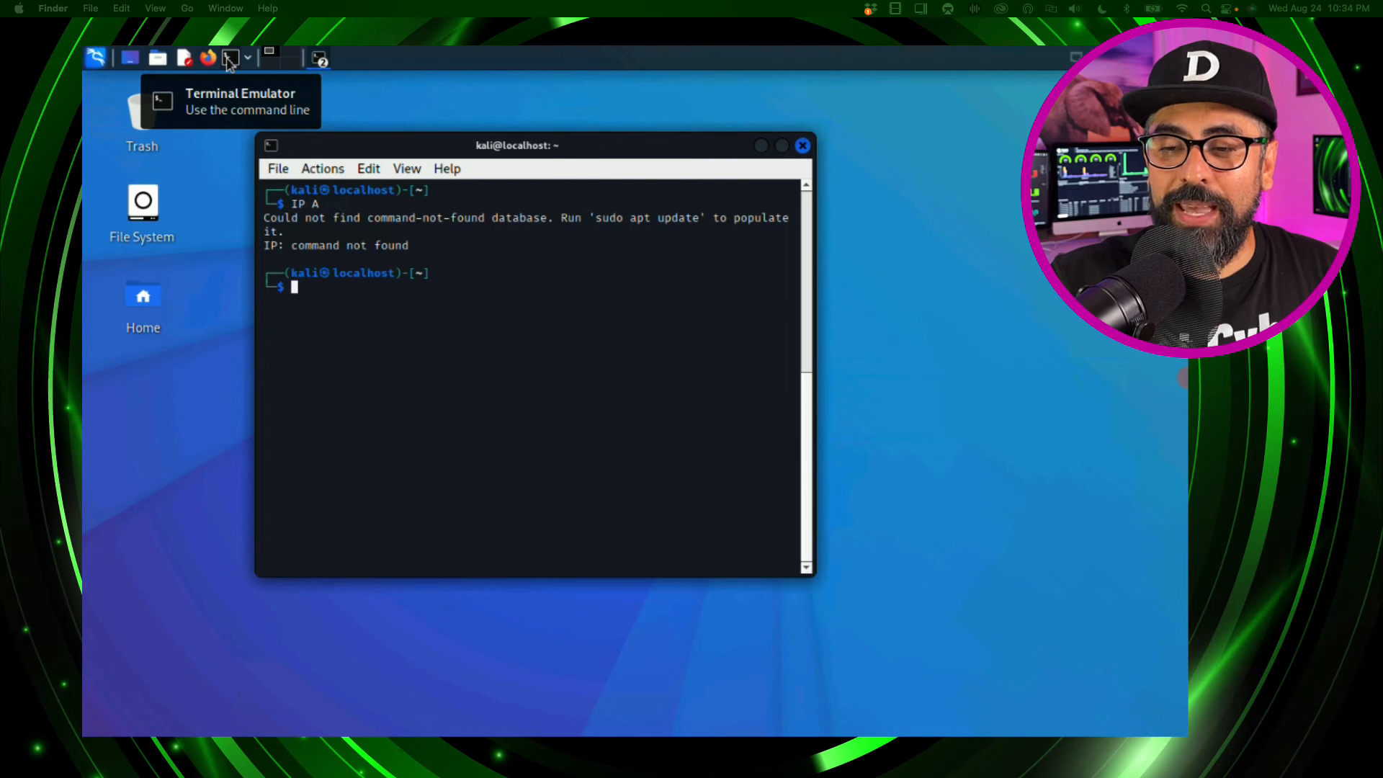
{"action": "type", "text": "ip a"}
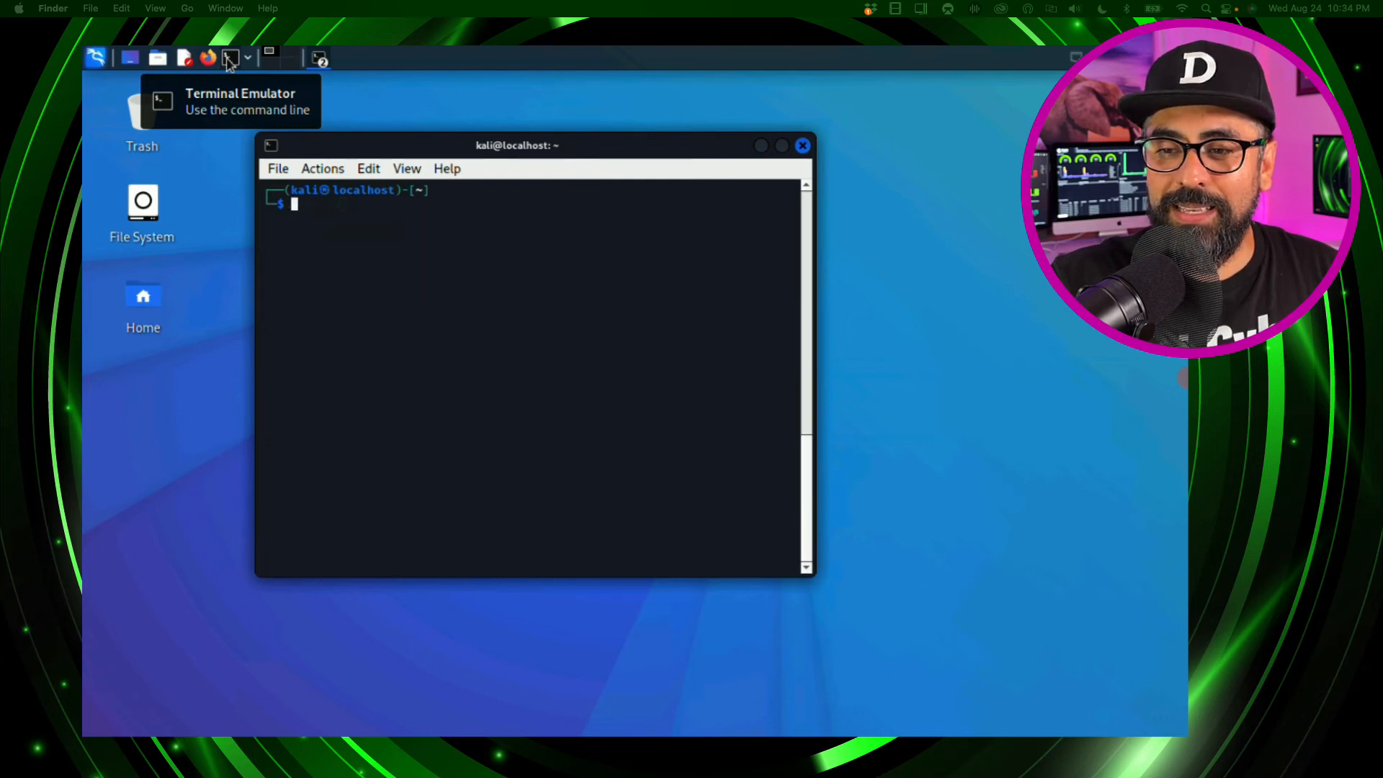
{"action": "type", "text": "ip a"}
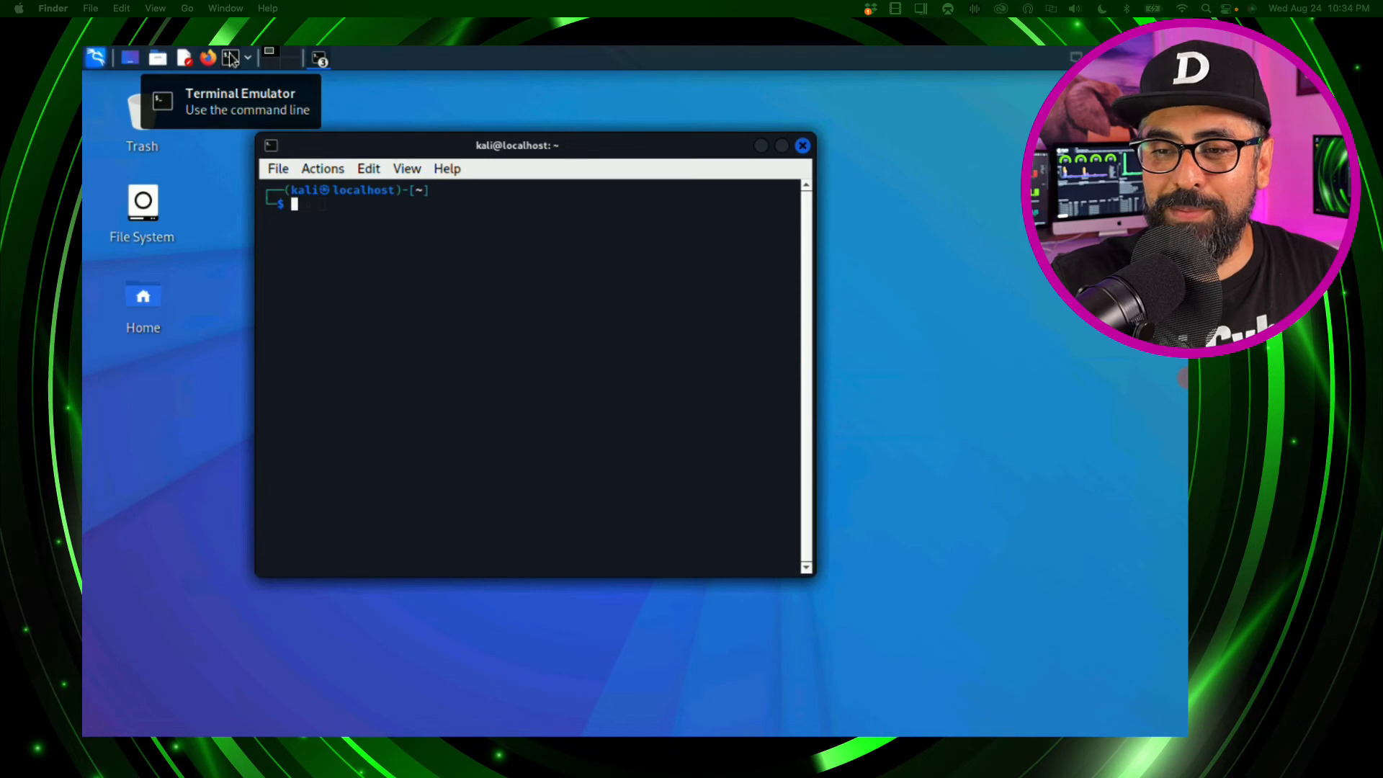
Run 'sudo su' and enter the kali password, succeeding on the second attempt to get a root shell.
{"action": "type", "text": "sudo su"}
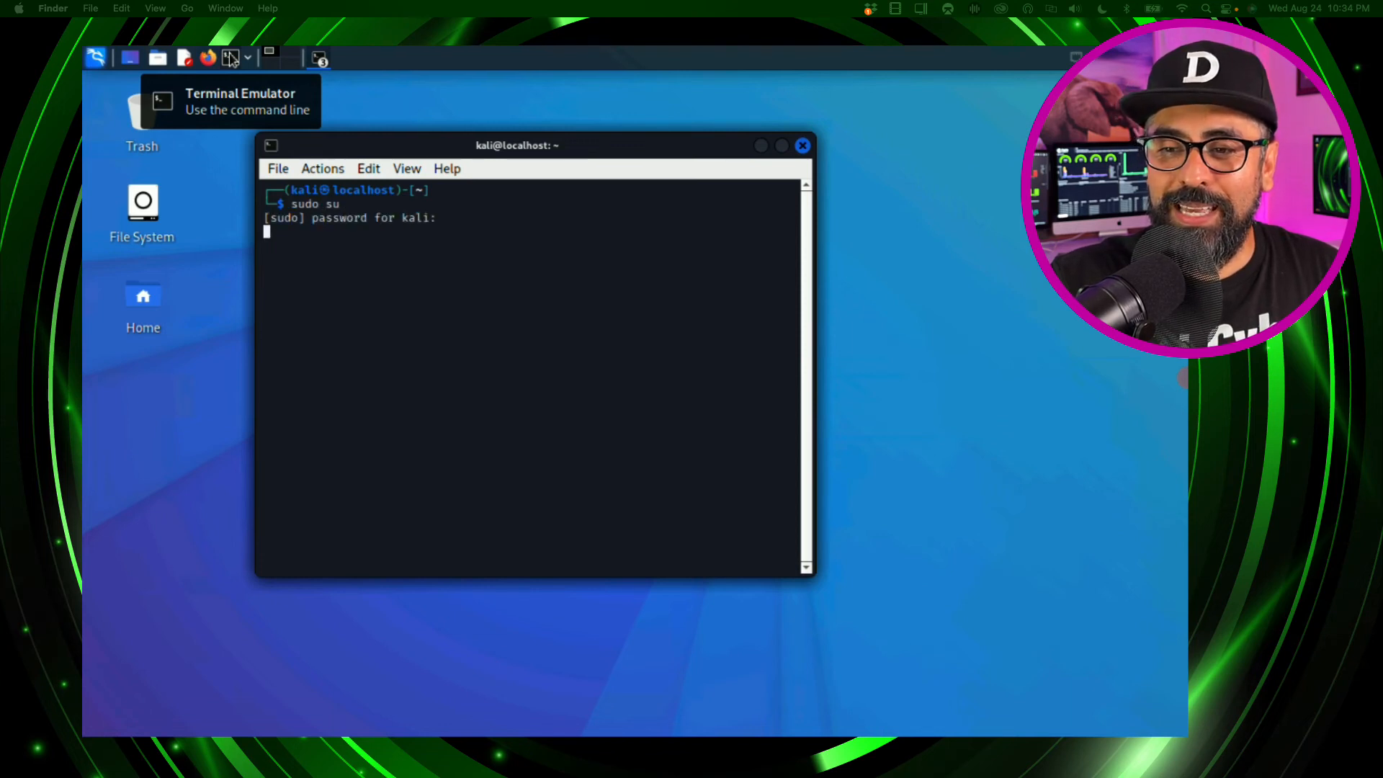
{"action": "key", "text": "Return"}
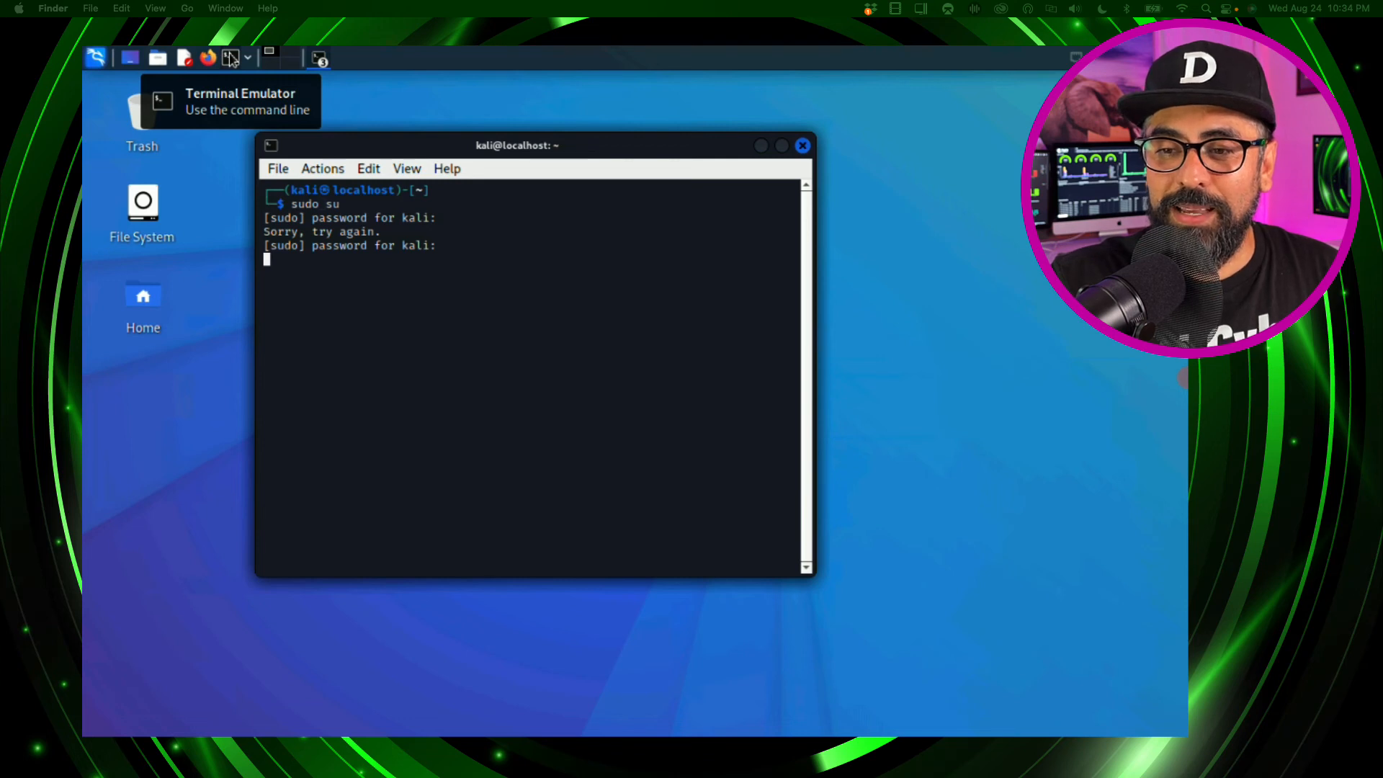
{"action": "key", "text": "Return"}
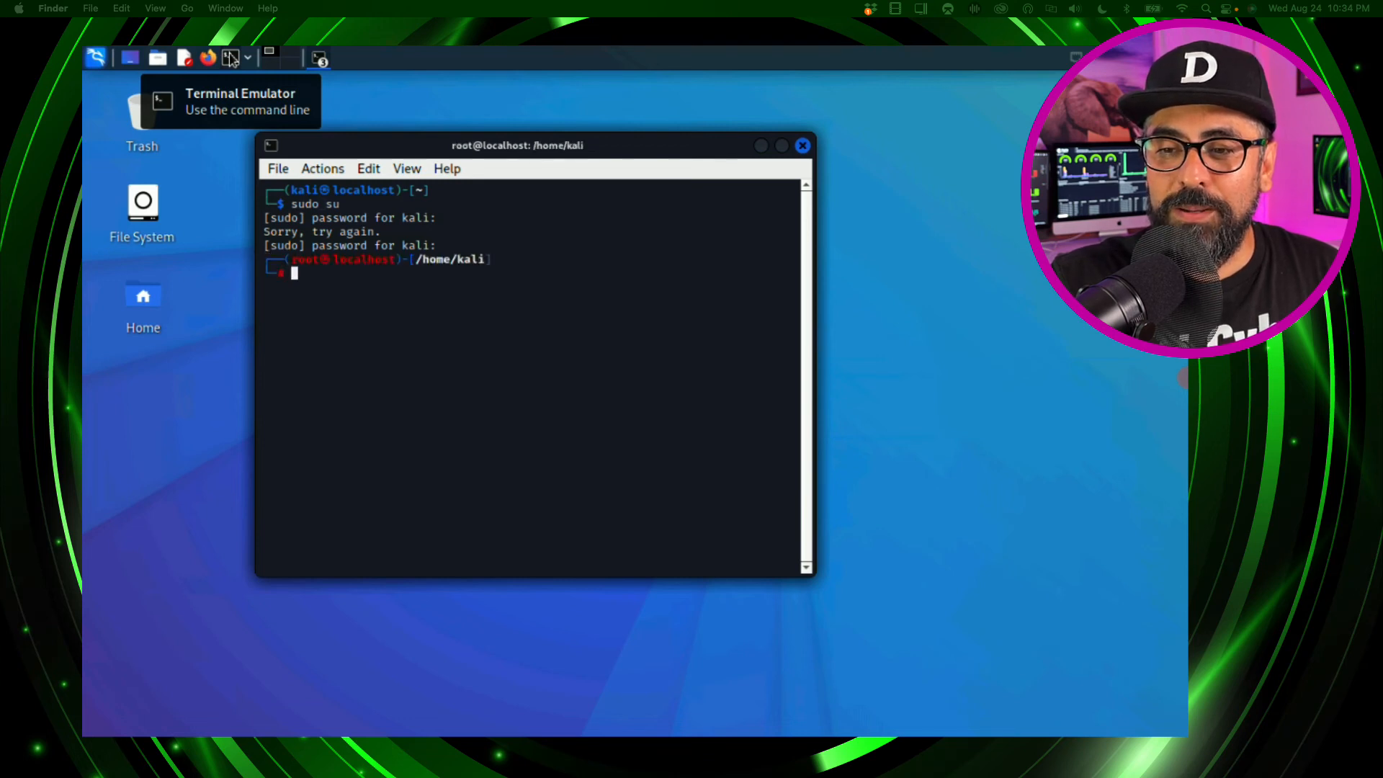